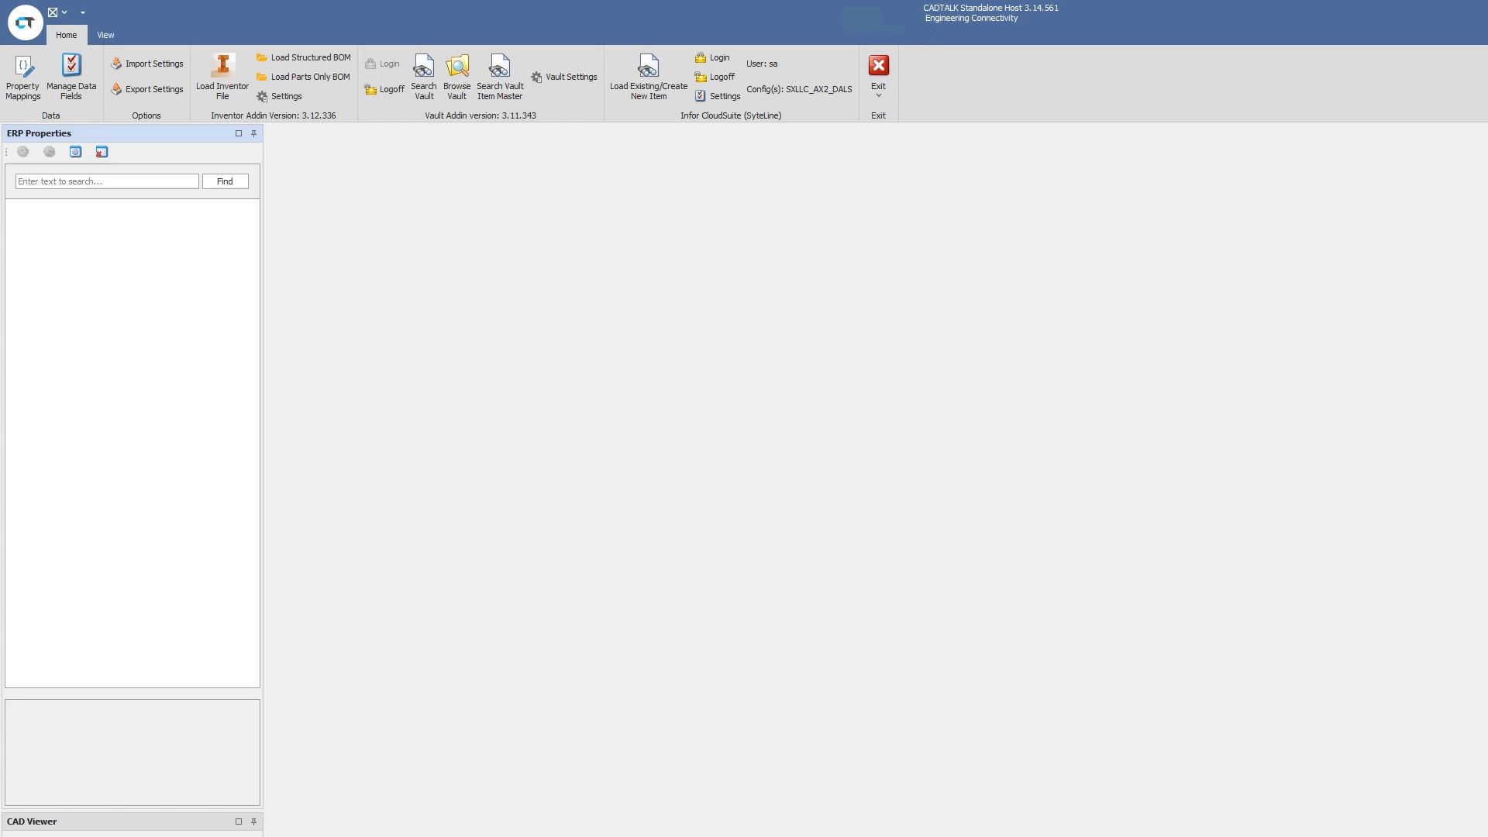
mouse_move(460, 492)
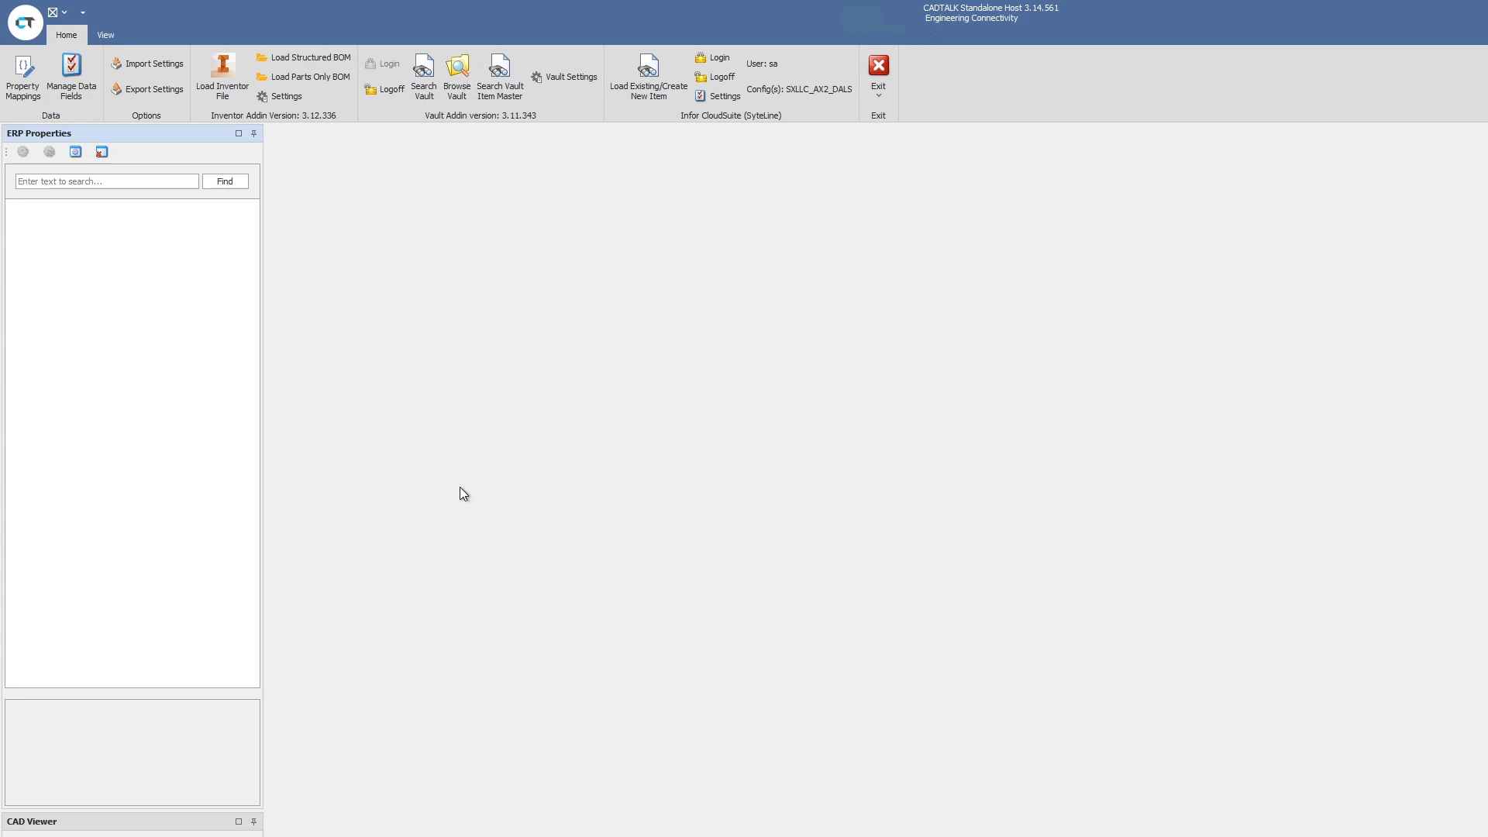
mouse_move(521, 128)
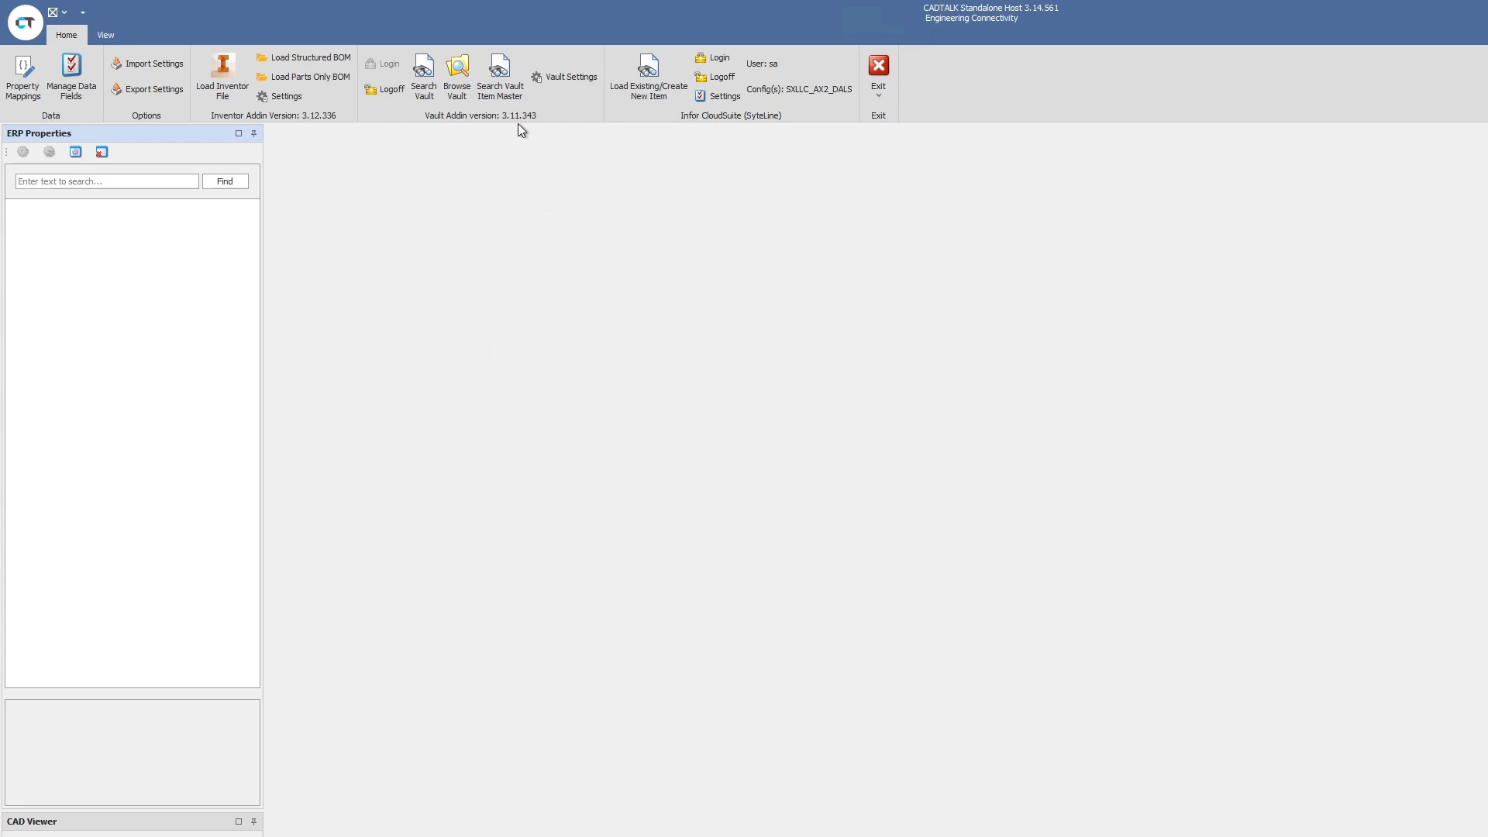
mouse_move(402, 288)
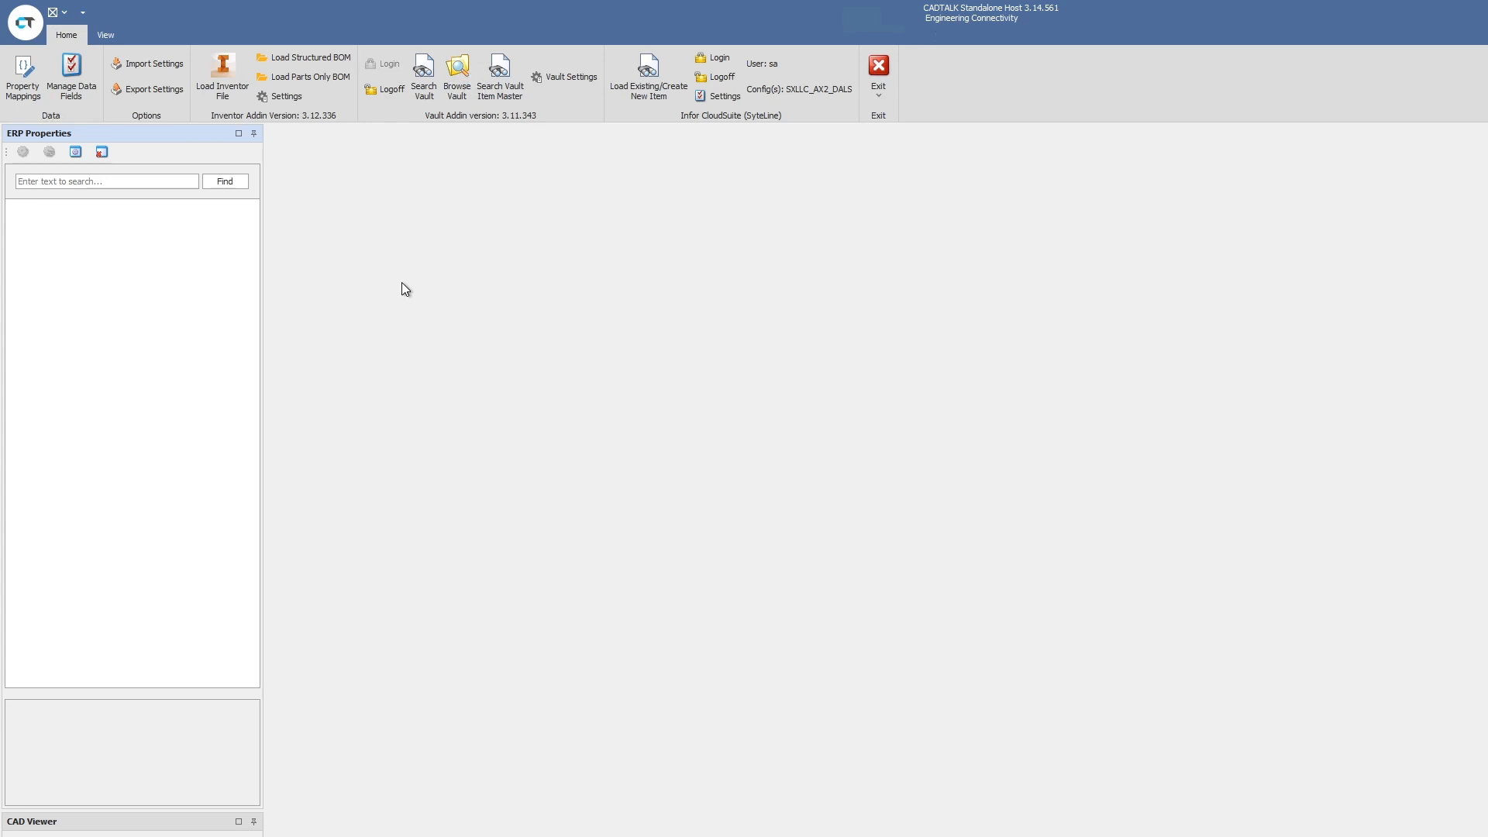
mouse_move(257, 116)
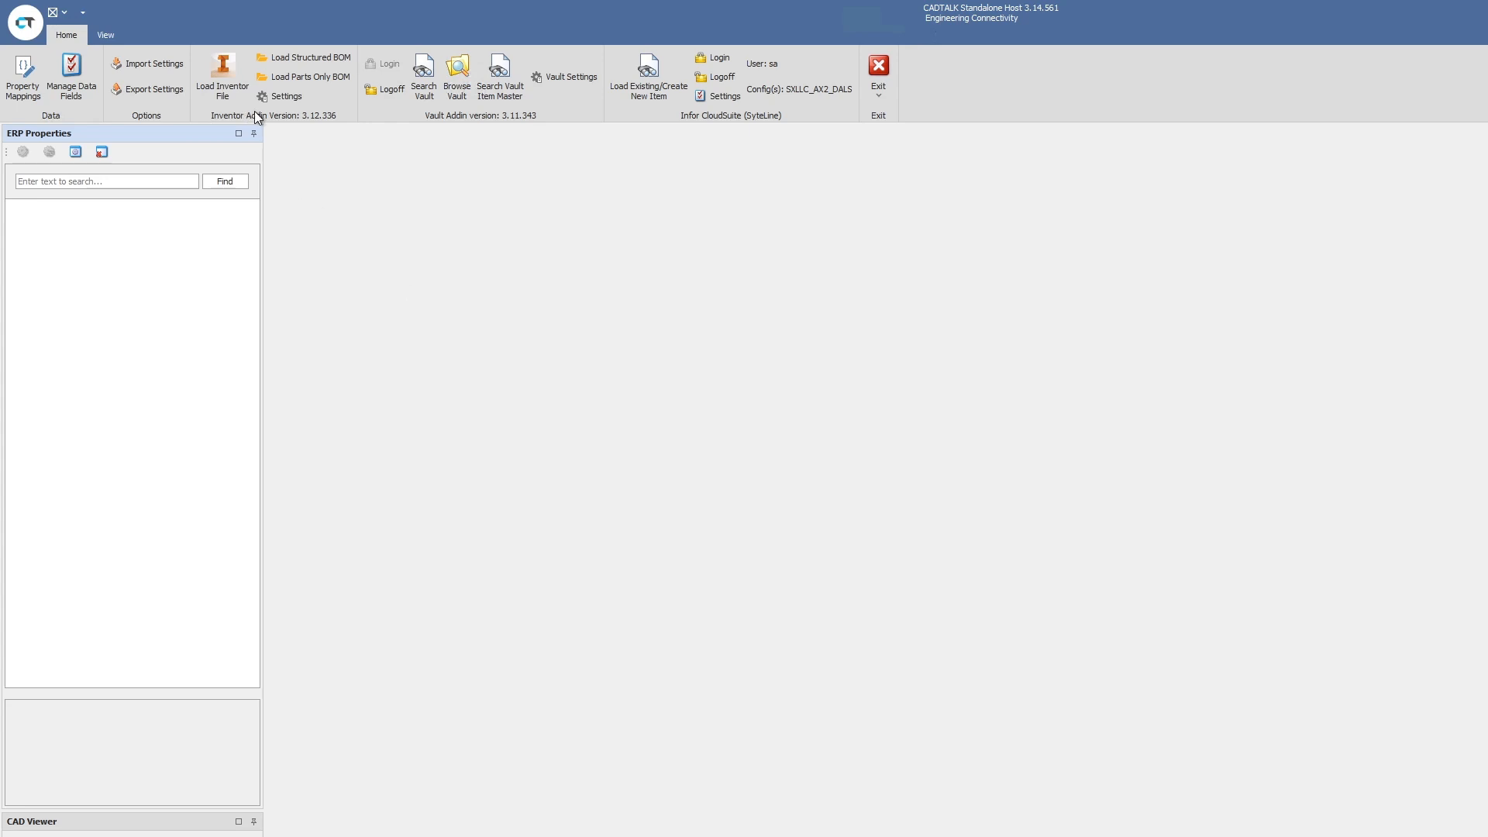
mouse_move(500, 242)
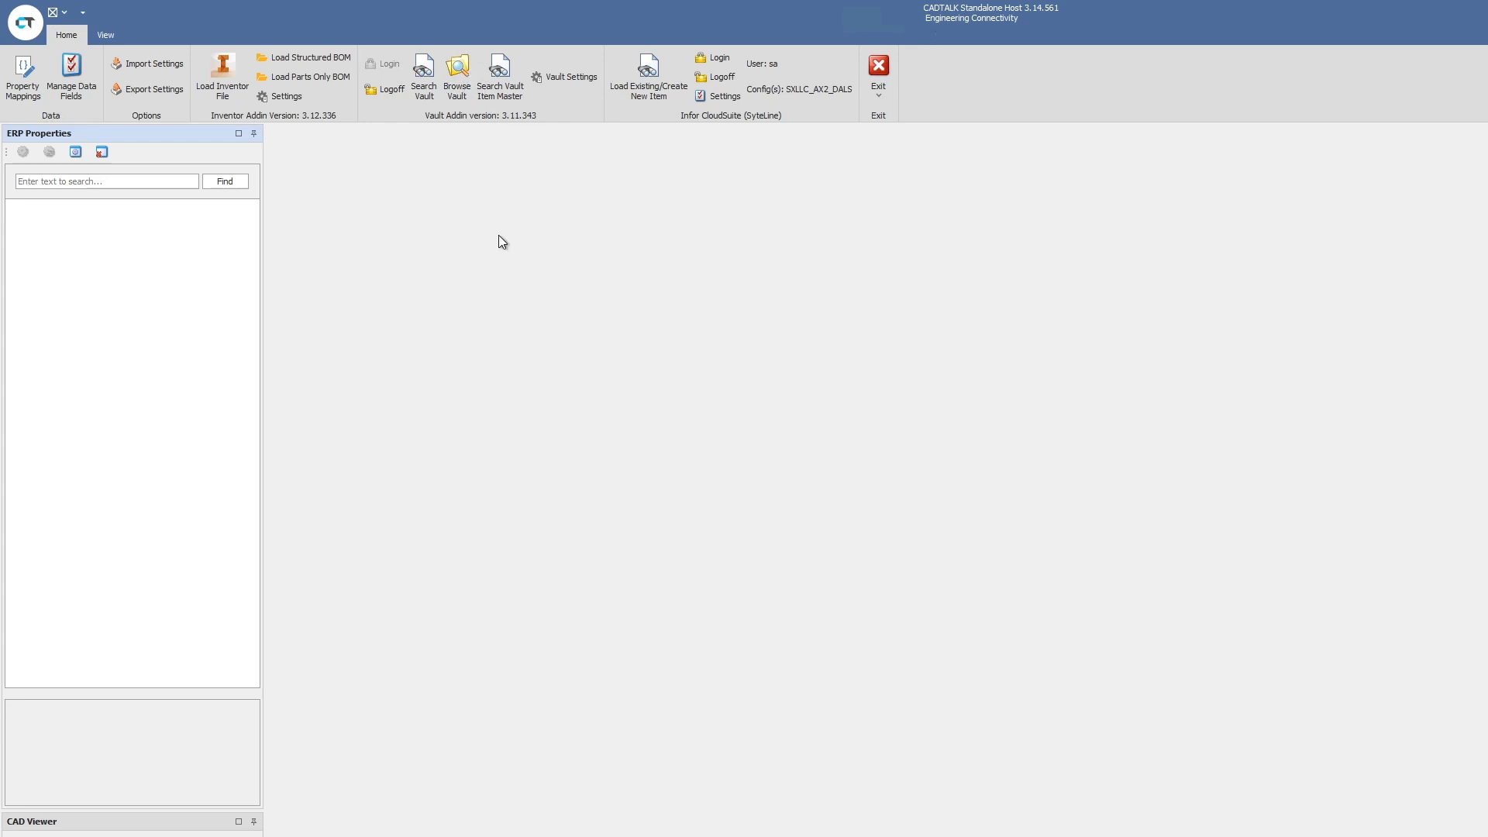
mouse_move(496, 282)
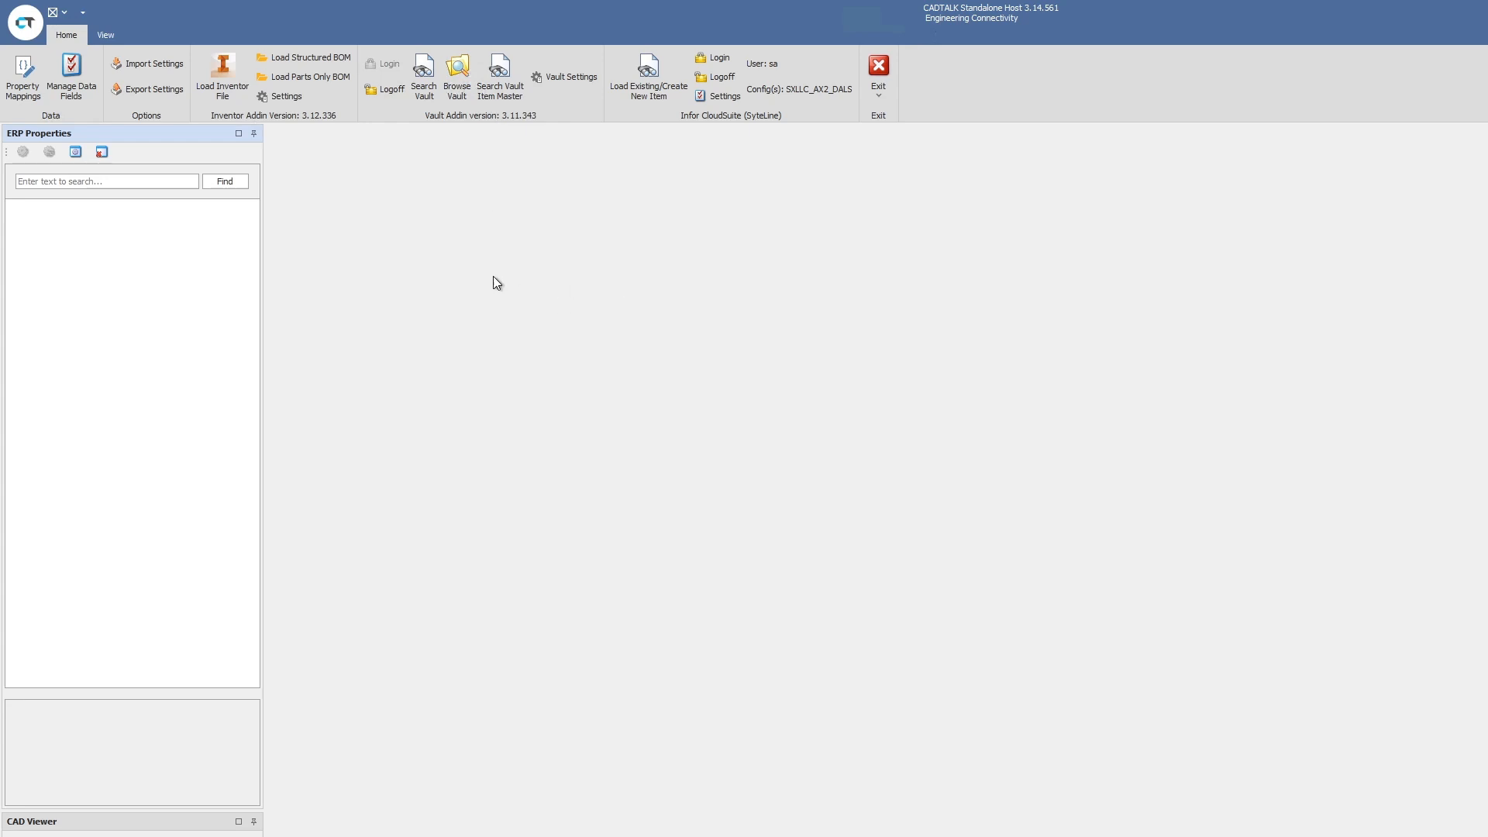
mouse_move(395, 136)
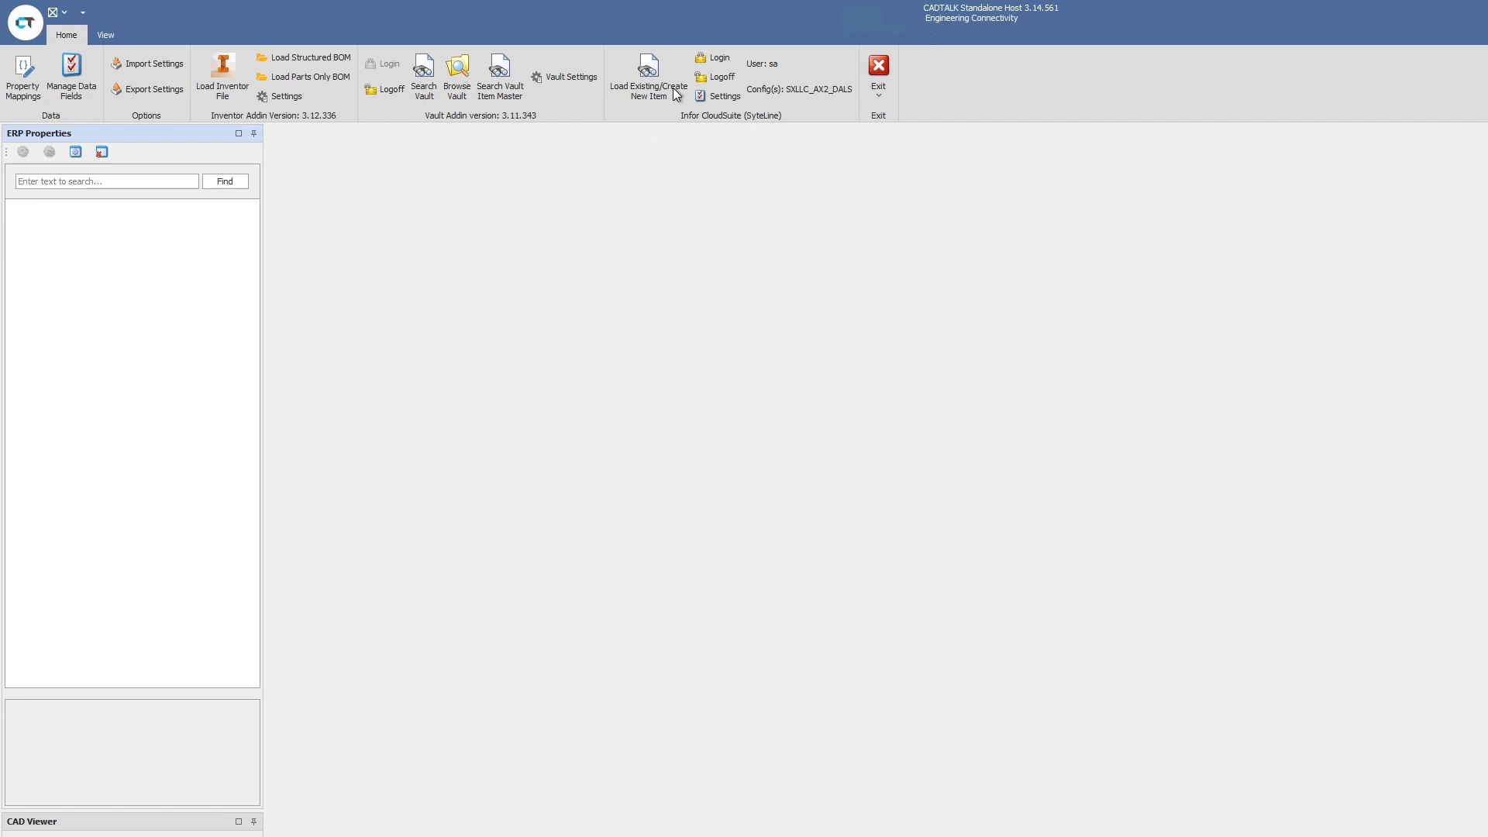
mouse_move(561, 661)
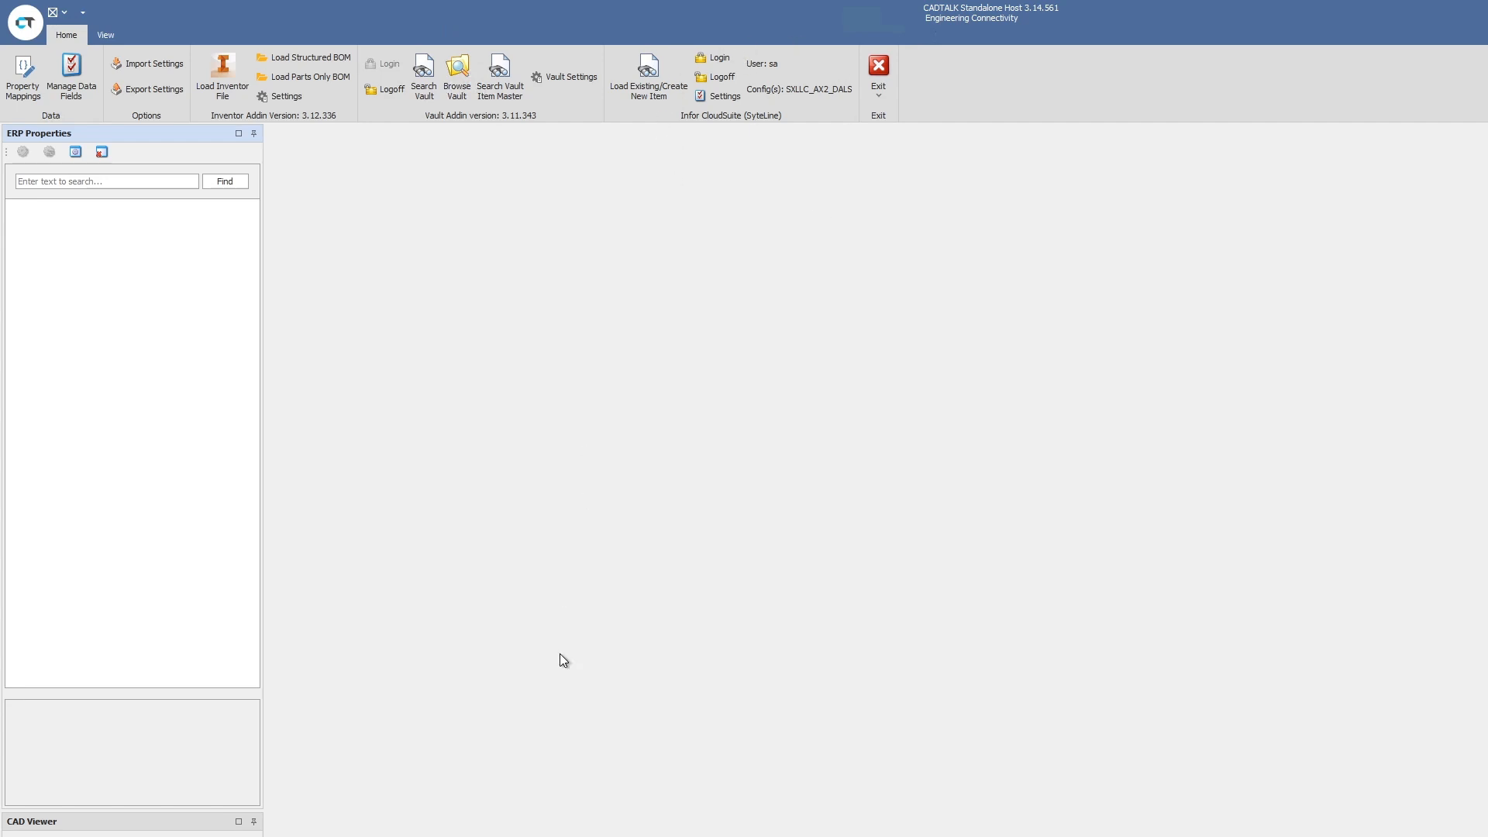
mouse_move(423, 159)
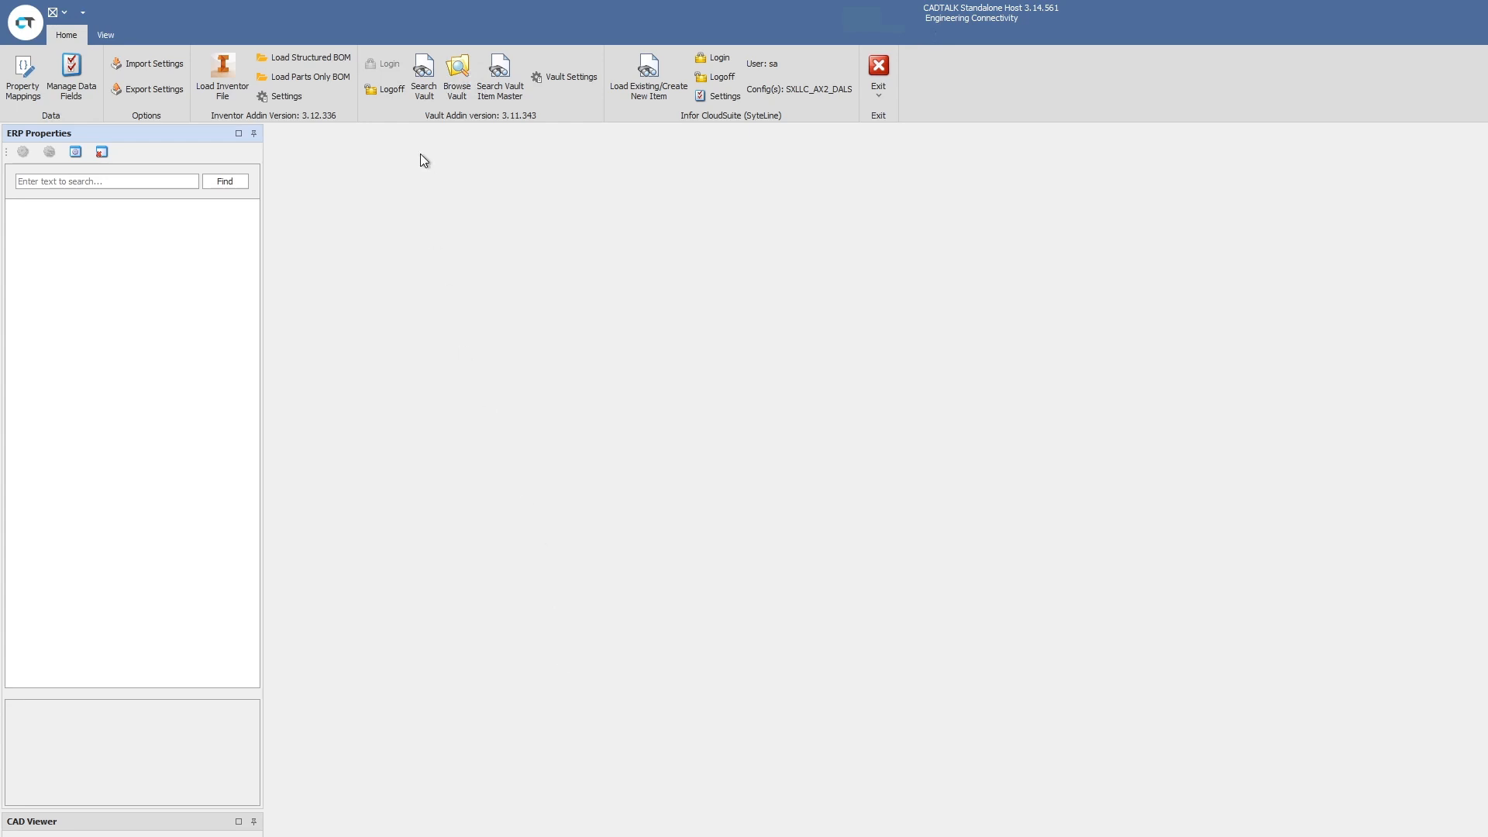
mouse_move(429, 168)
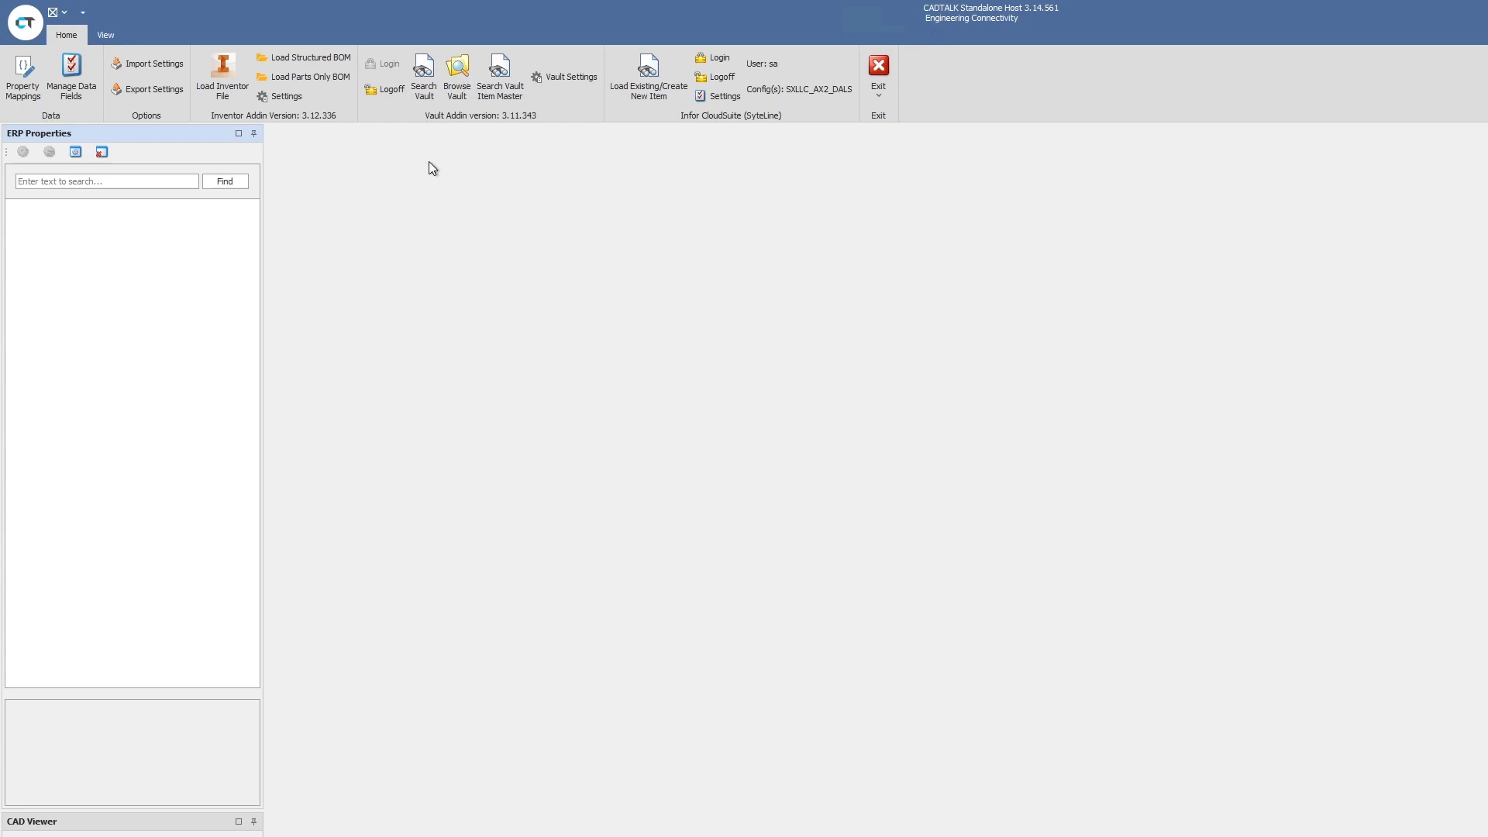
mouse_move(546, 253)
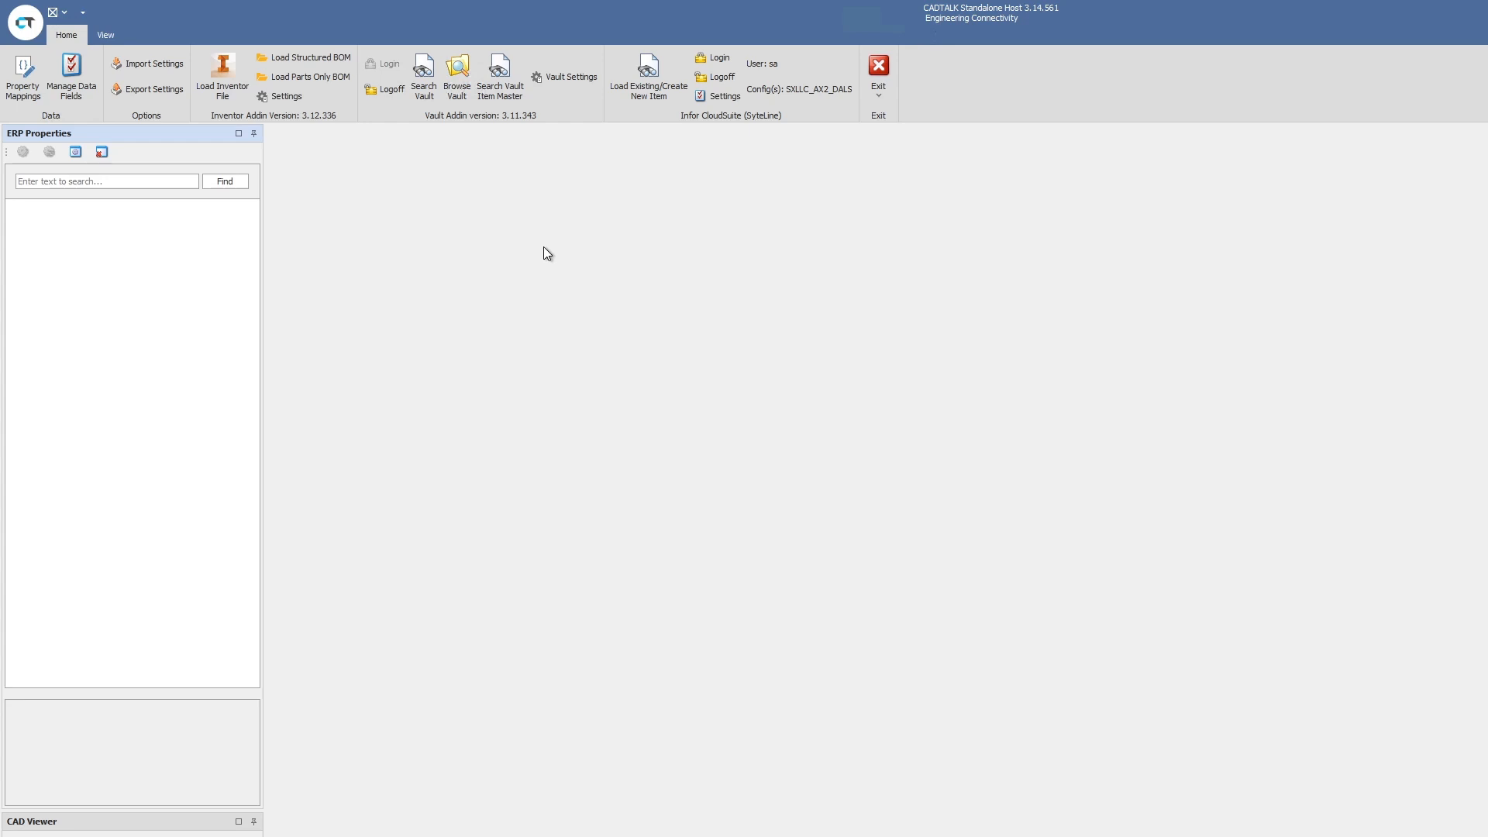
mouse_move(558, 209)
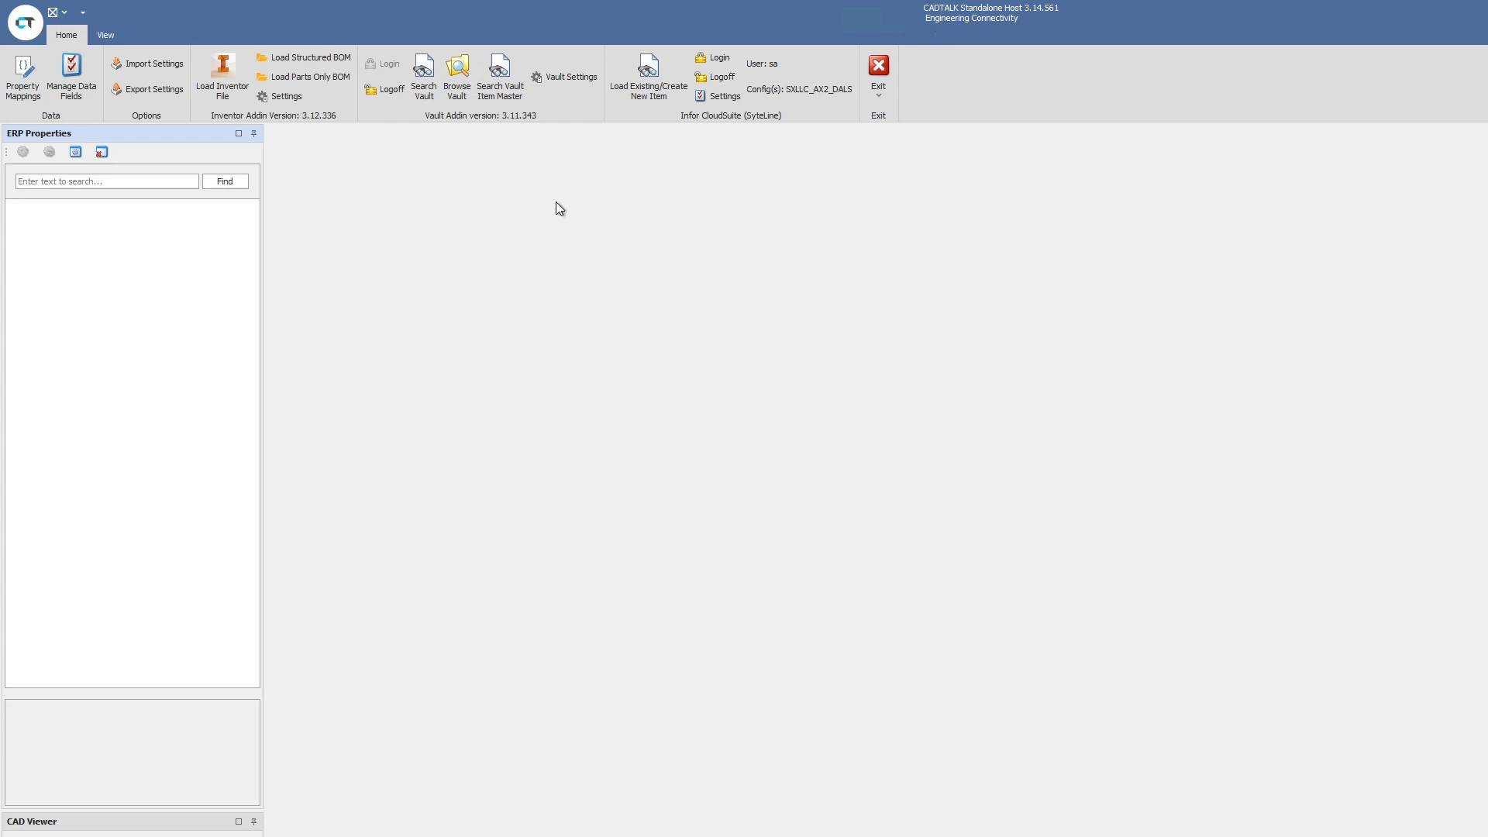
mouse_move(465, 274)
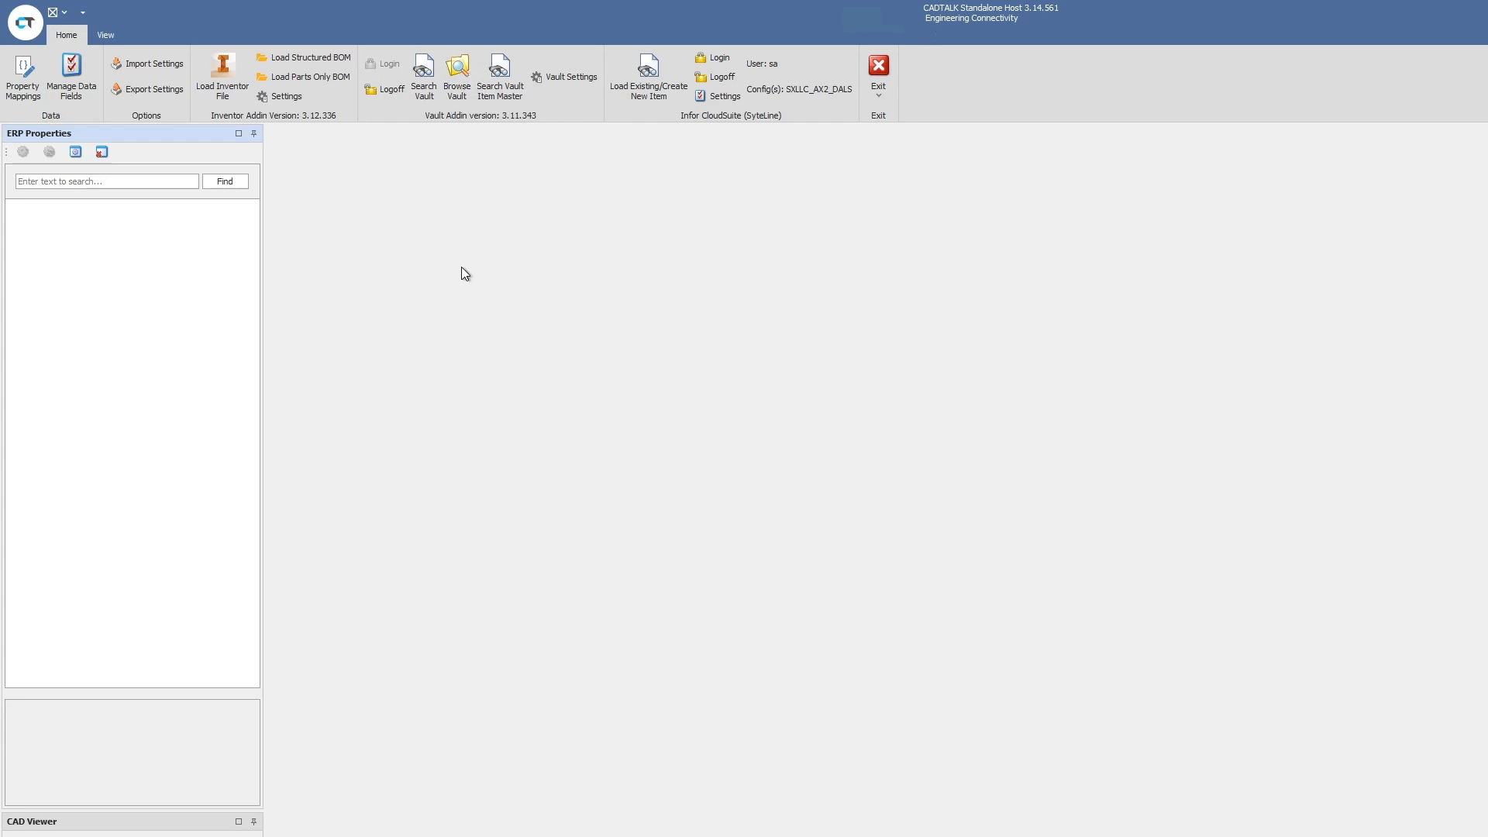
mouse_move(425, 84)
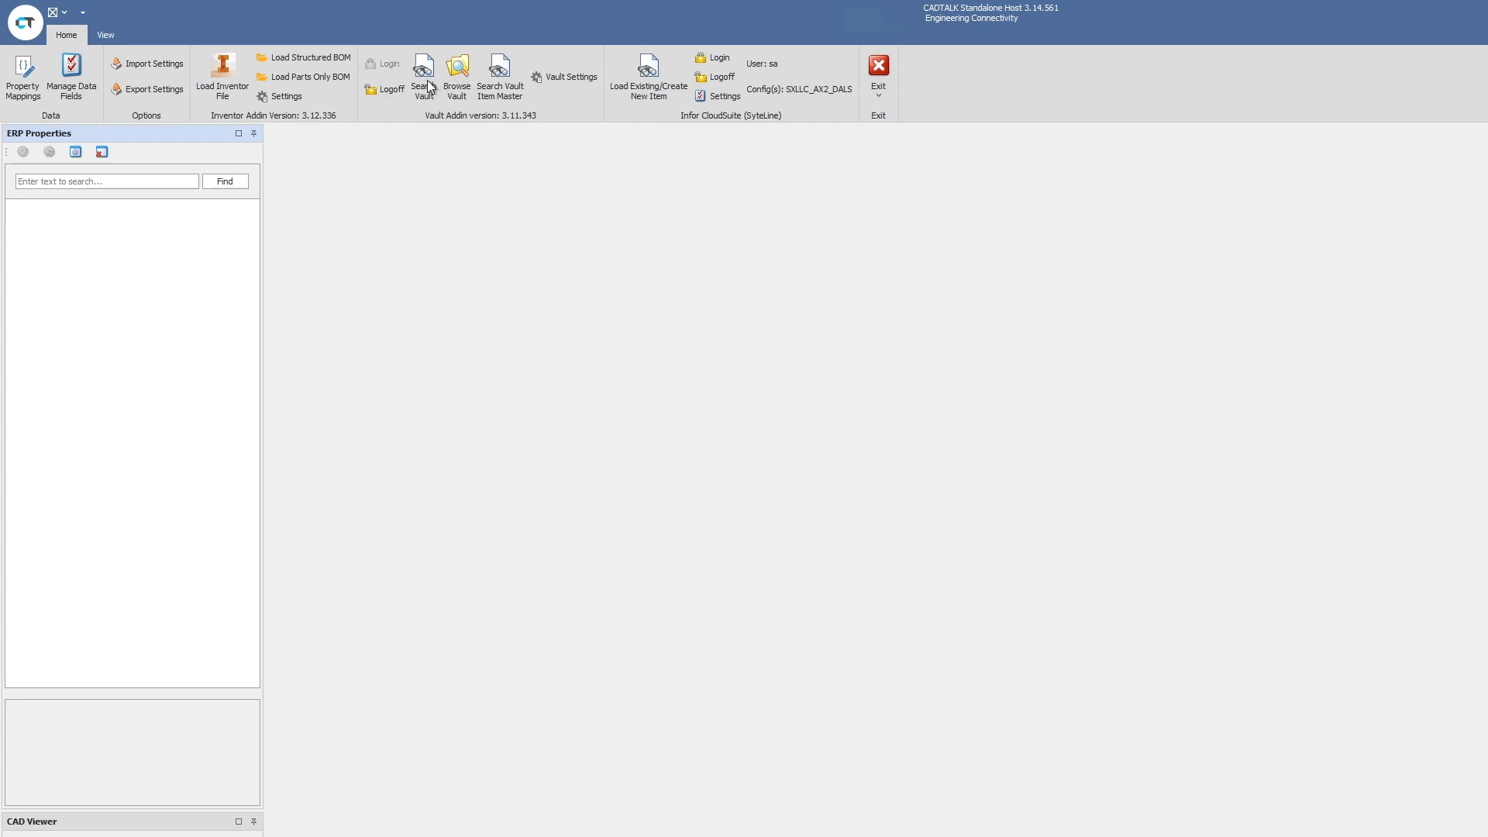
- Run a wildcard * vault search and pick Shock Absorber Front.iam from the 64 results
left_click(425, 78)
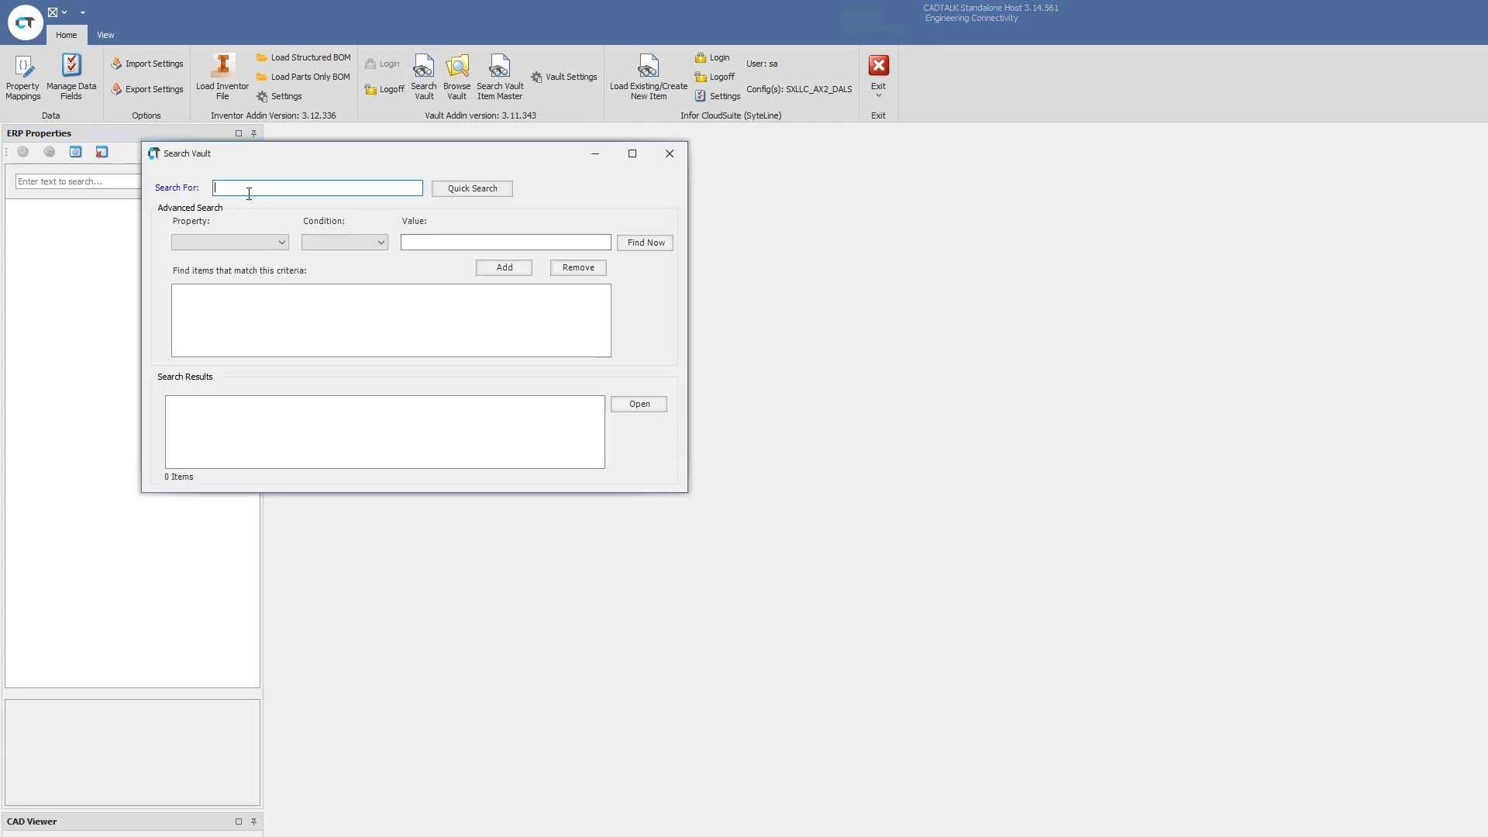
type("*")
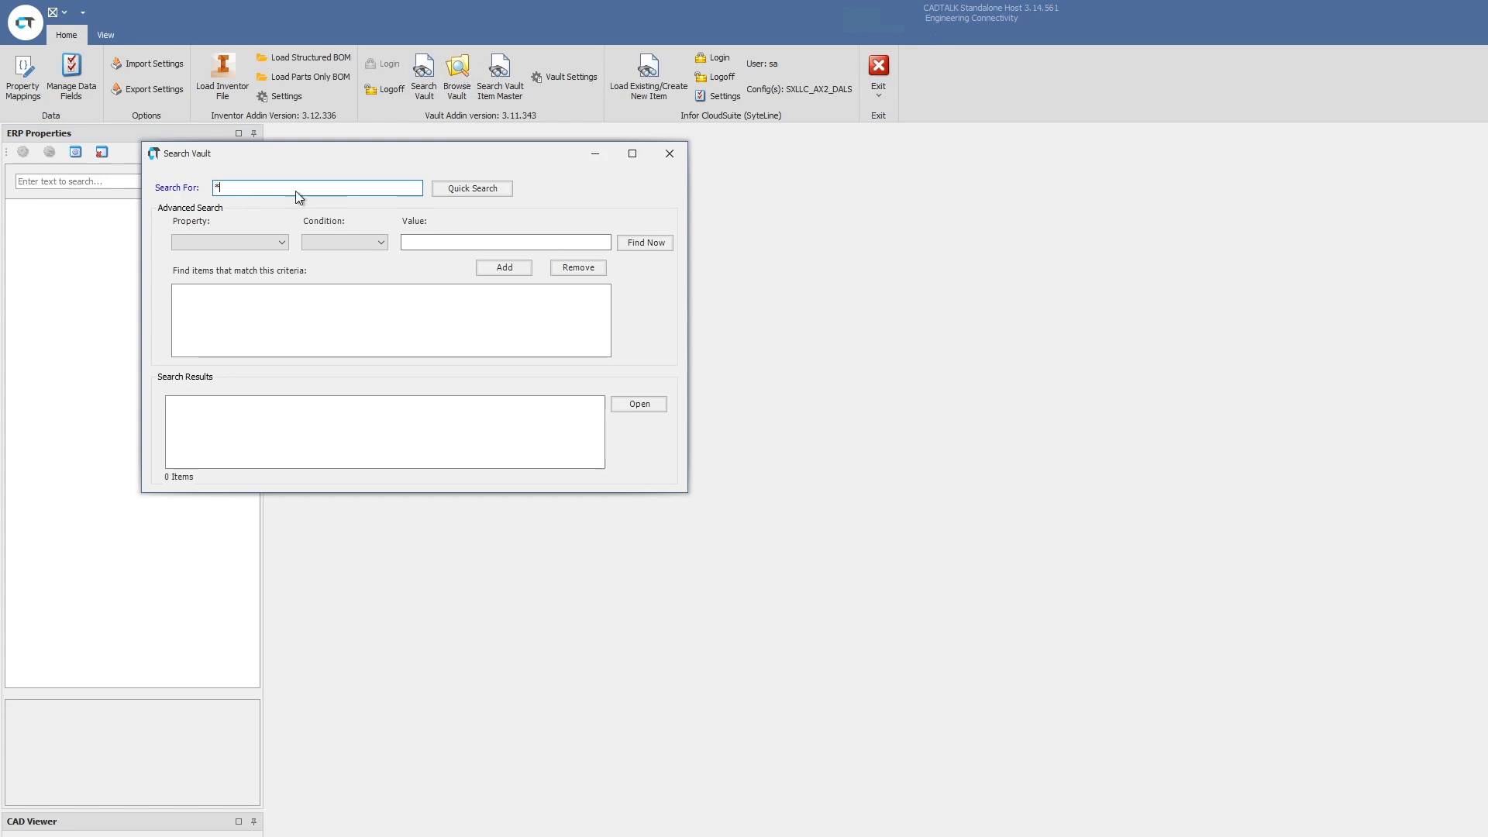
left_click(472, 188)
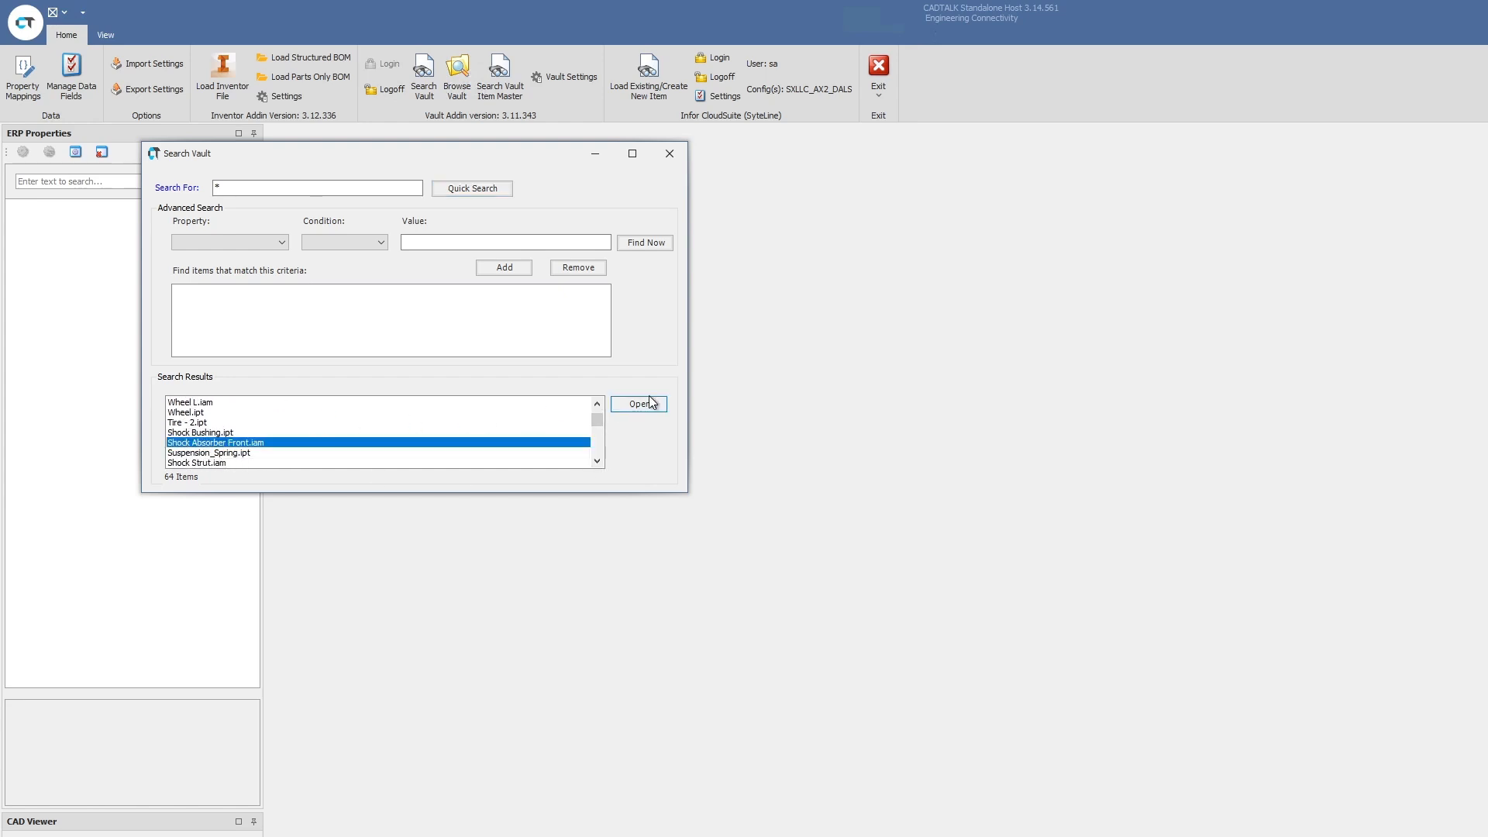
left_click(638, 403)
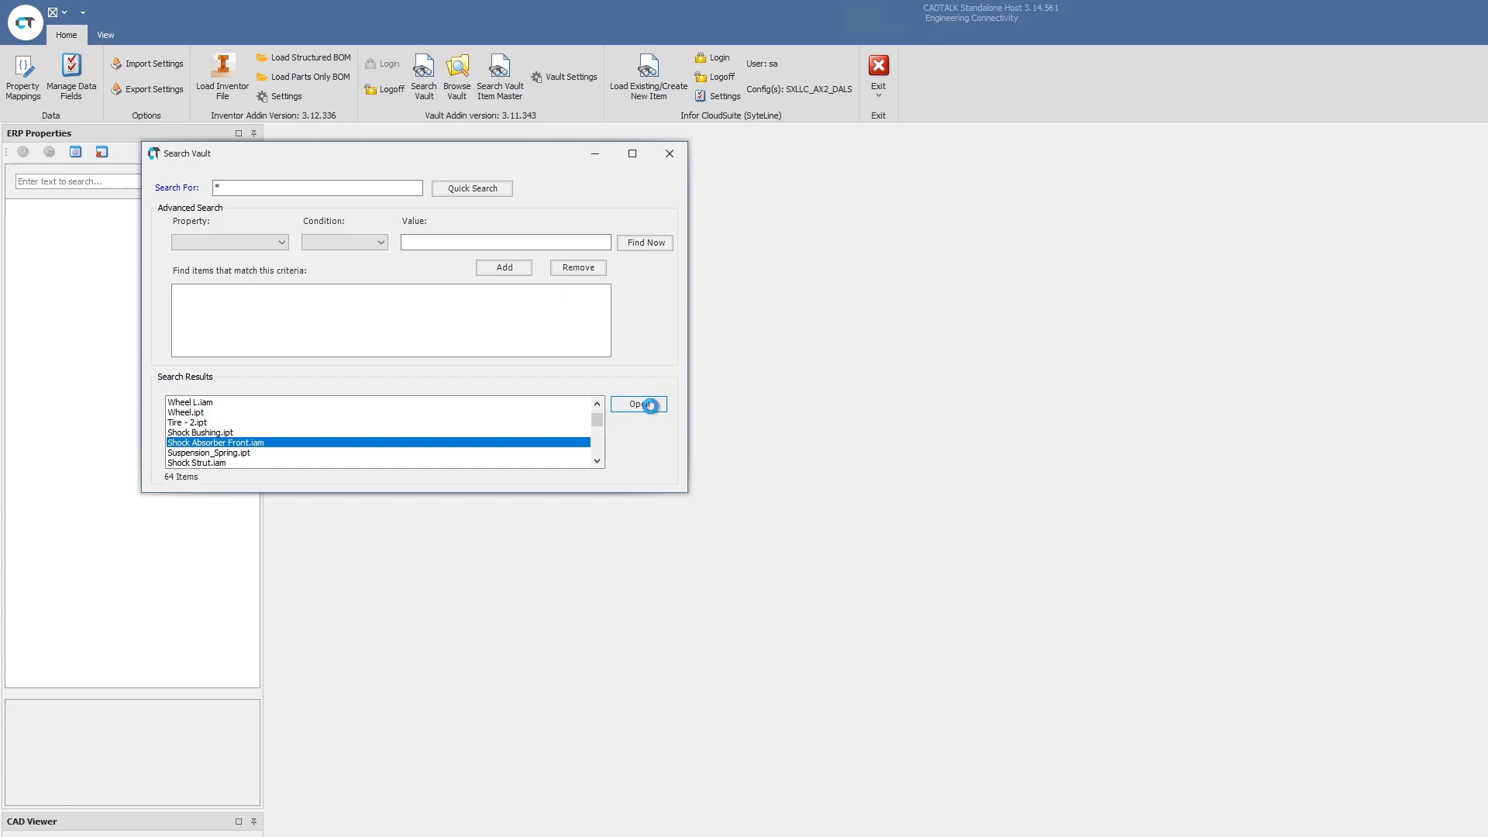
- Load the Shock Absorber Front assembly as the 240625-SUS2000-1700 Shock Body BOM with four components
left_click(639, 404)
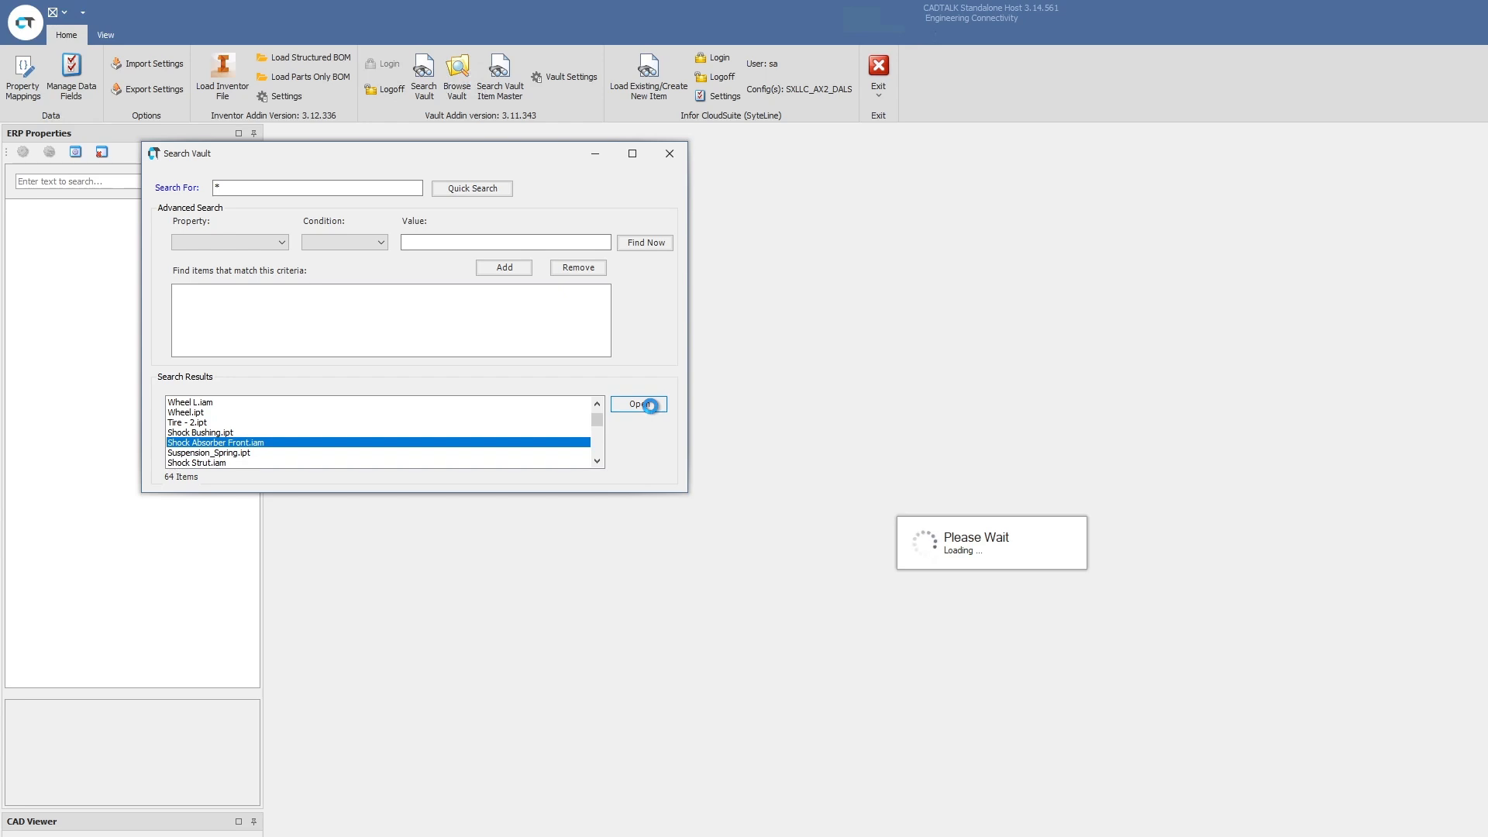
left_click(640, 403)
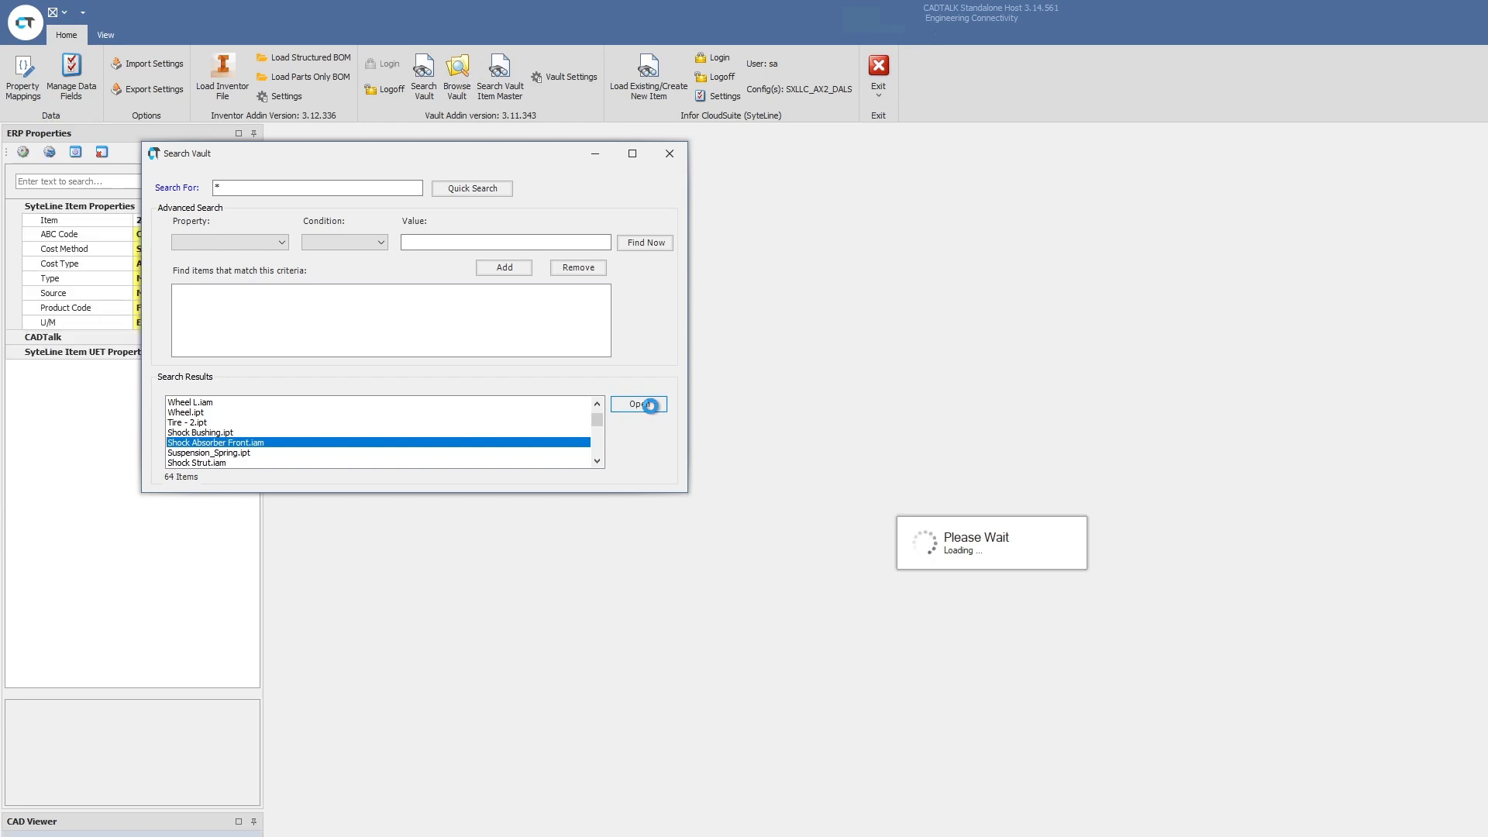
left_click(639, 403)
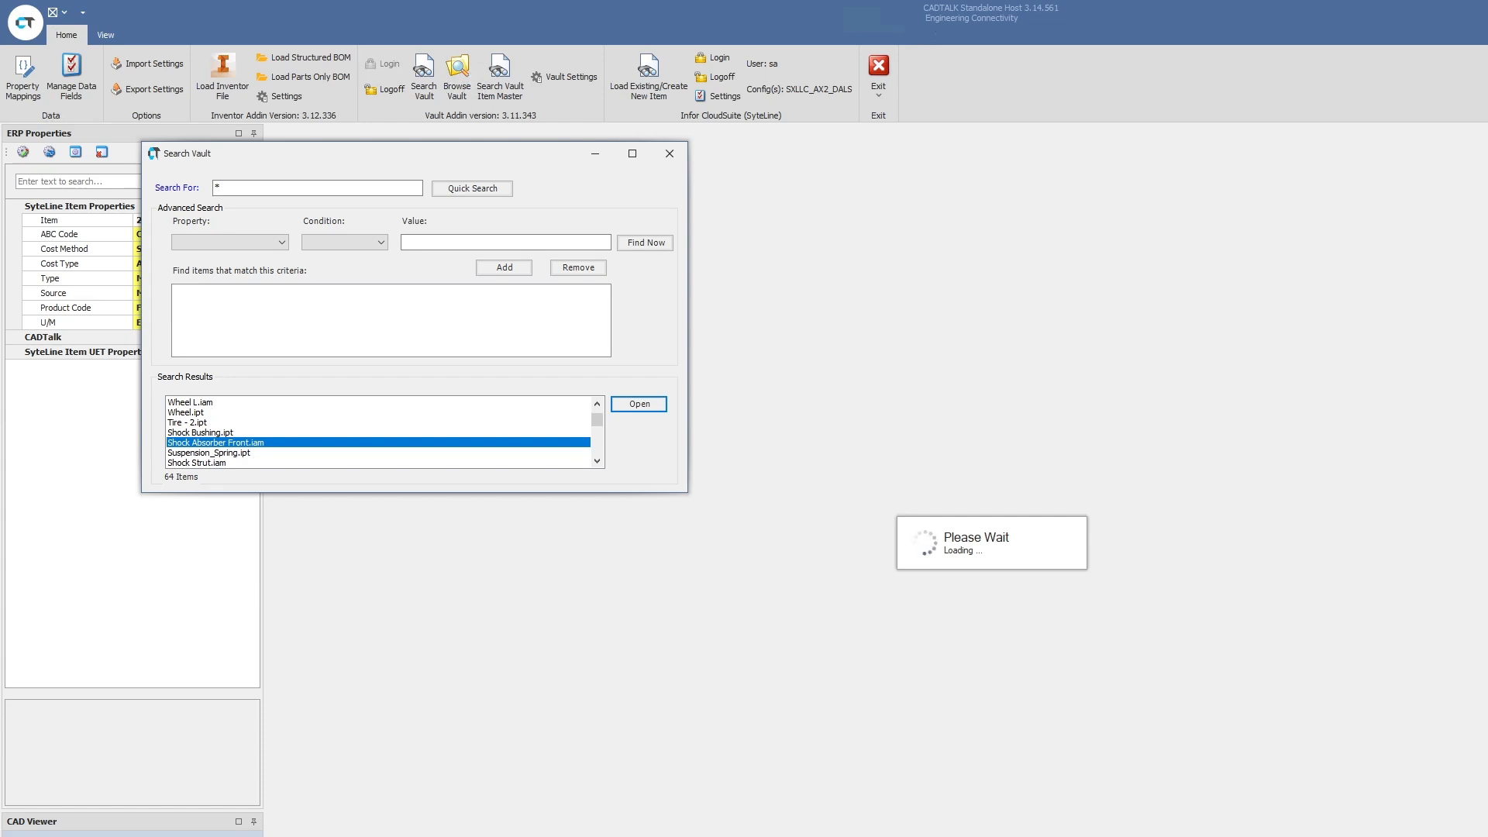
left_click(637, 403)
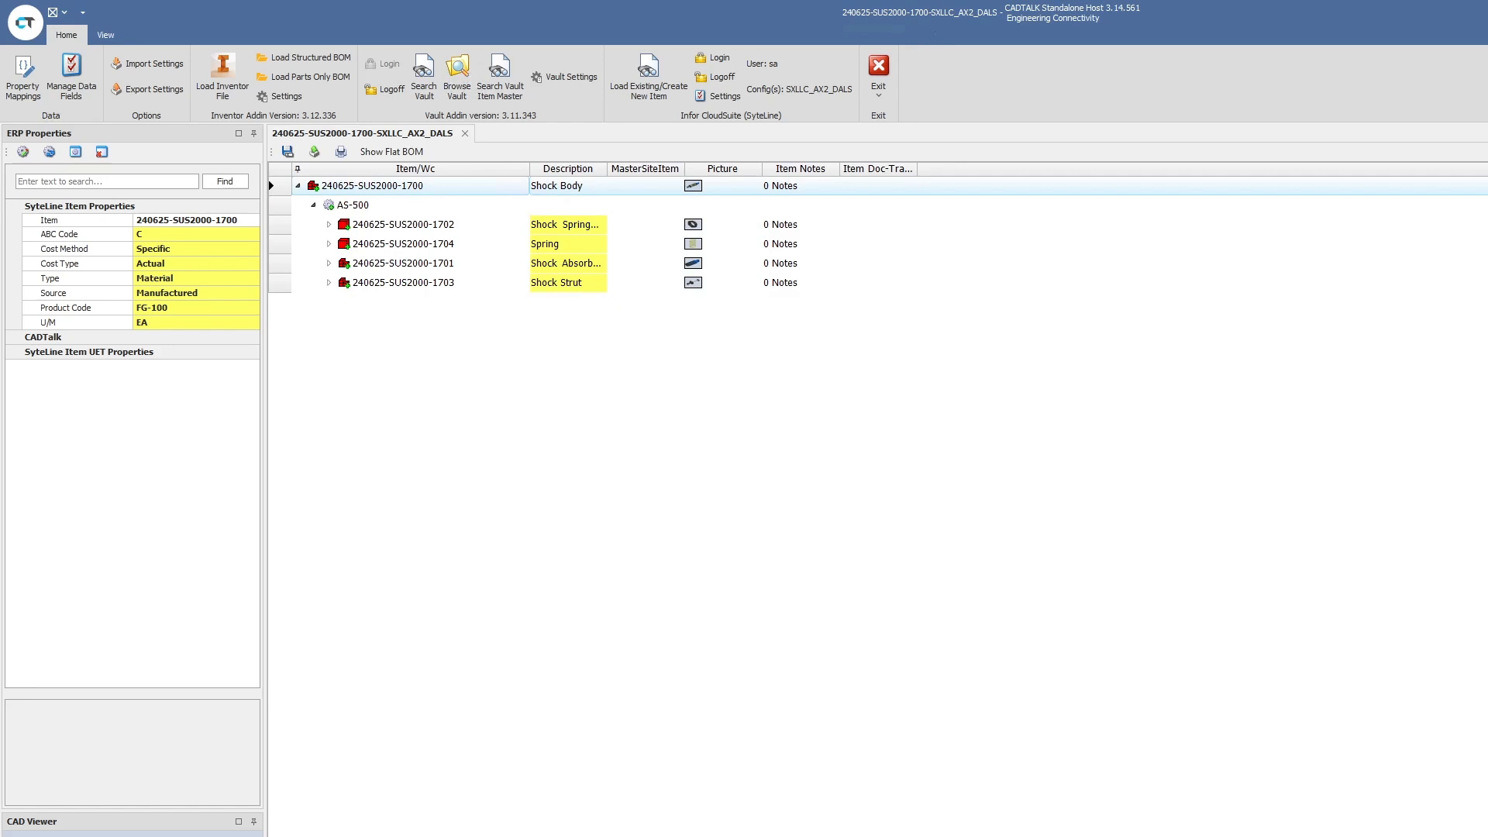
mouse_move(733, 461)
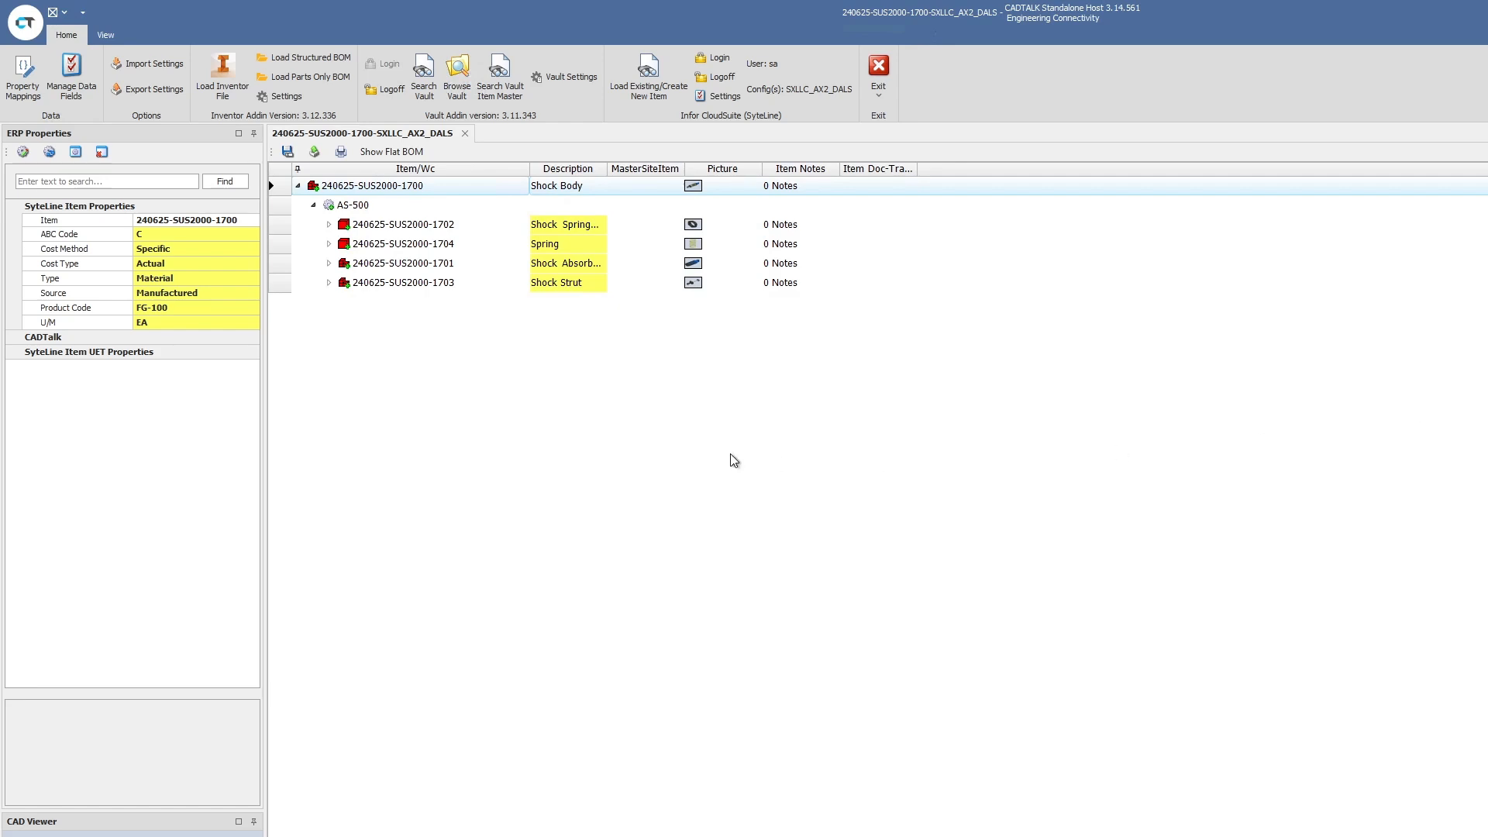
mouse_move(399, 449)
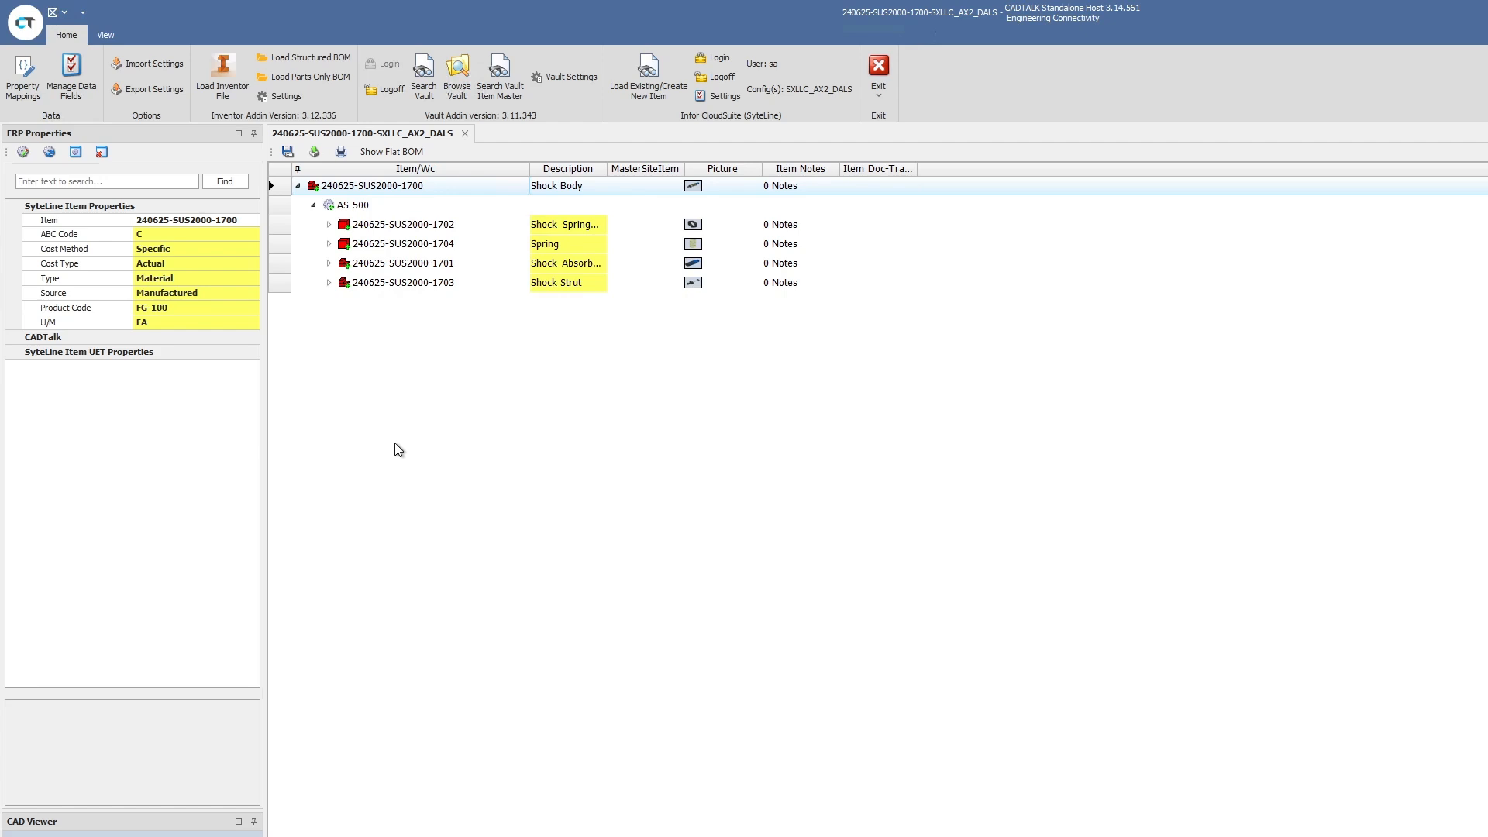
mouse_move(438, 361)
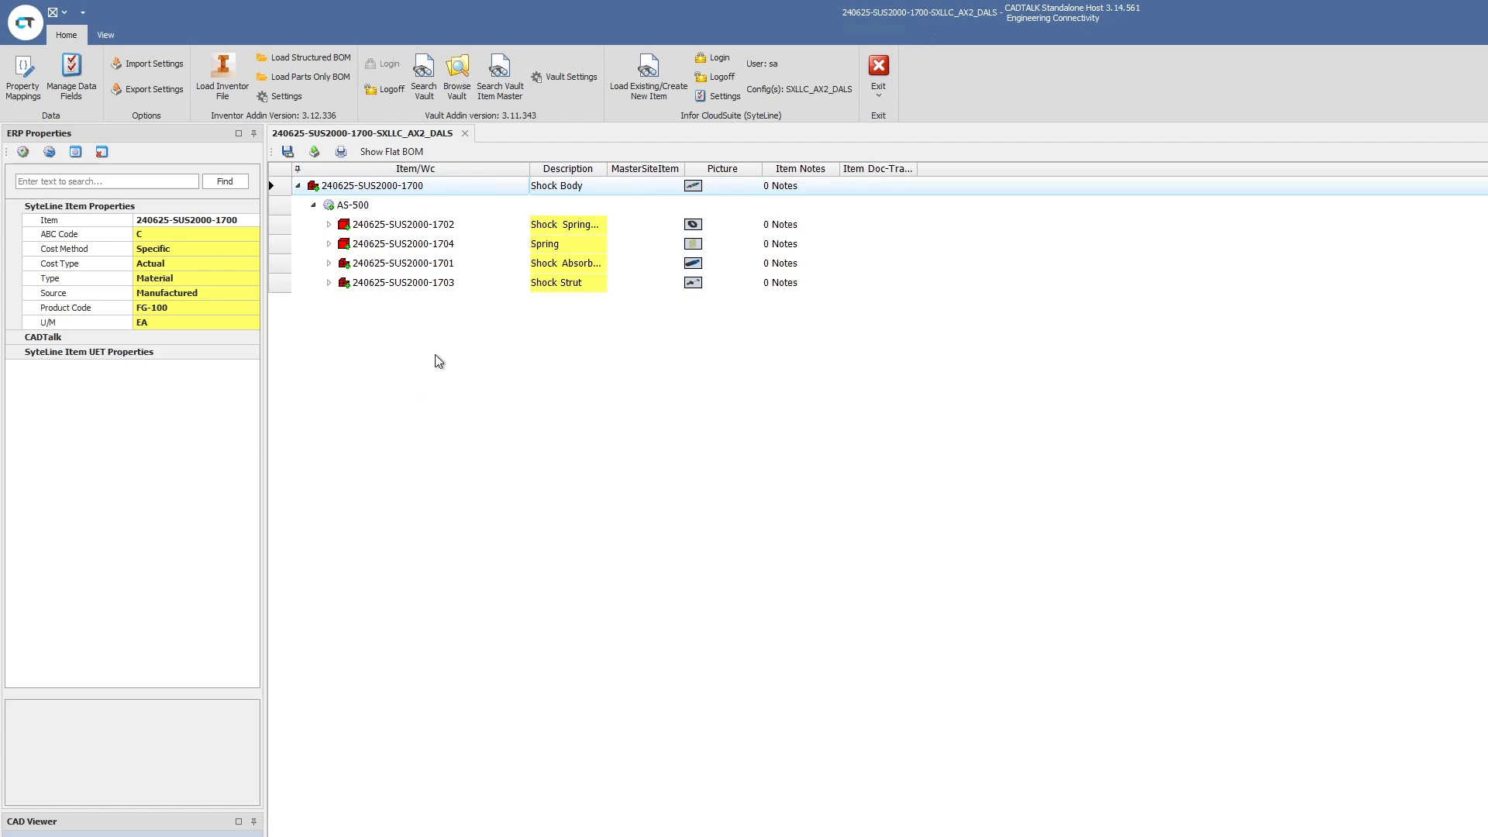
mouse_move(335, 248)
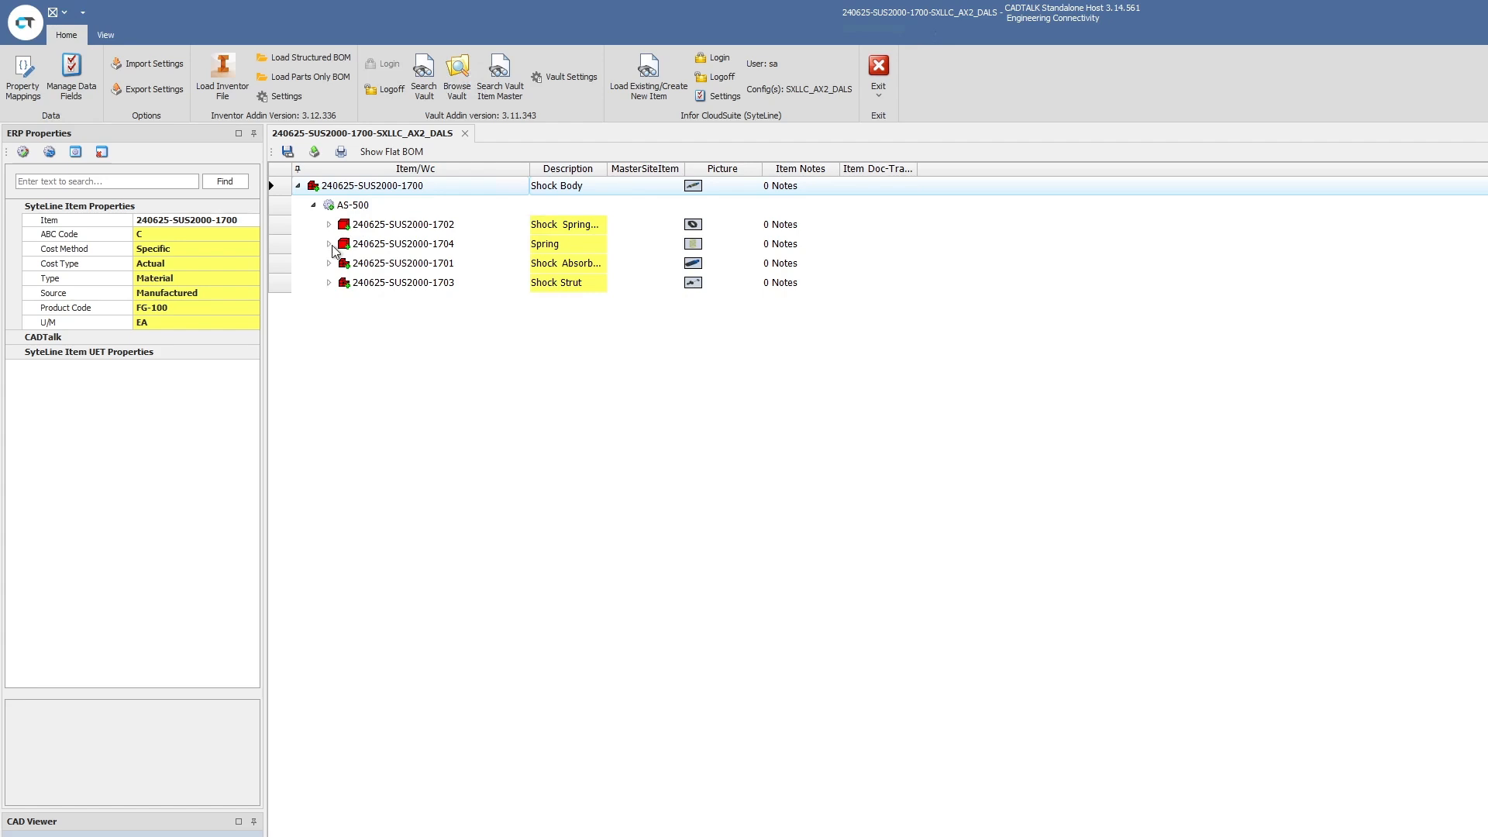
- Expand 240625-SUS2000-1701 and the Shock Cartridge subassembly down to its AS-500 routing and parts
left_click(328, 263)
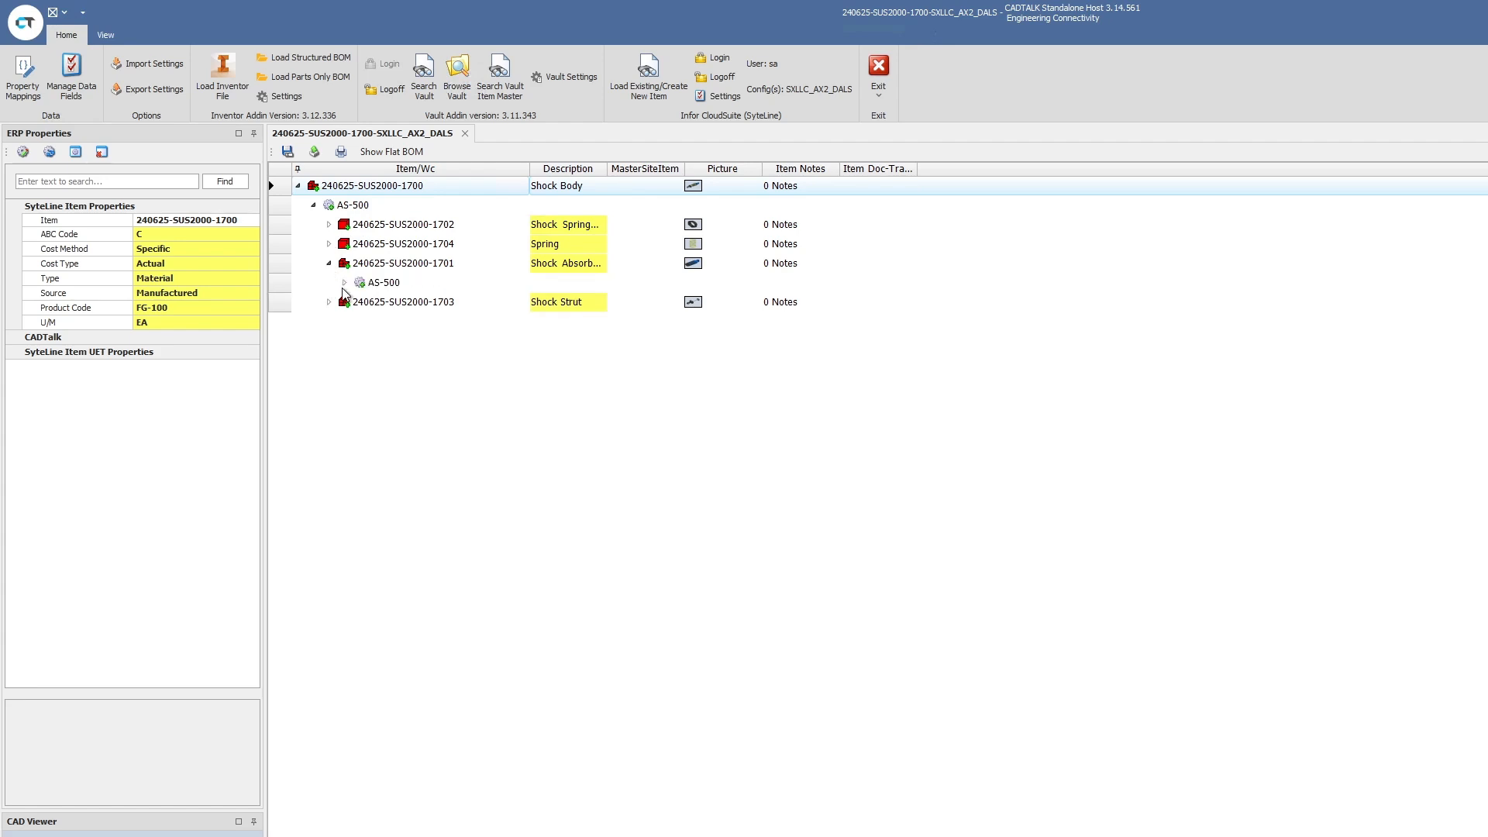
left_click(346, 282)
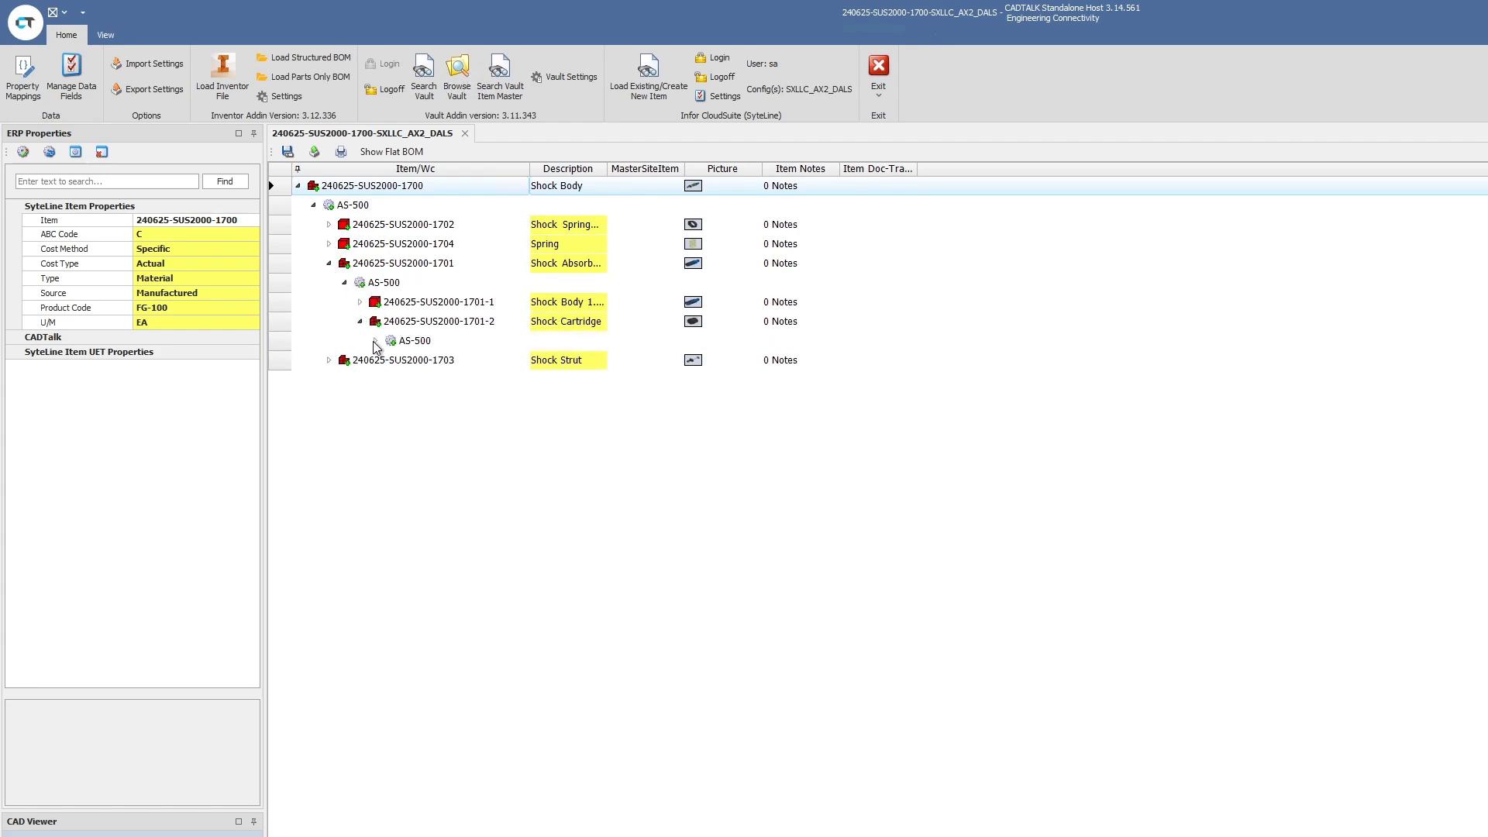
left_click(373, 339)
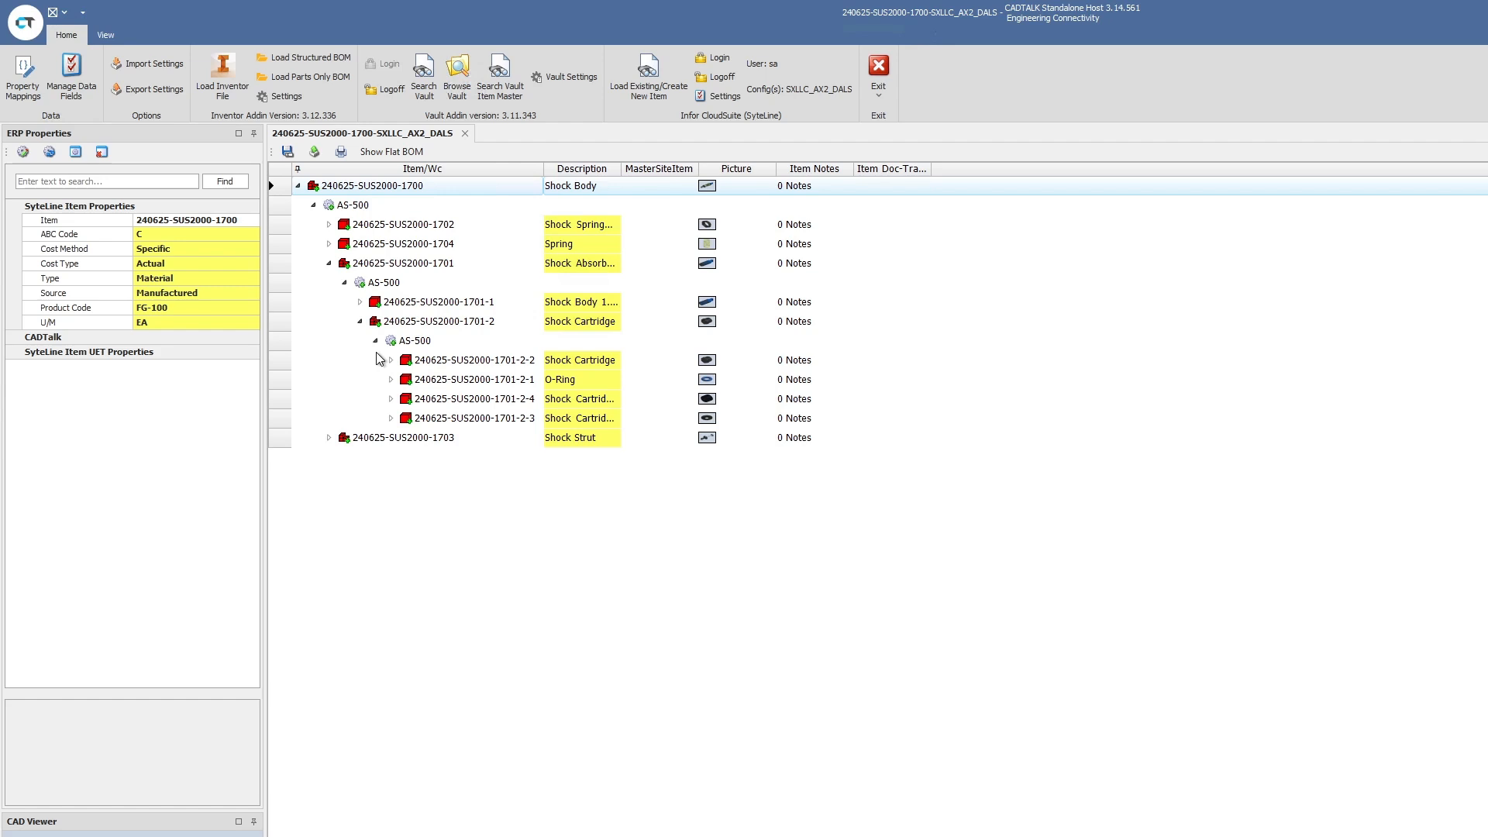
left_click(415, 339)
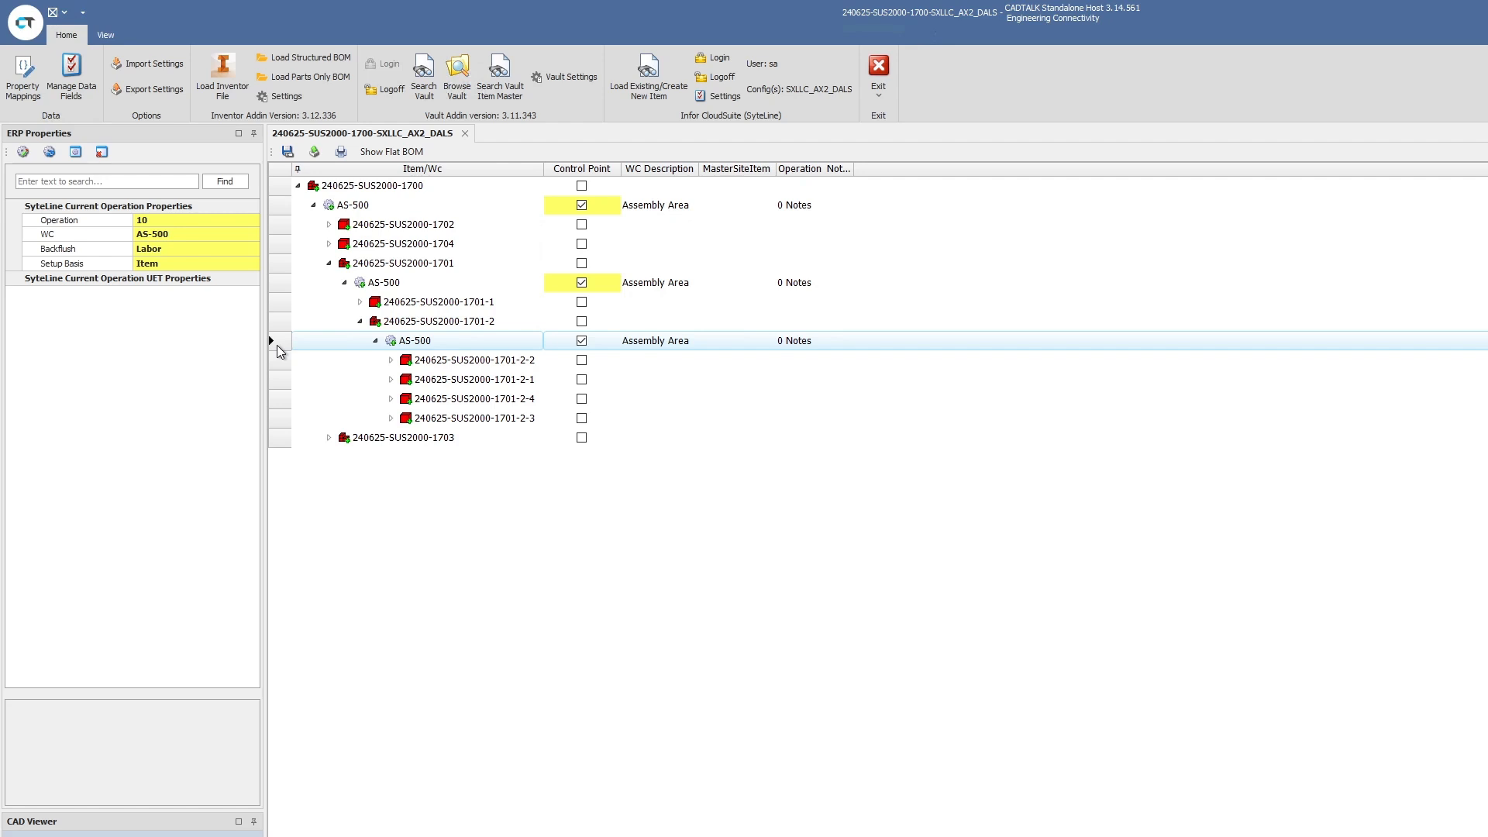
mouse_move(343, 205)
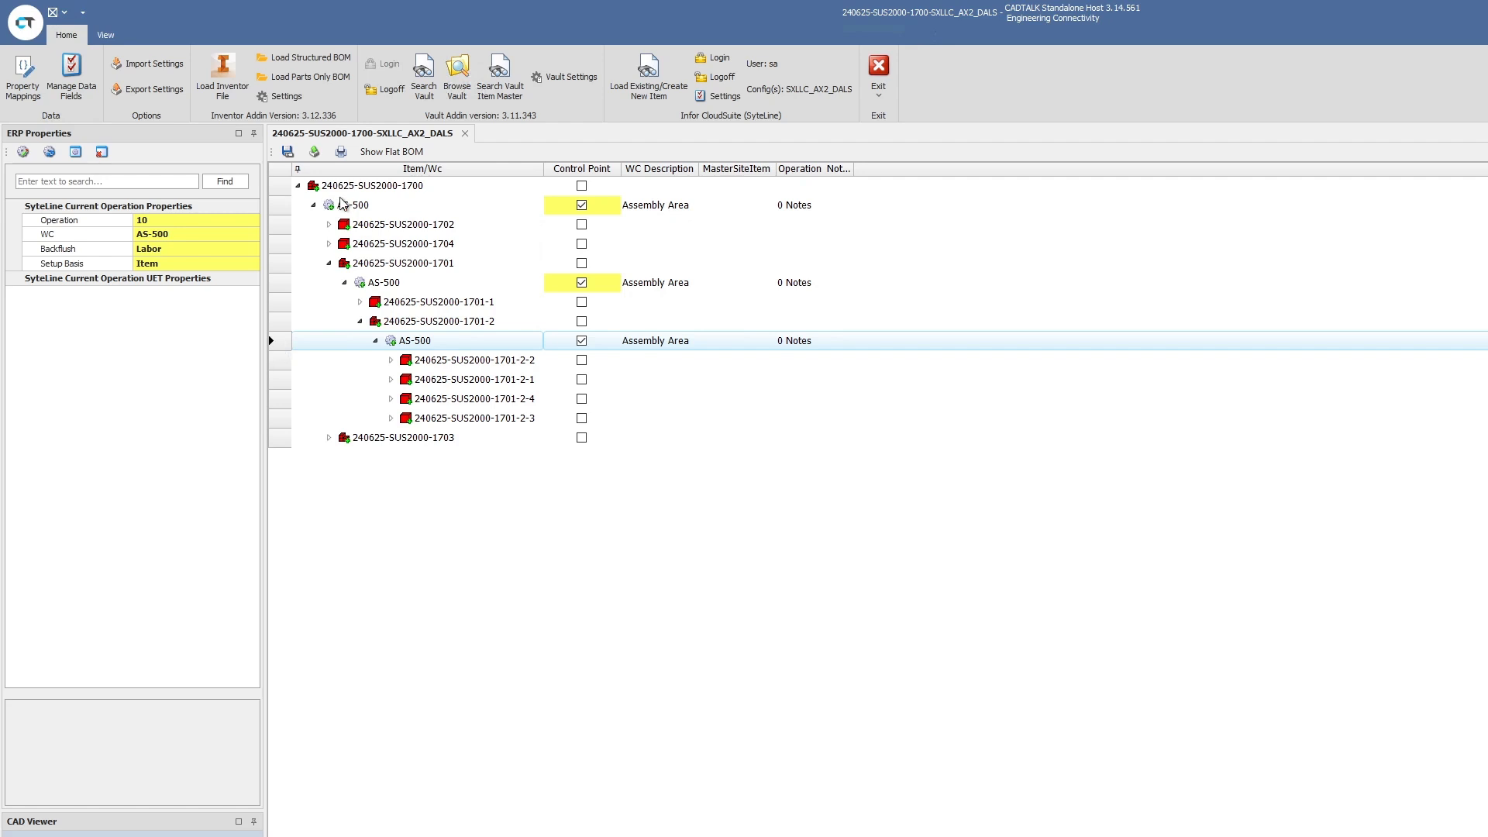
- Select the top-level 240625-SUS2000-1700 row to show Shock Body's item properties and descriptions
left_click(373, 184)
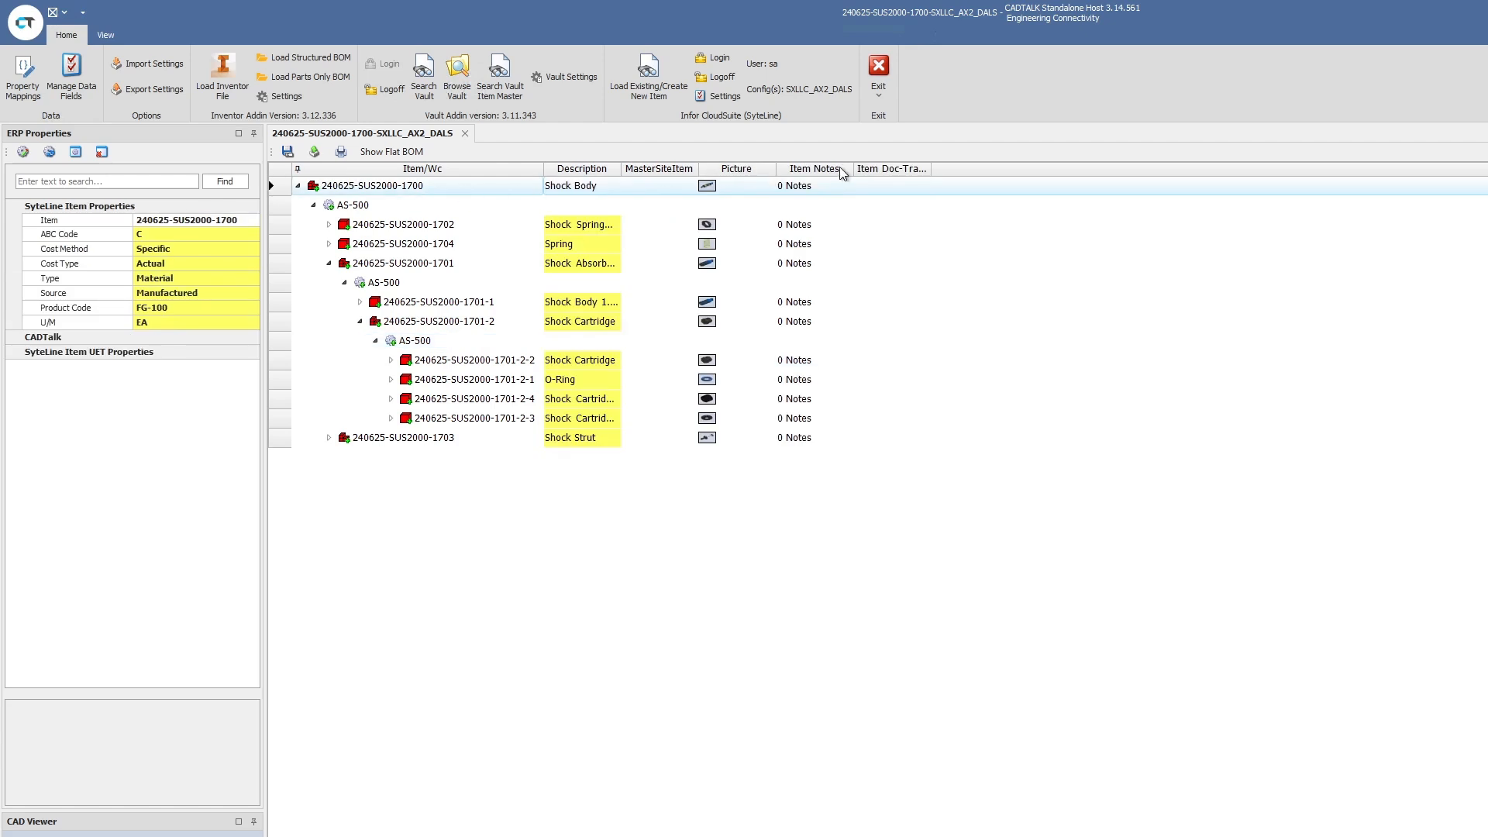
- Show the Setup Hours, Setup Rule and Run Machine Hours columns via Show/Hide Columns
right_click(842, 174)
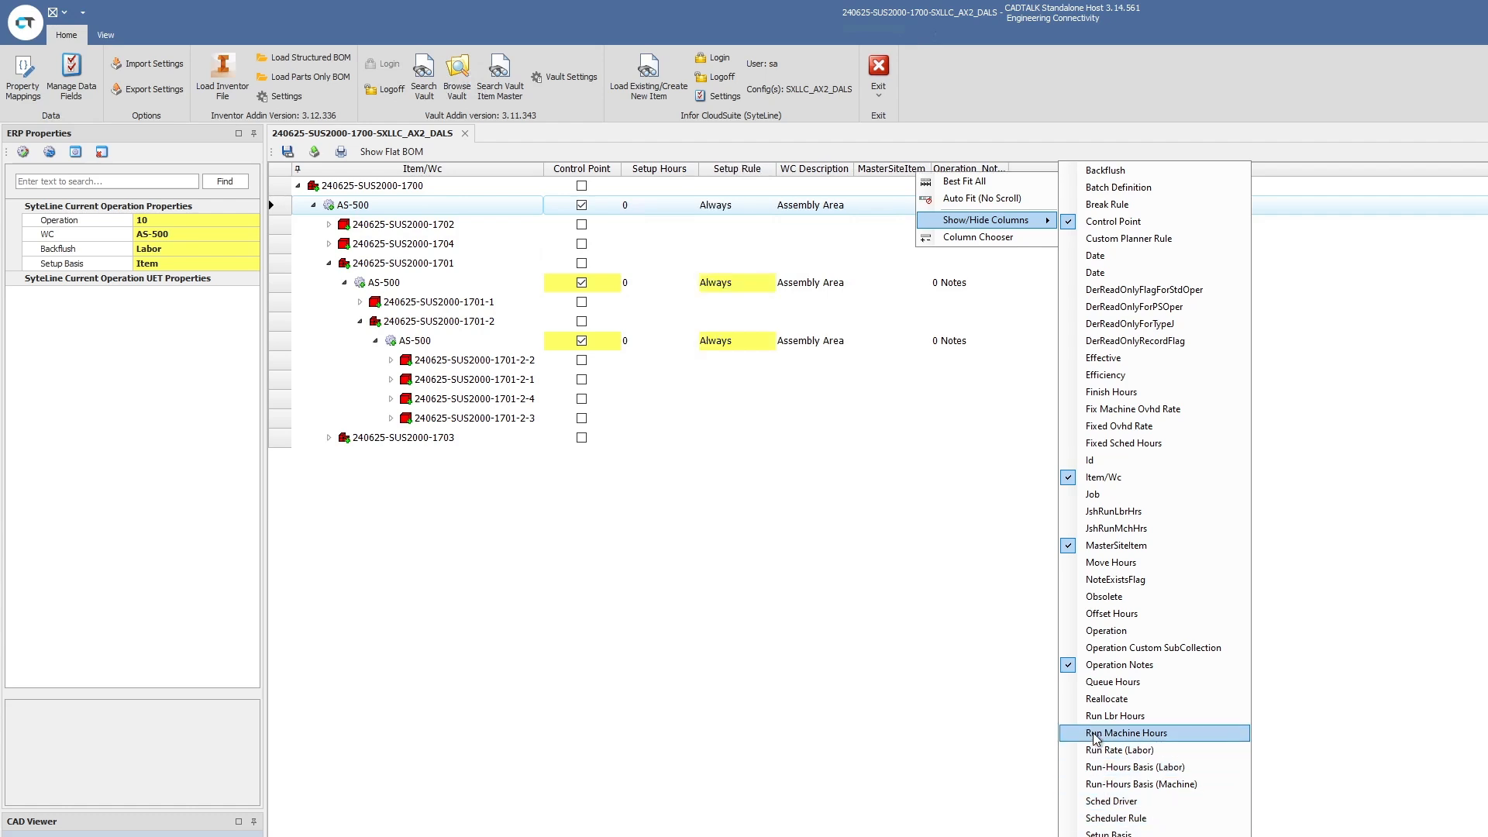
left_click(1115, 716)
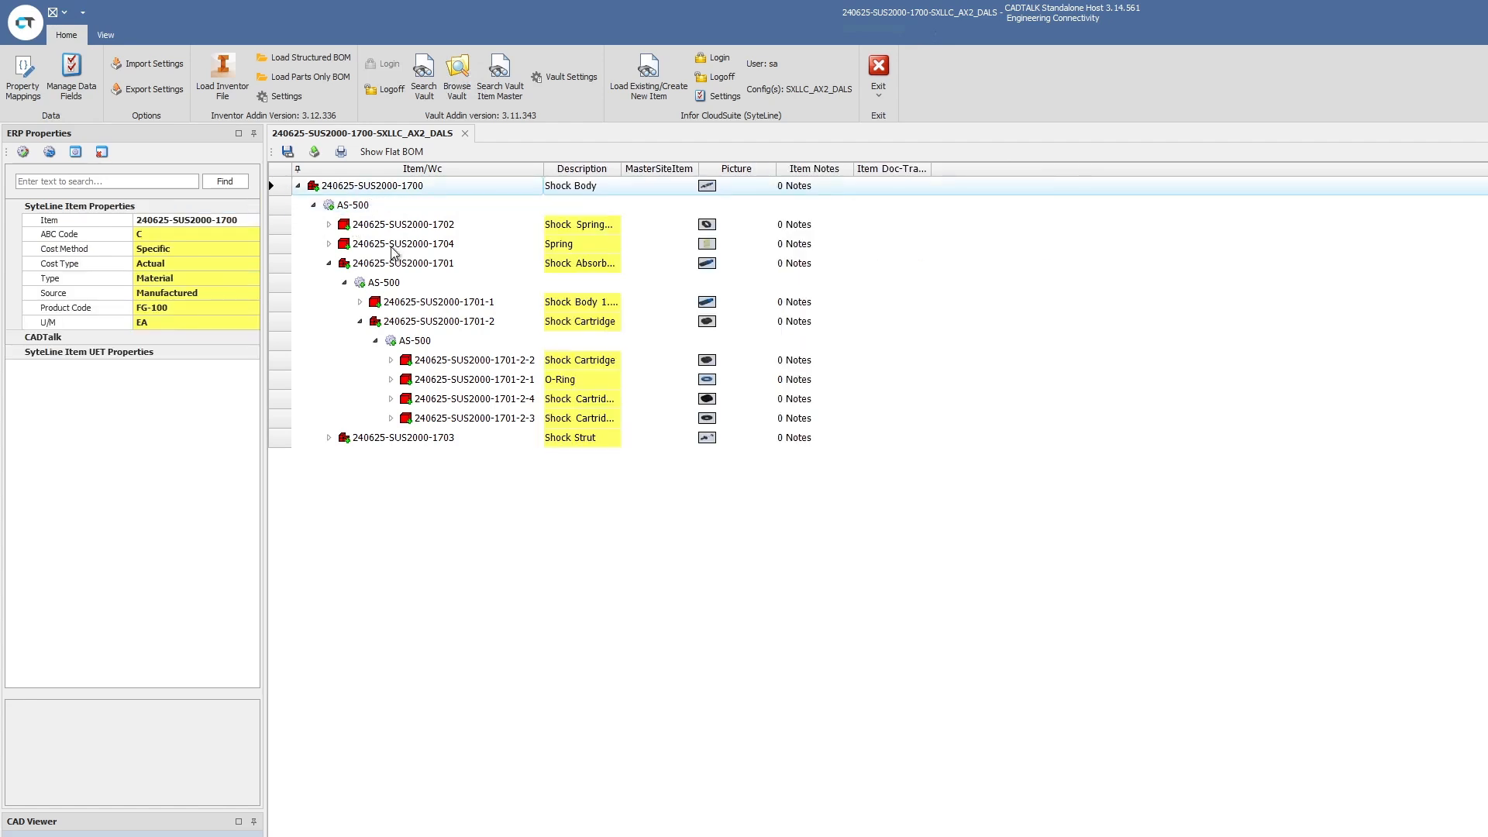
mouse_move(361, 446)
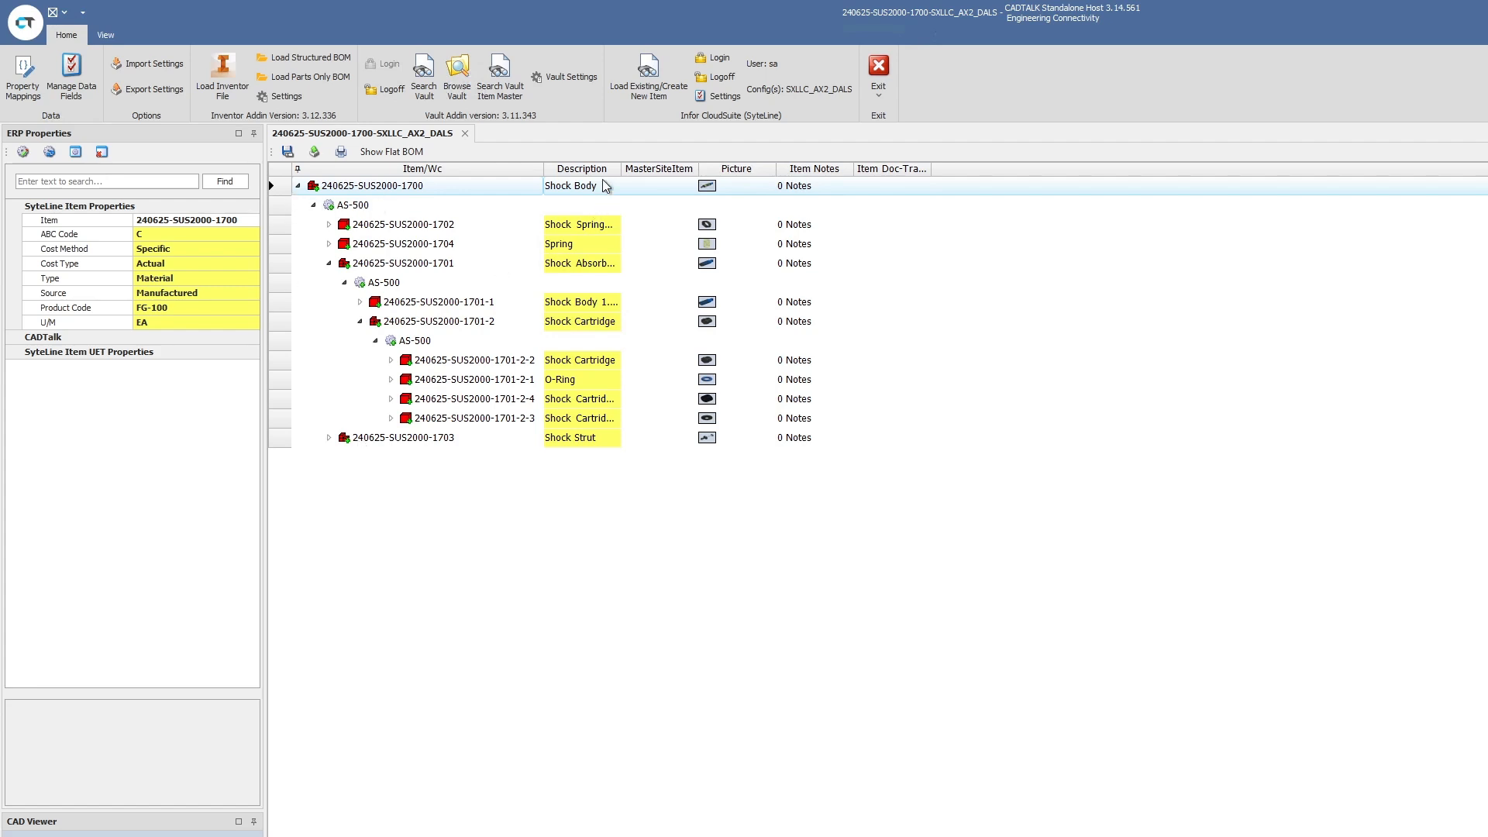
mouse_move(737, 254)
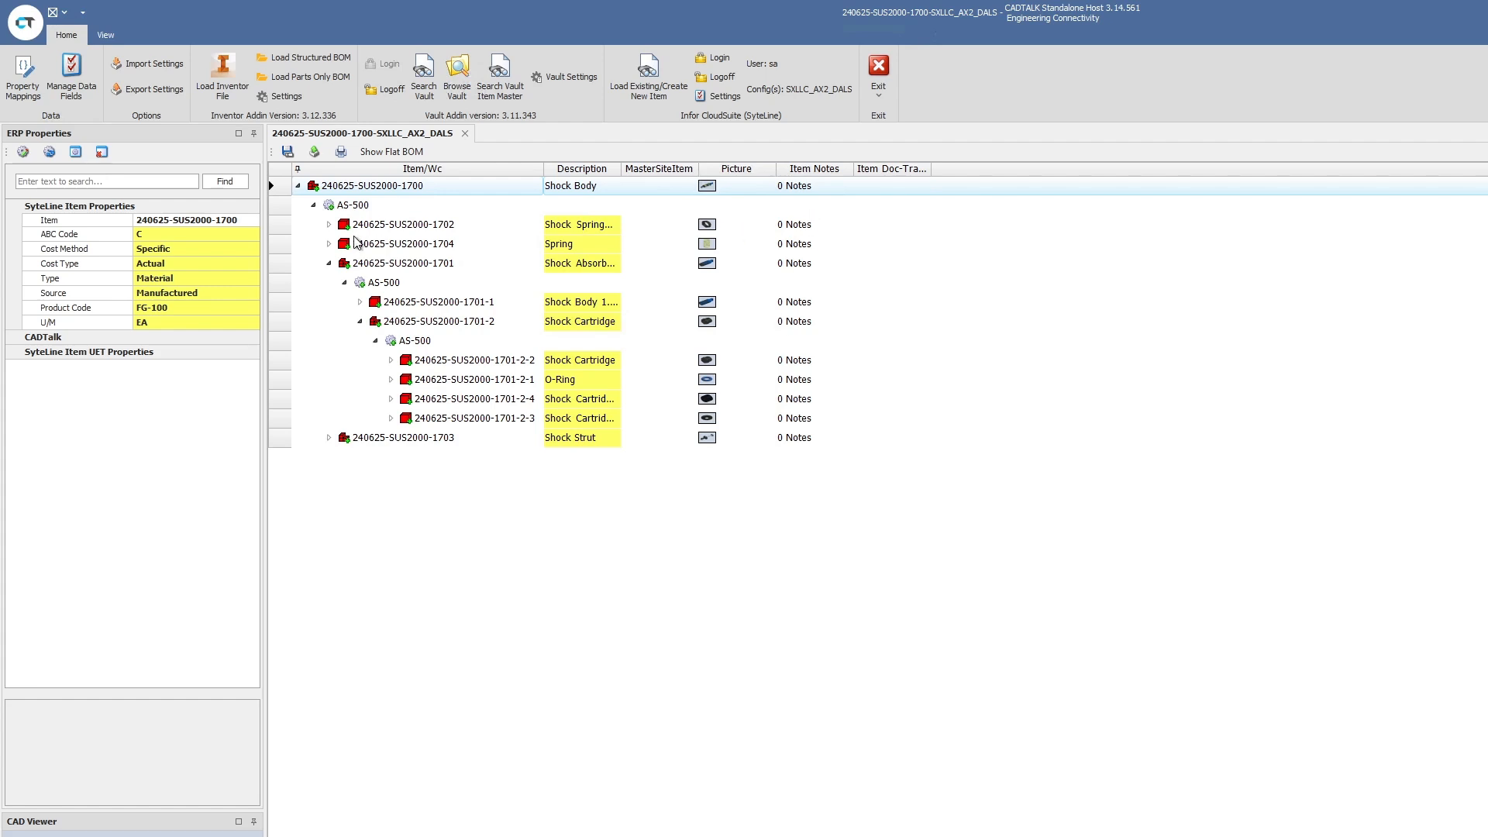
mouse_move(392, 302)
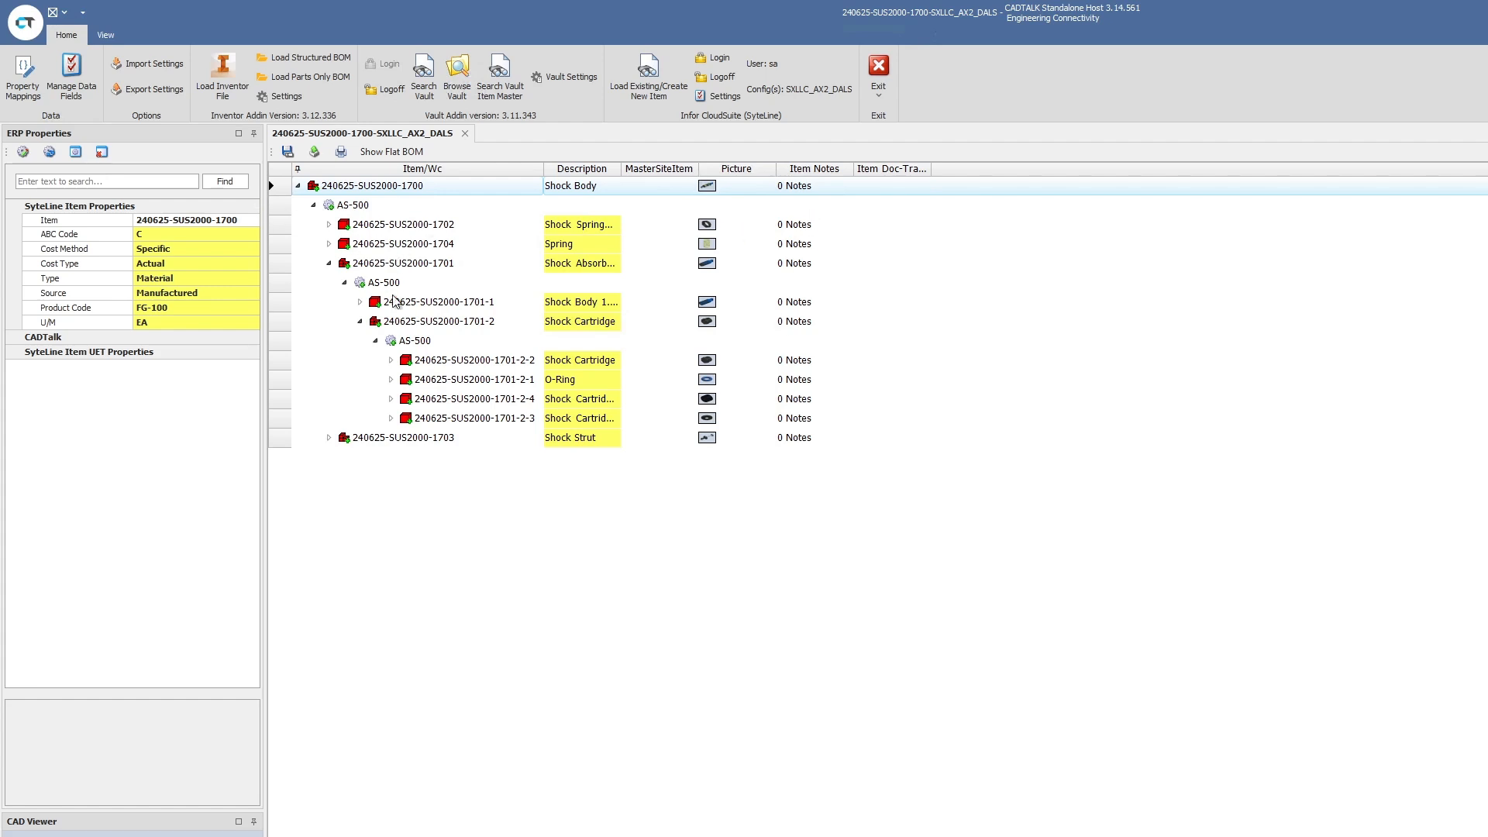
mouse_move(434, 330)
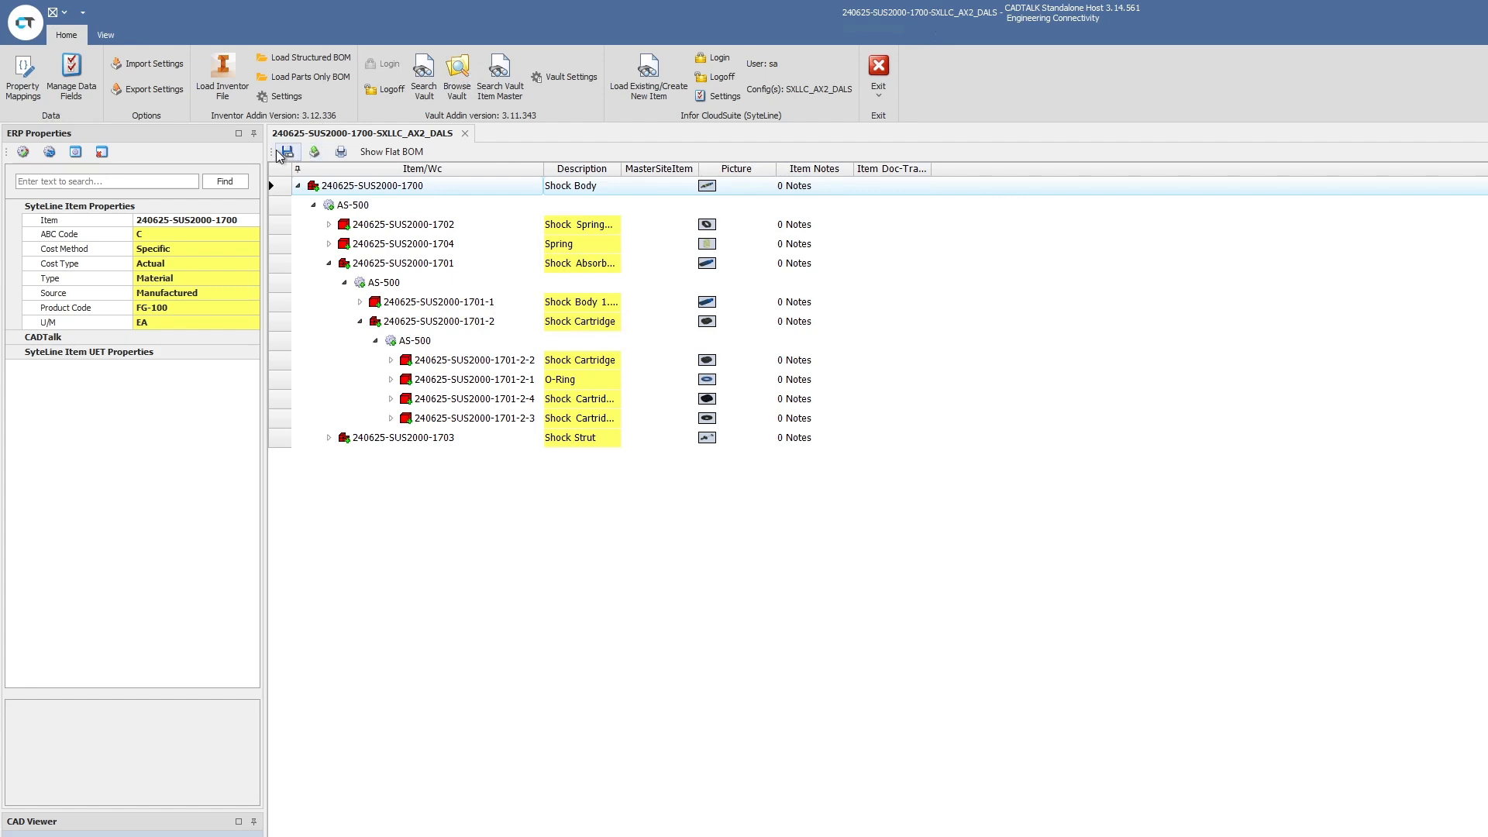
mouse_move(289, 152)
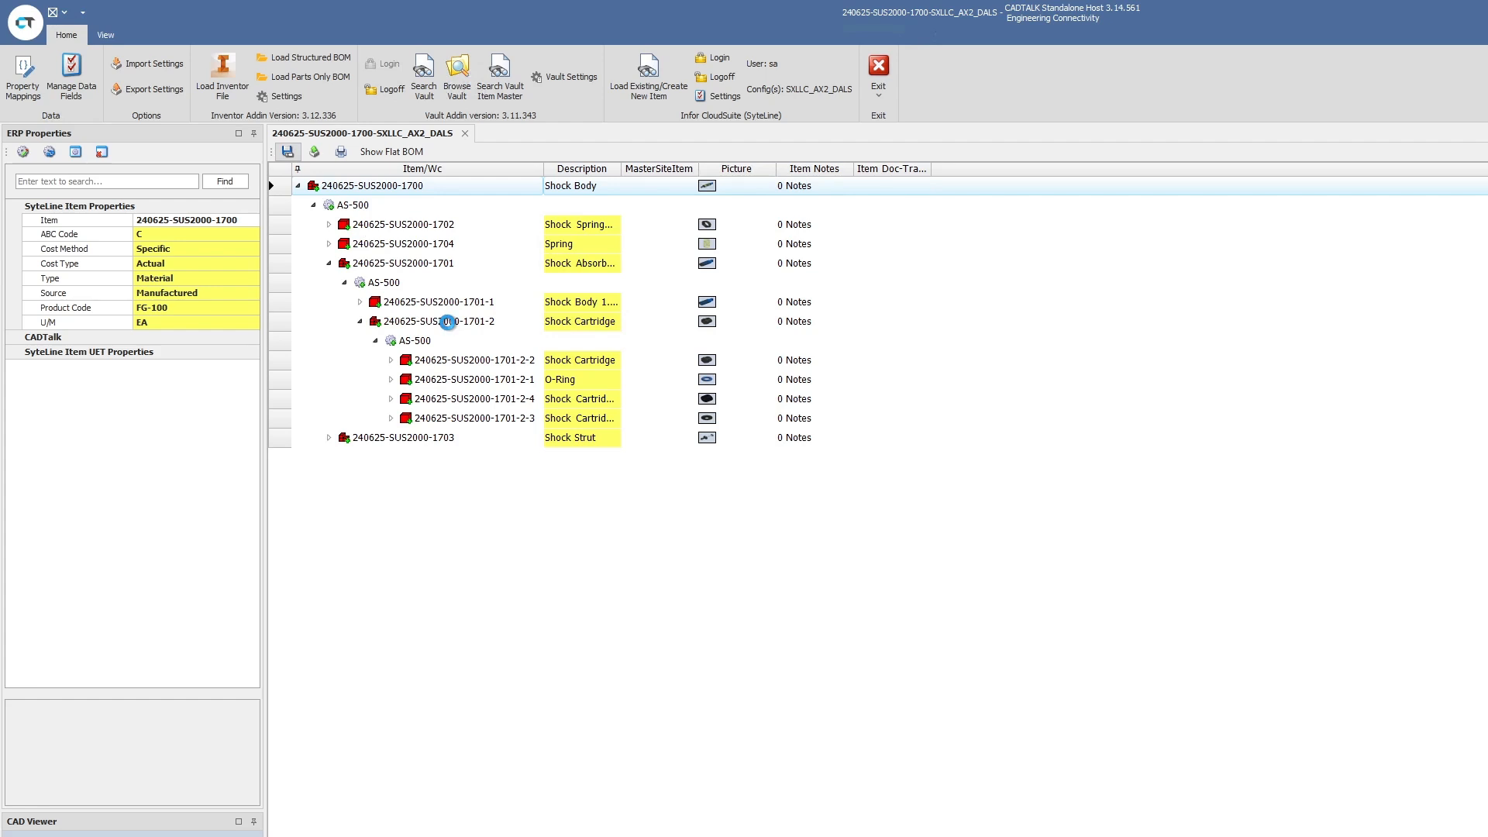
mouse_move(451, 327)
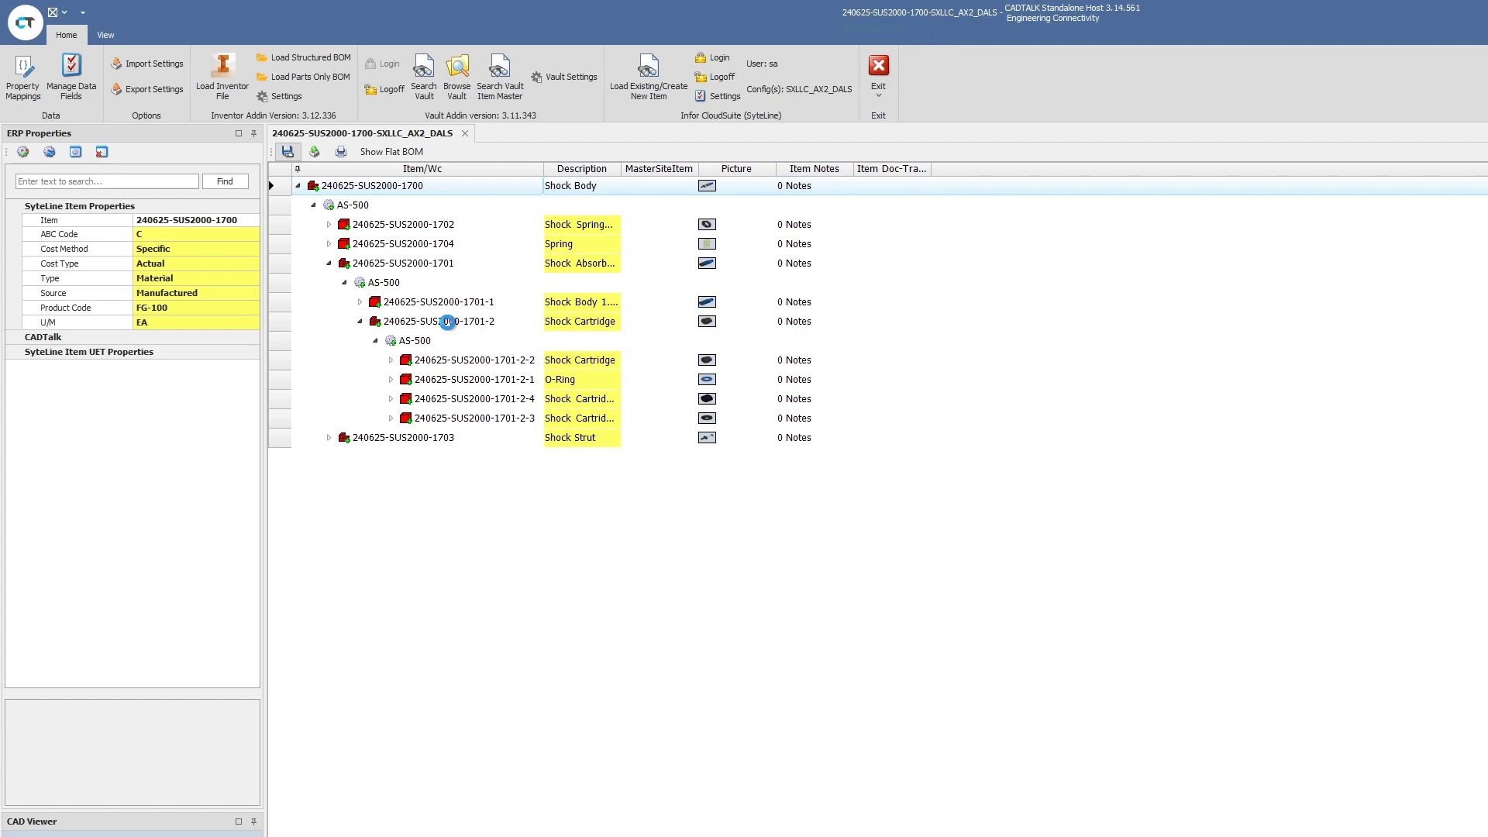
mouse_move(451, 329)
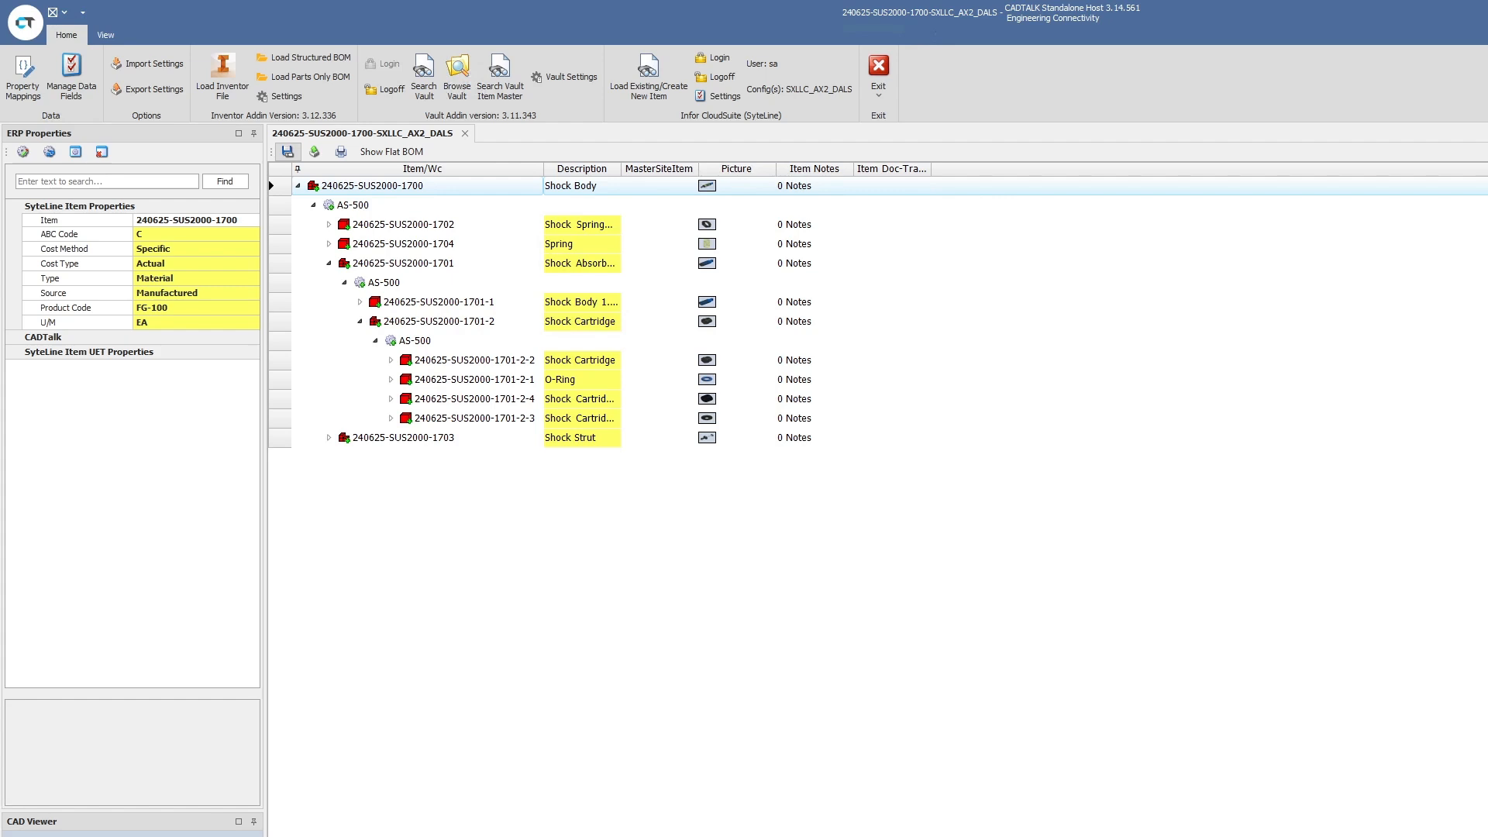
- Confirm saving the Shock Body BOM with its parts and operations into SyteLine
left_click(311, 205)
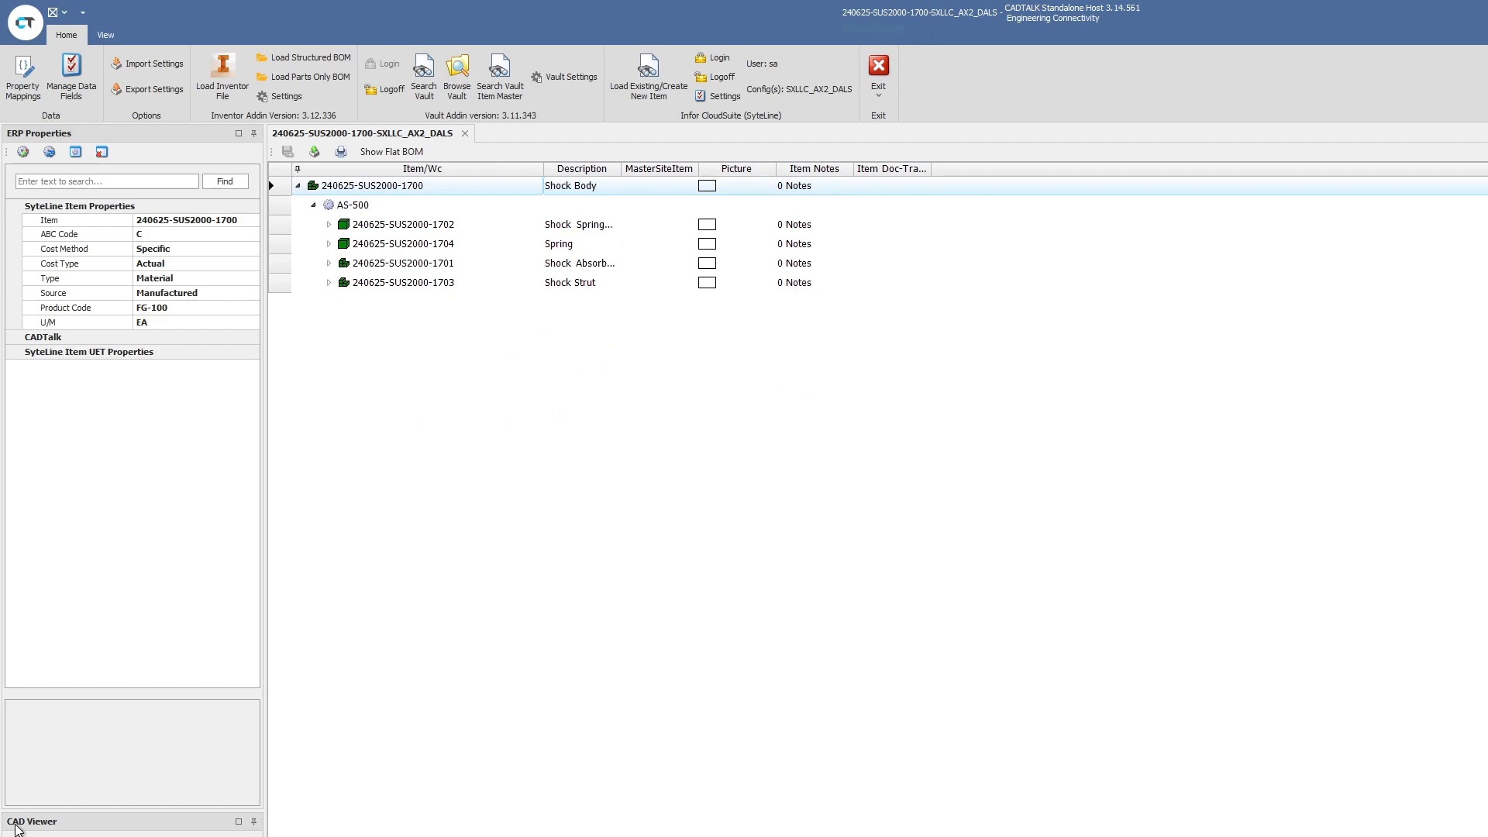
mouse_move(287, 176)
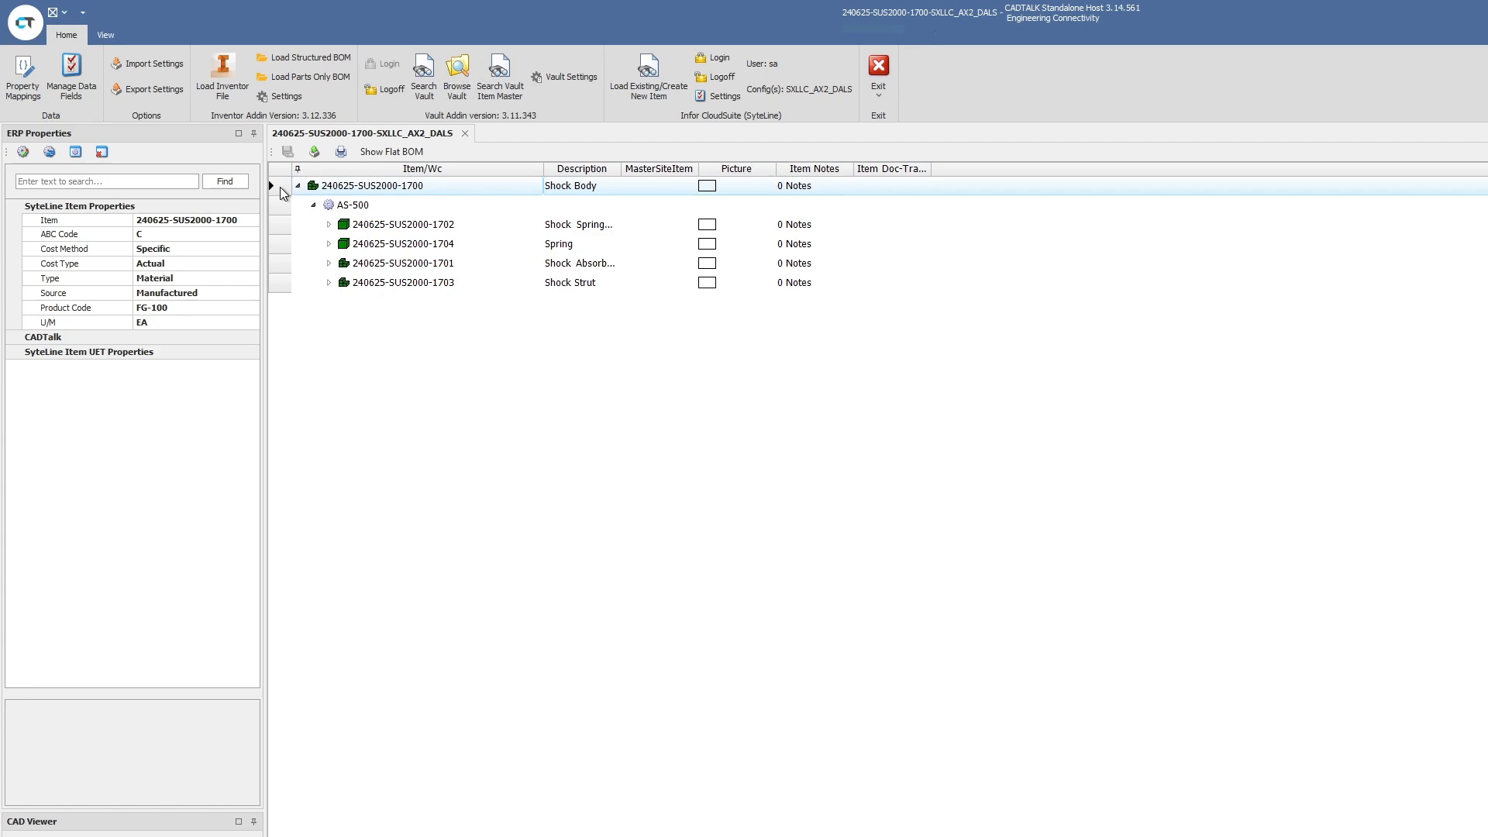
mouse_move(287, 238)
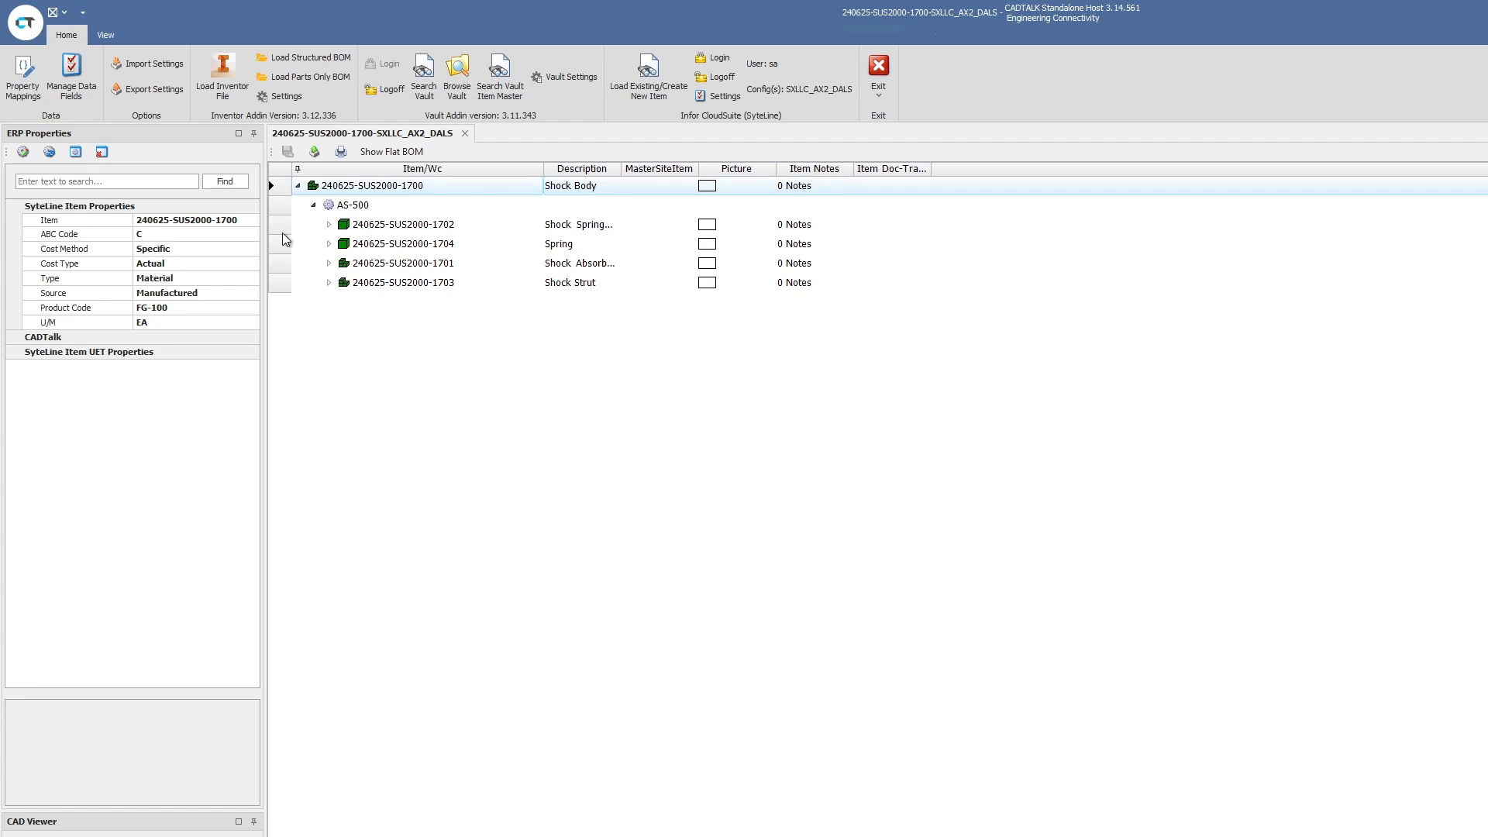
- Check component 240625-SUS2000-1702 exists in SyteLine, then bring up the Infor SyteLine web session
left_click(403, 223)
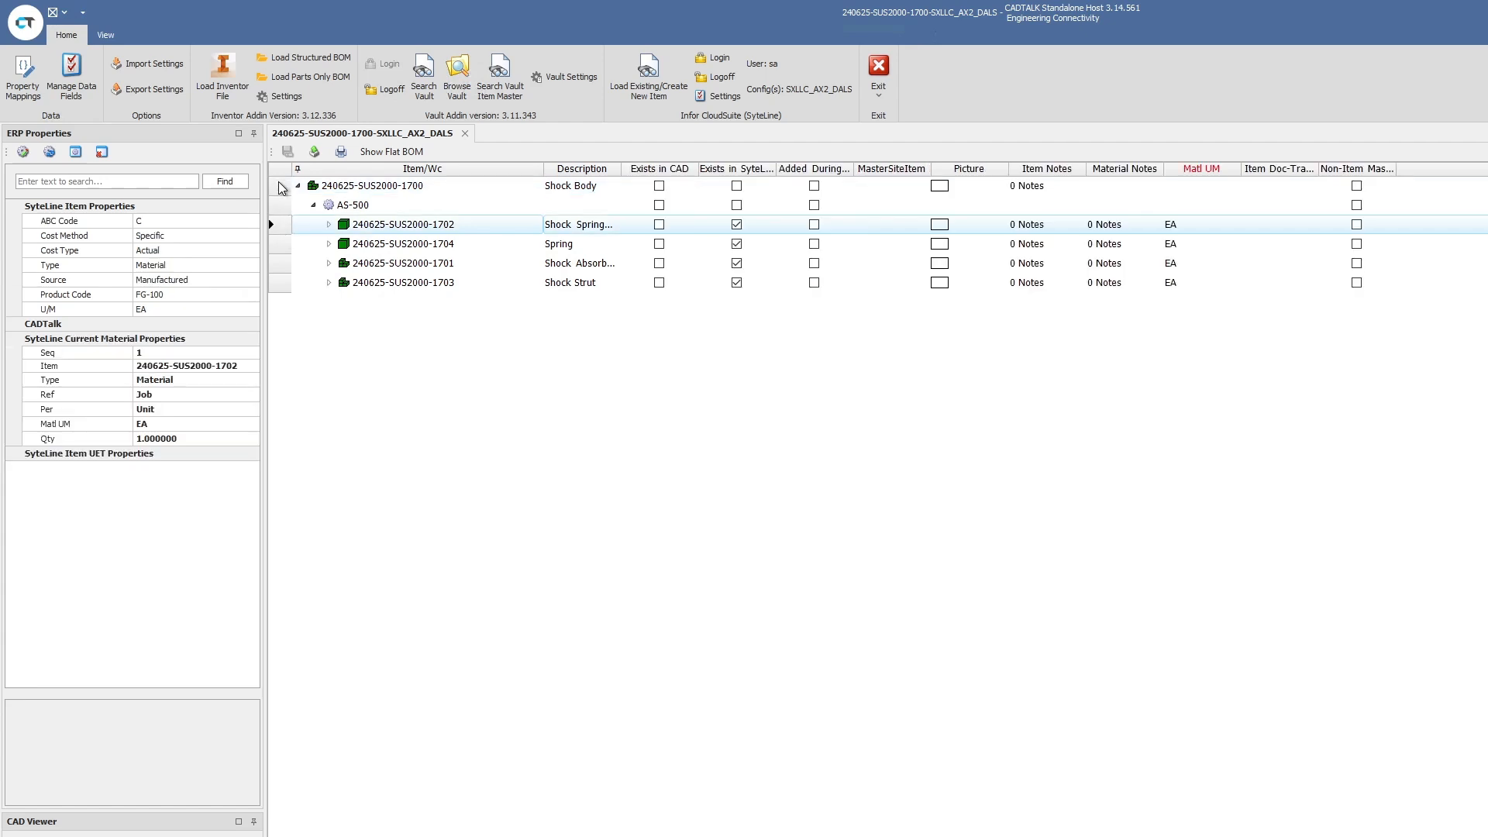
left_click(380, 185)
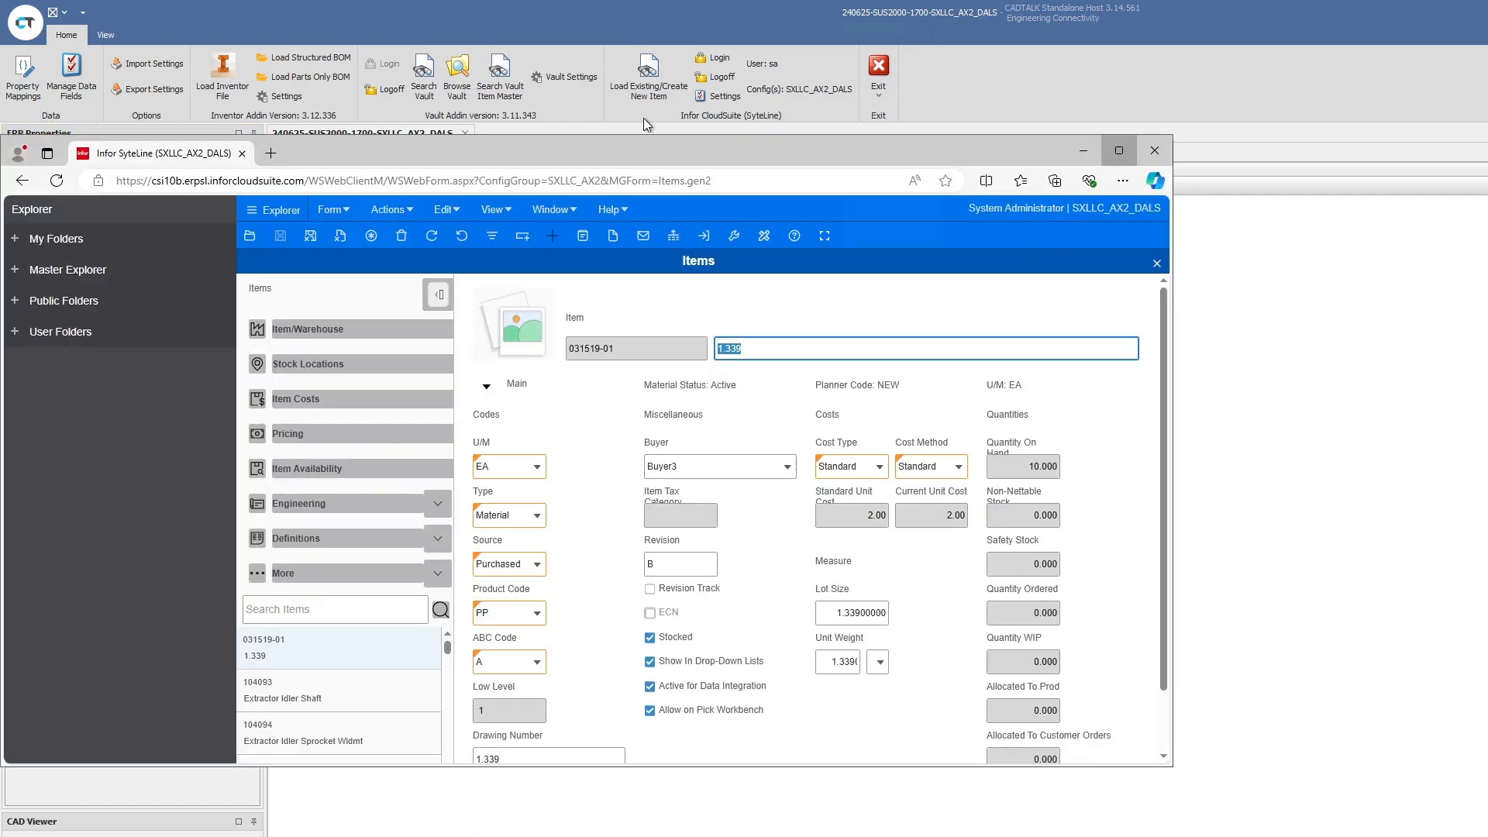
- Maximize SyteLine and filter the form list with 'engineering wo' to select Engineering Workbench
left_click(332, 68)
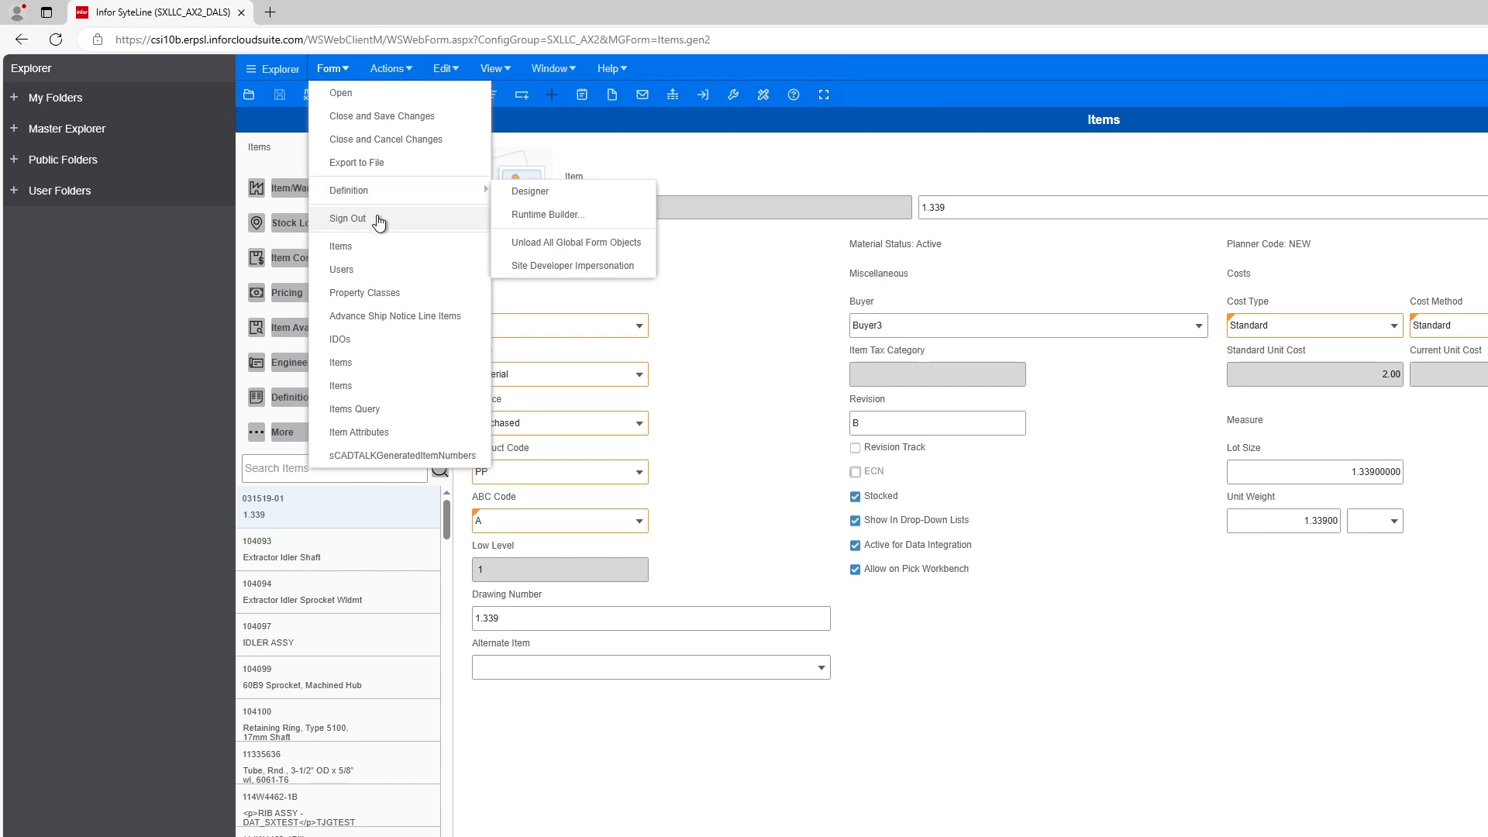
mouse_move(364, 112)
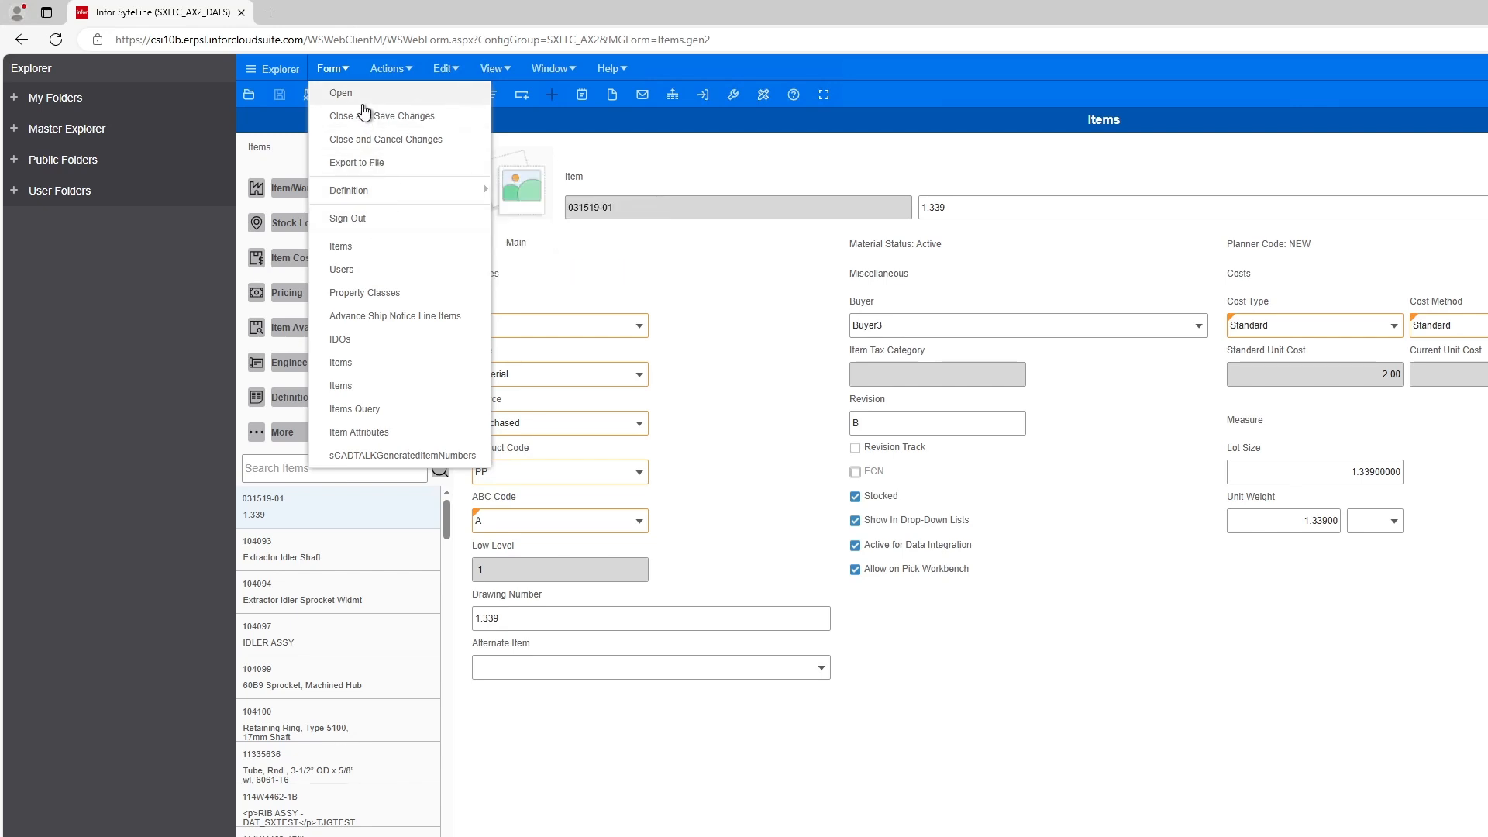
left_click(339, 92)
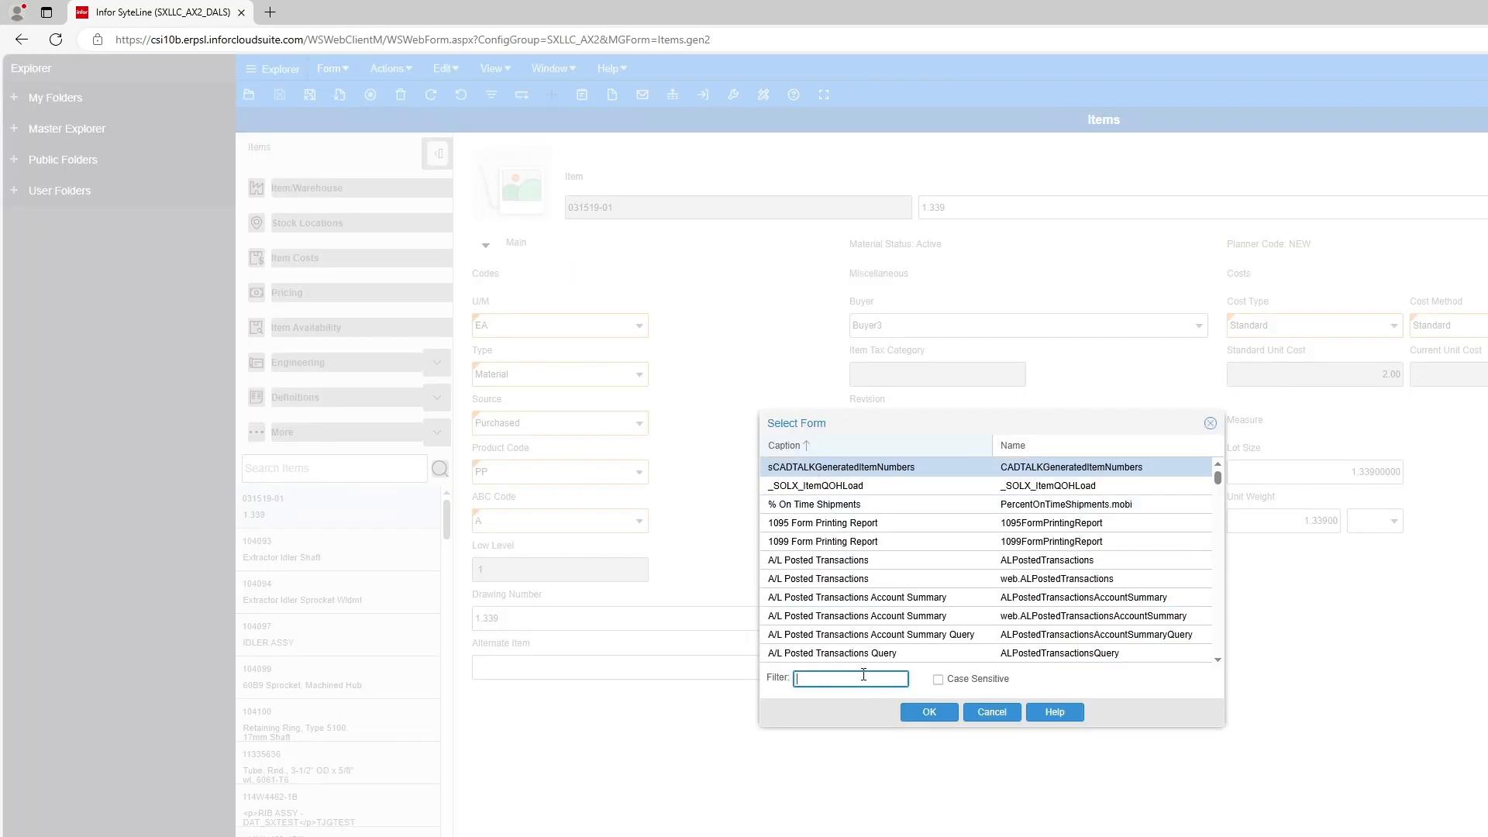
type("eng")
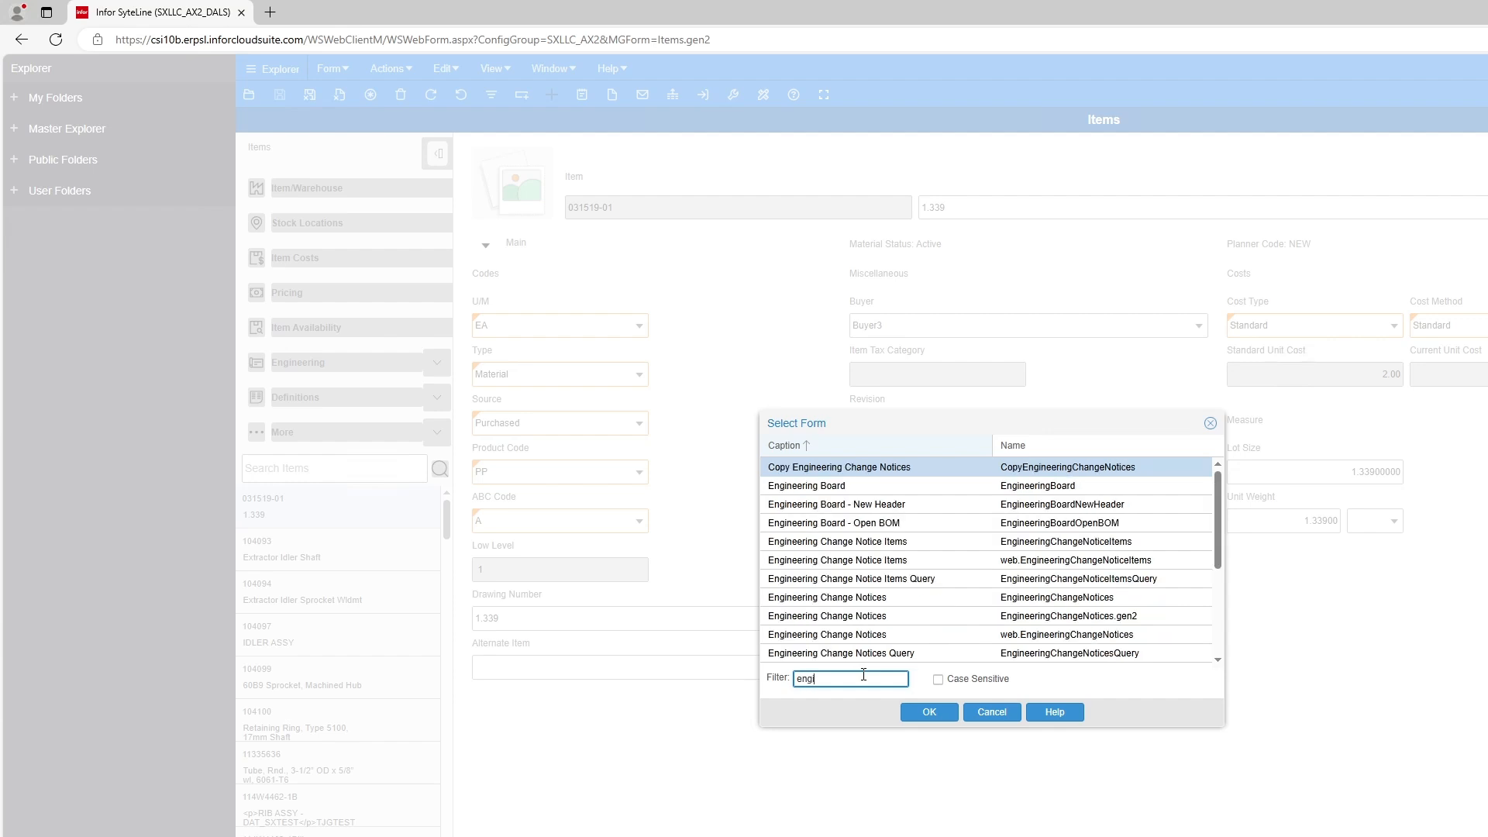
type("n")
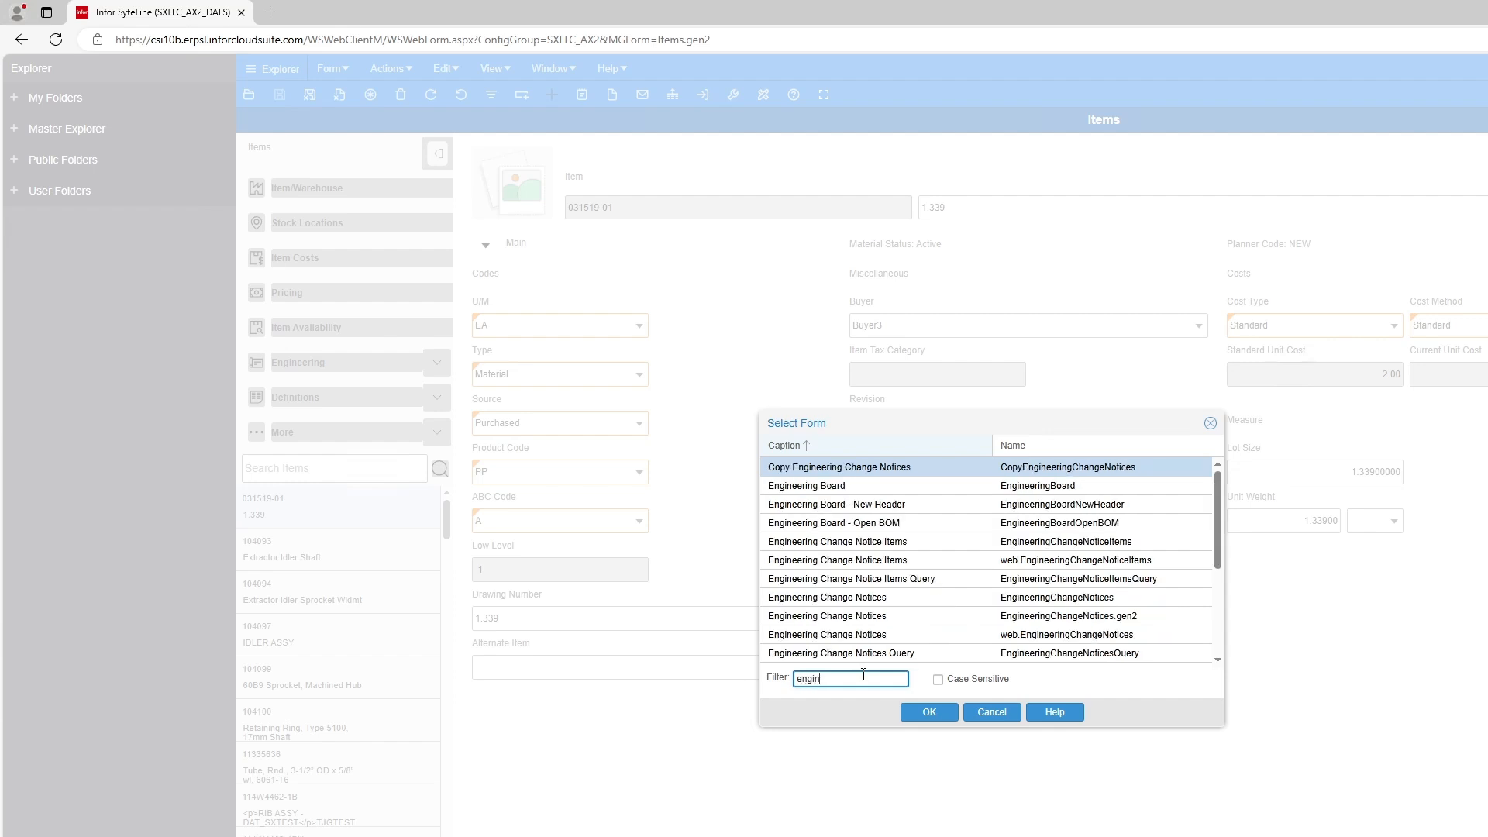
left_click(854, 596)
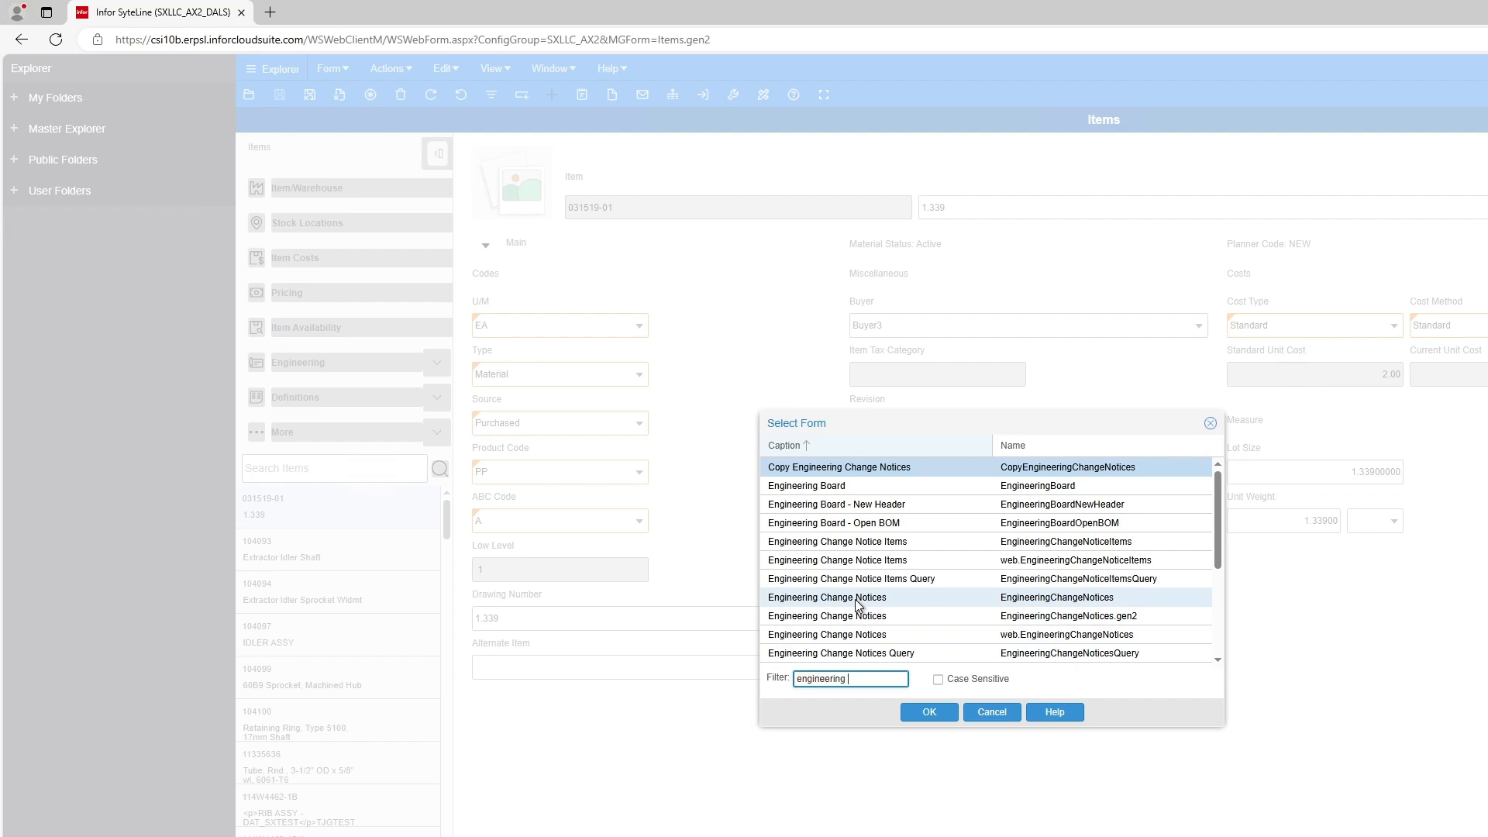
type("wo")
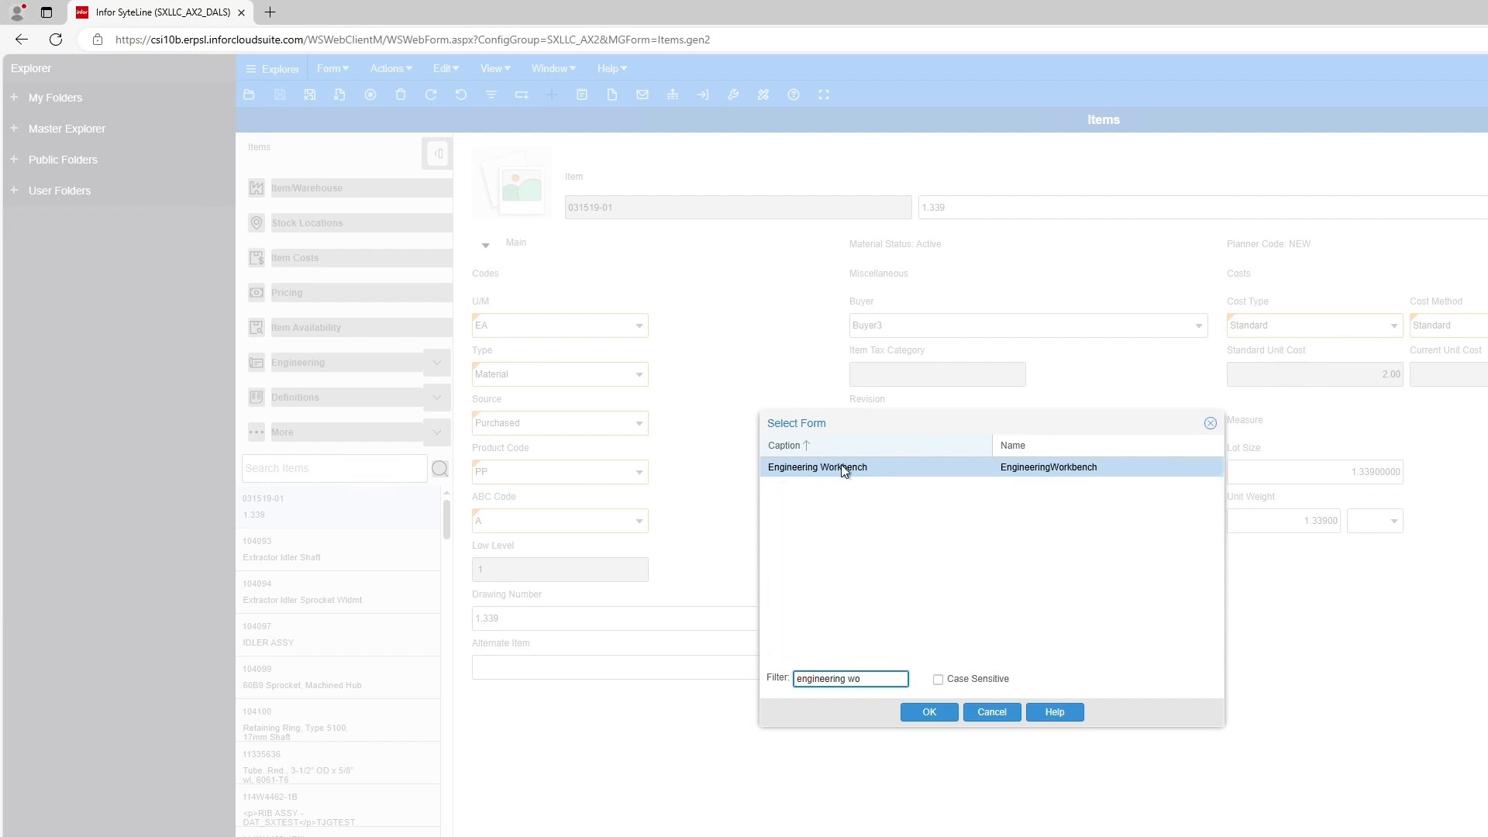
left_click(927, 711)
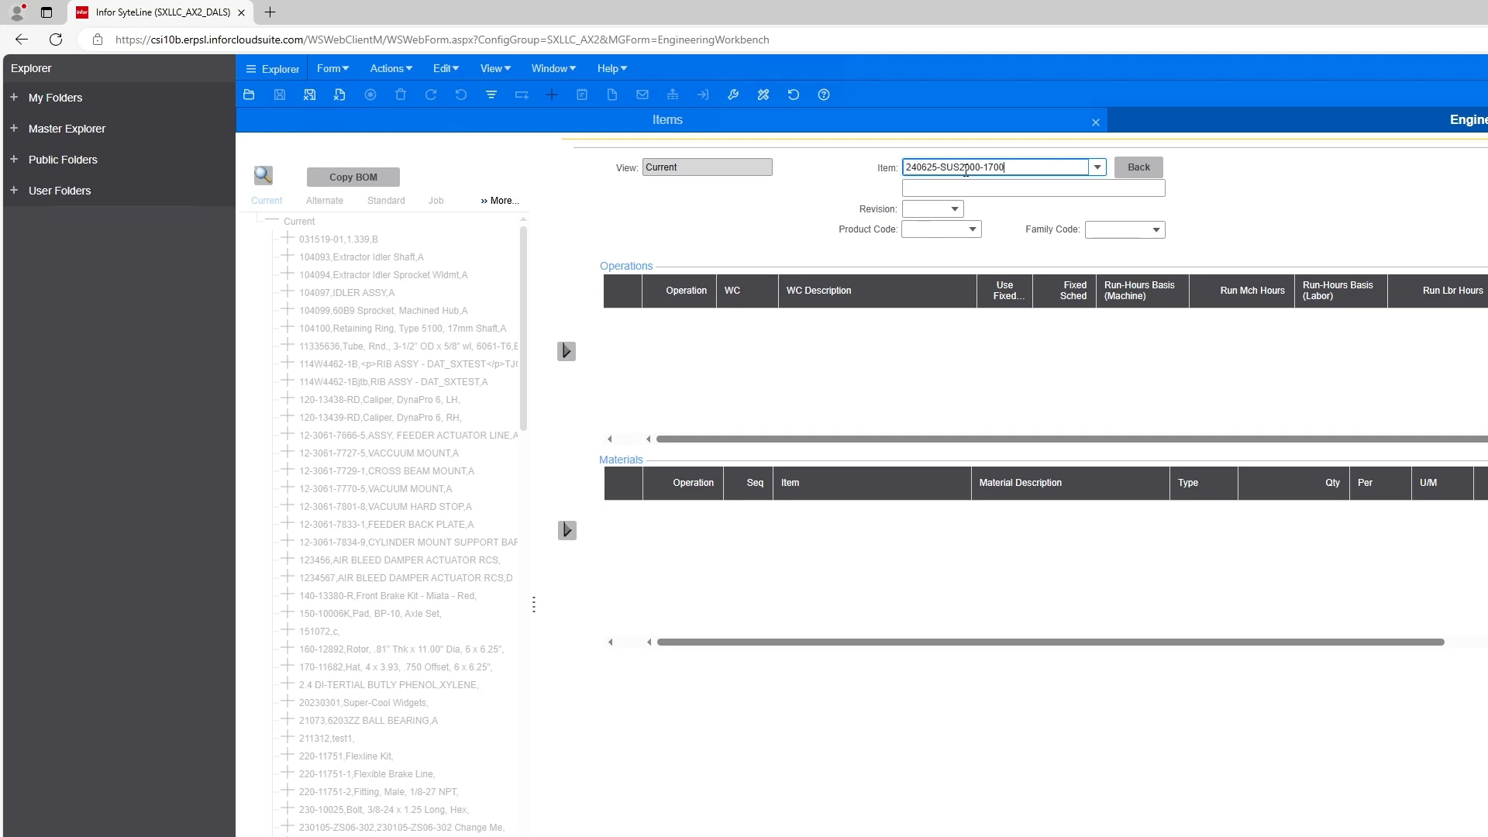
mouse_move(493, 95)
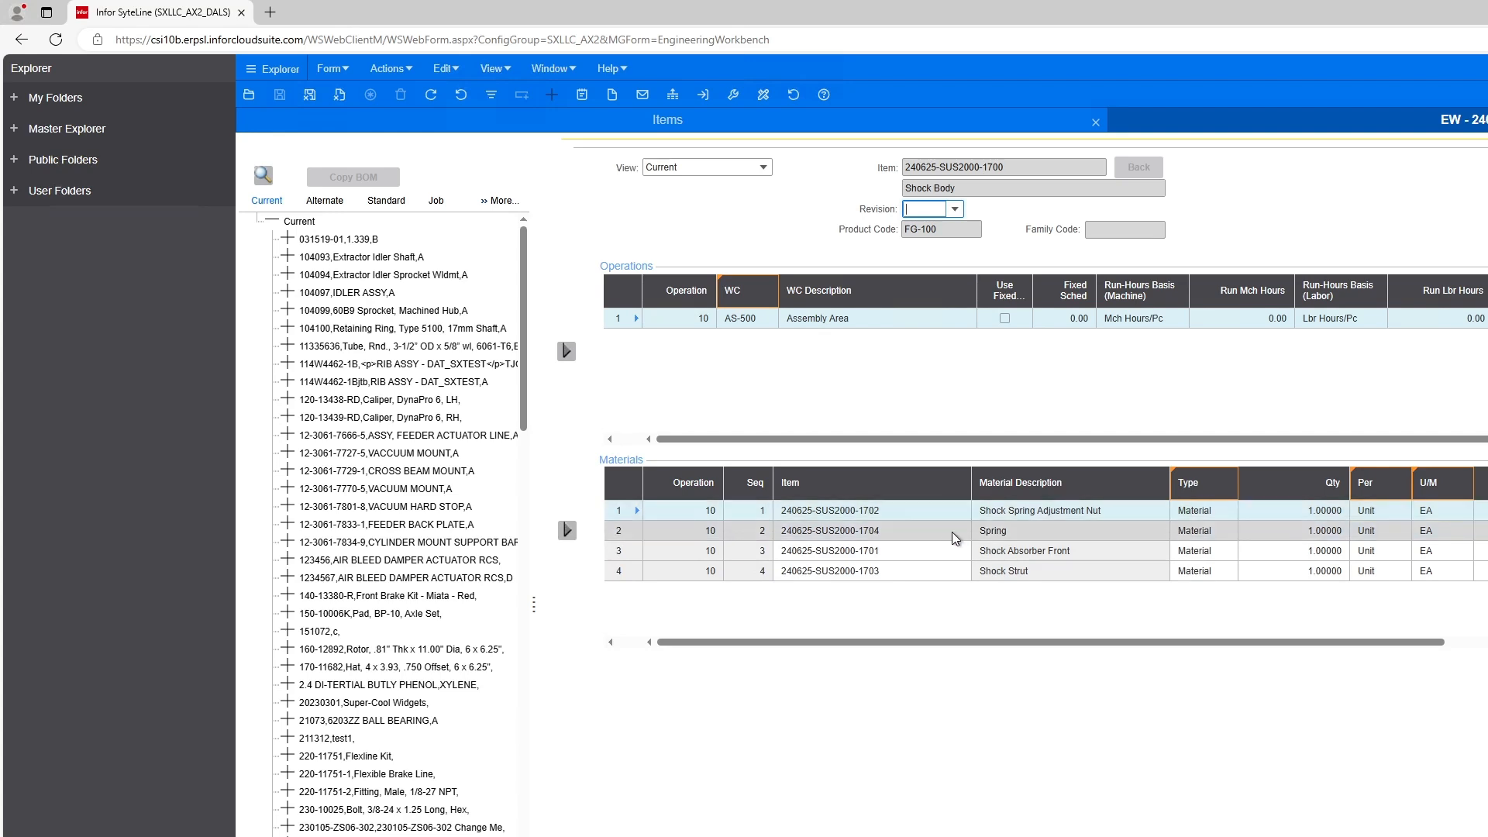
mouse_move(936, 484)
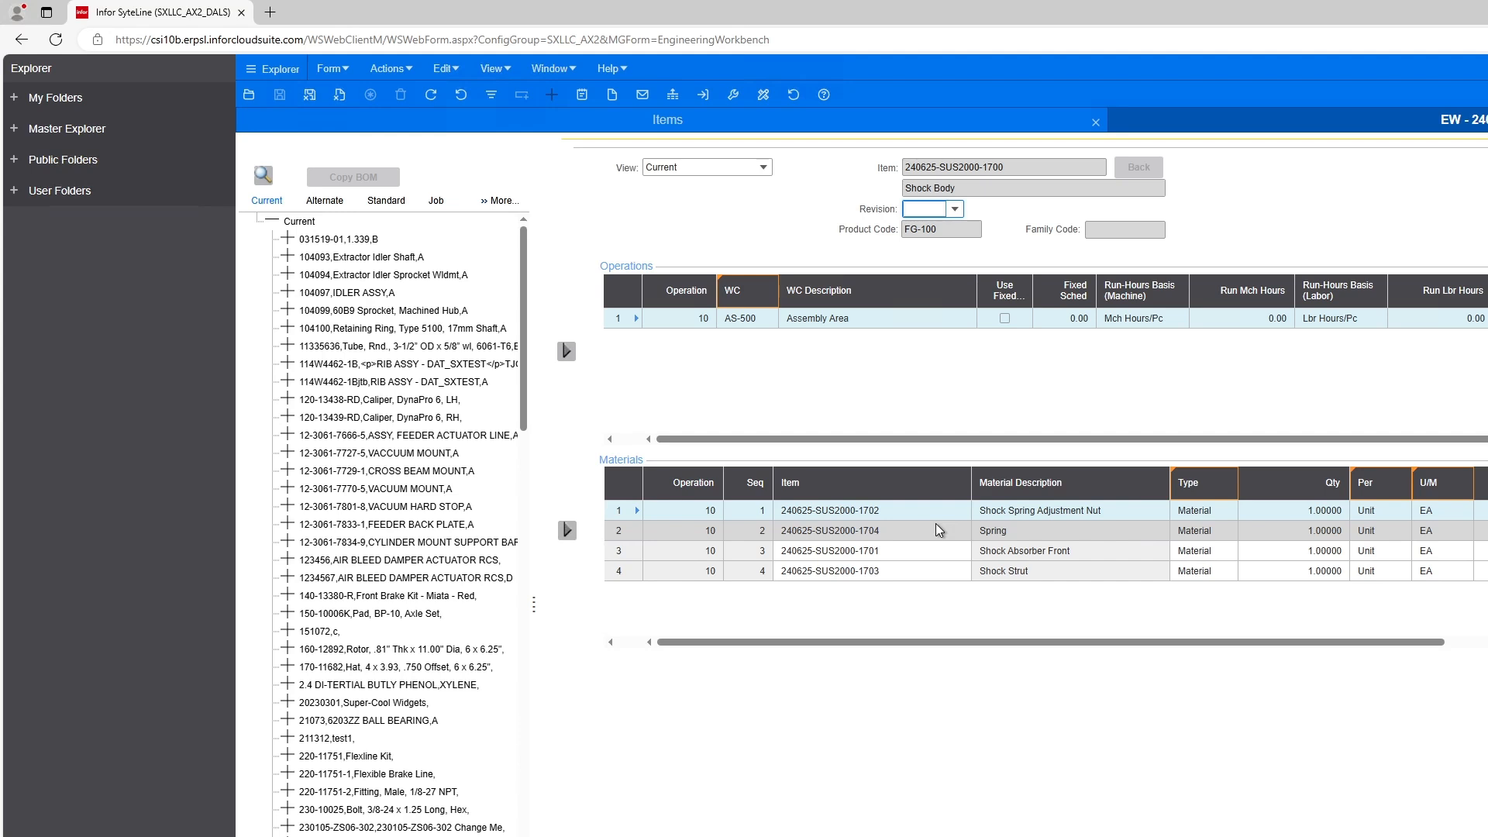
- Open Engineering Workbench for 240625-SUS2000-1700 showing its AS-500 operation and four materials
left_click(920, 207)
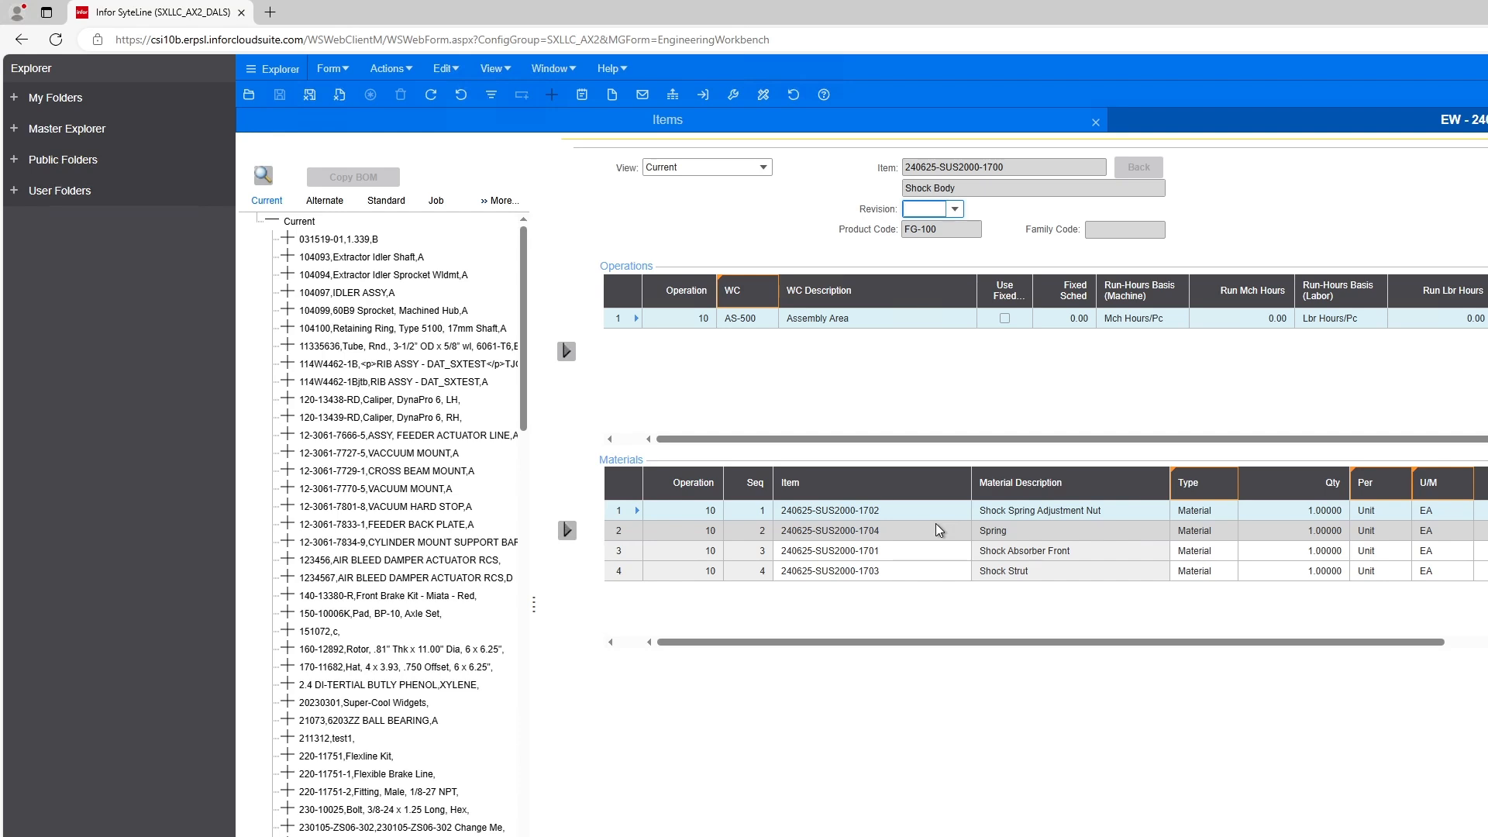
left_click(920, 207)
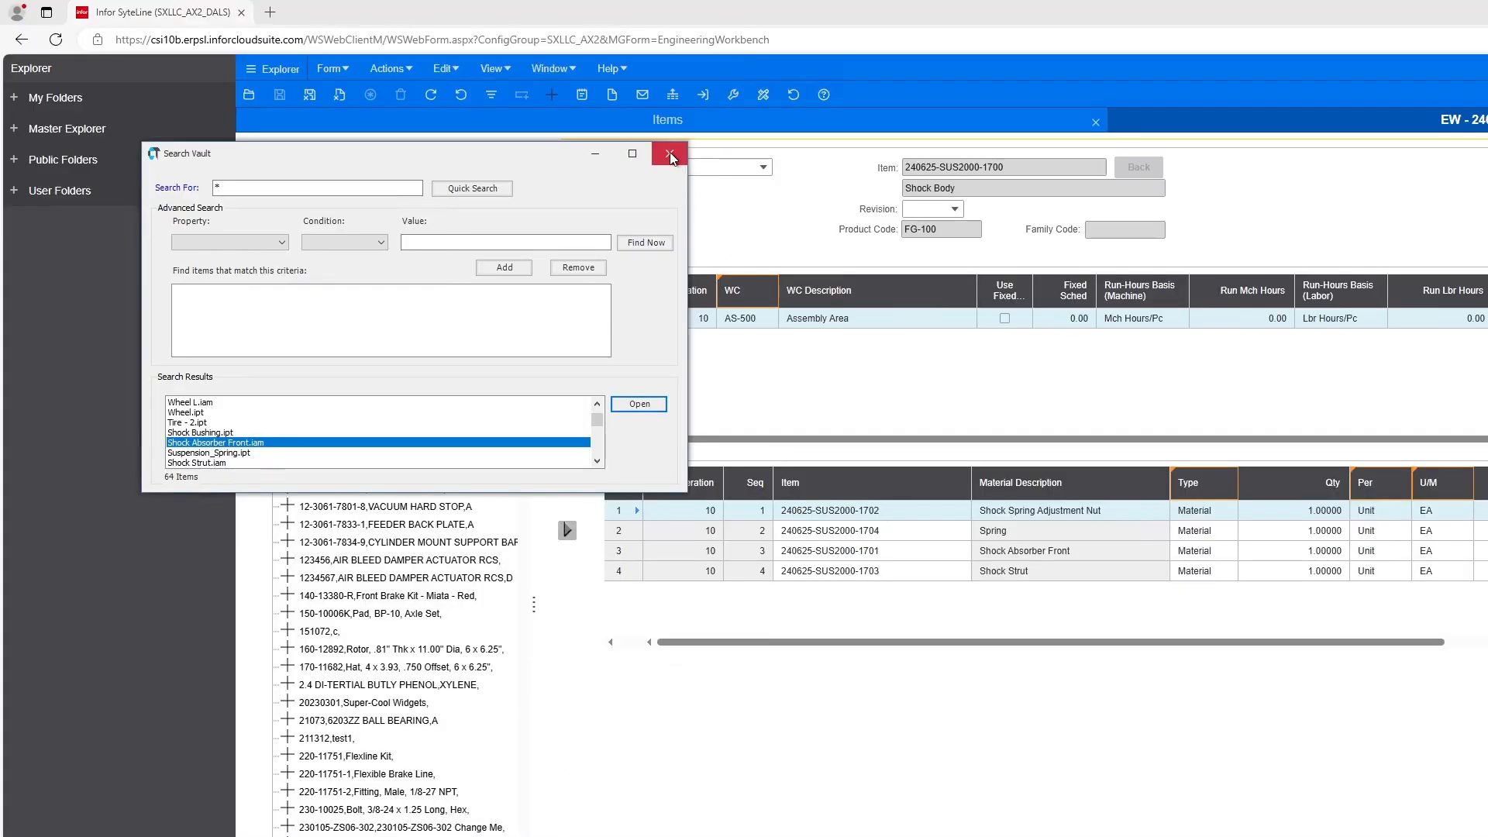
- Close the Search Vault dialog to return to the saved Shock Body BOM
left_click(669, 153)
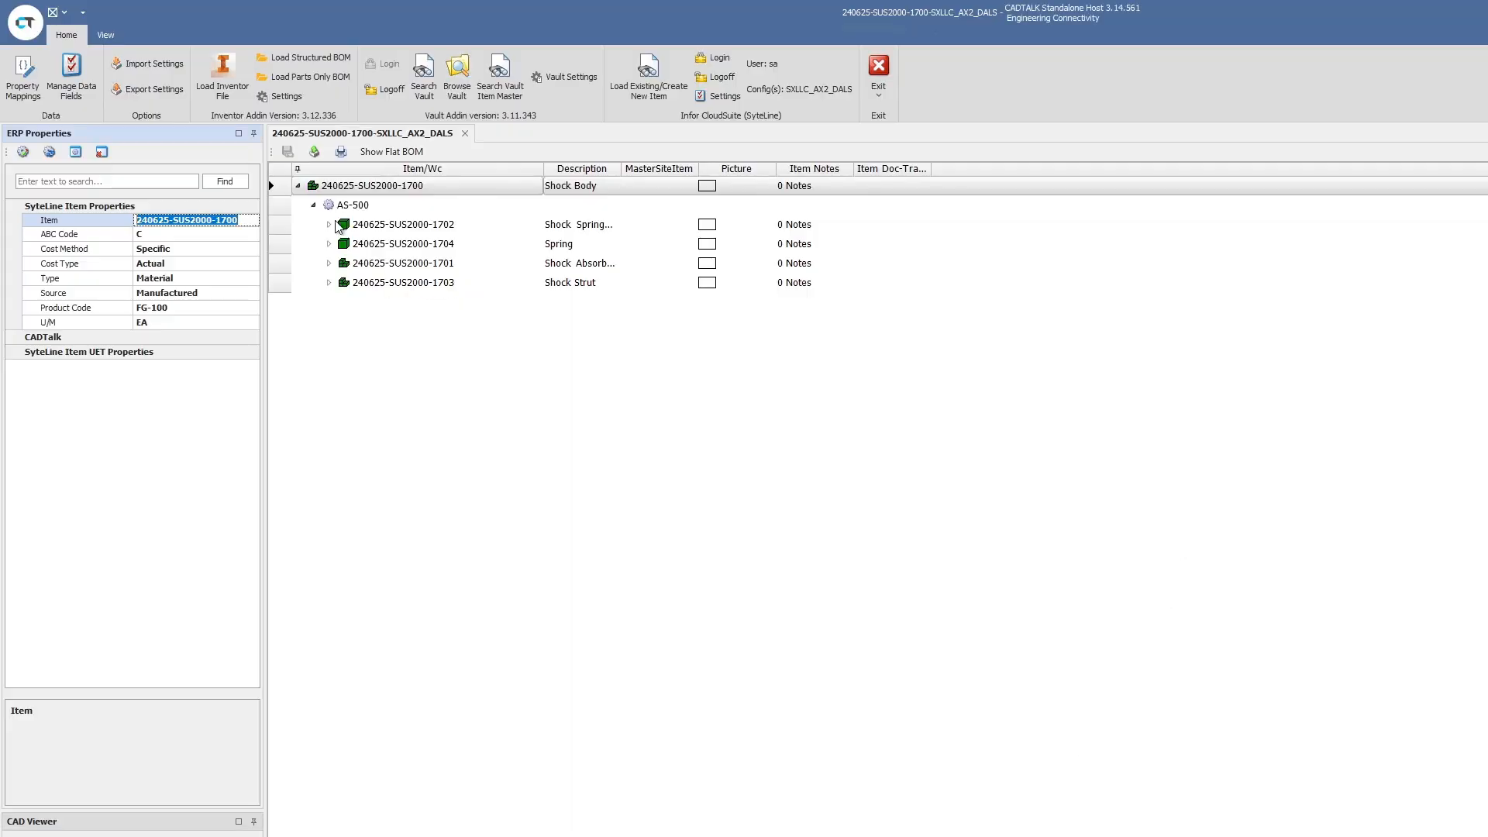
mouse_move(614, 180)
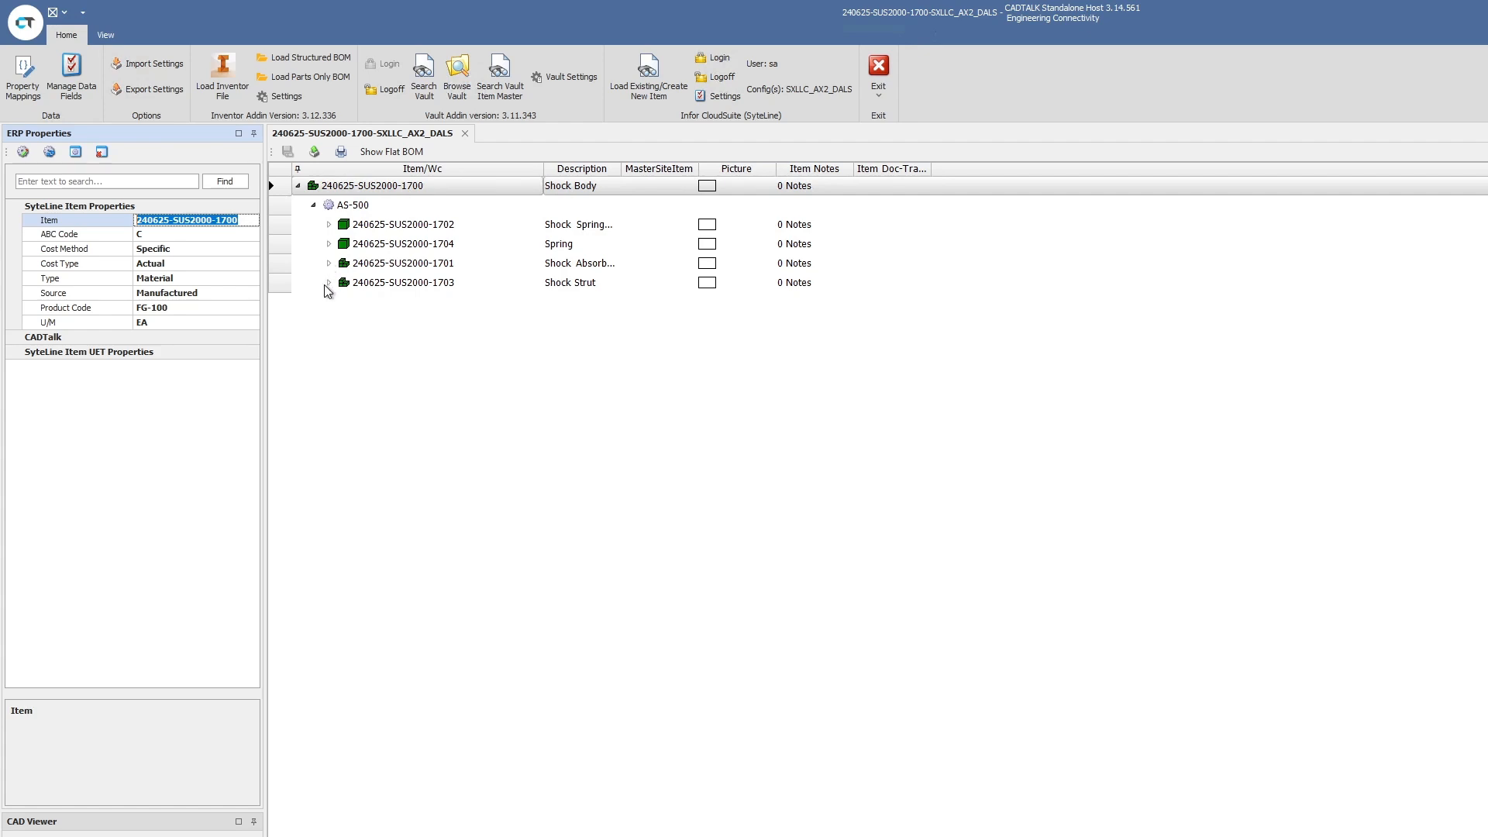
- Expand Shock Strut, add 'change me' to the Shock Body description, and request closing the BOM
left_click(329, 283)
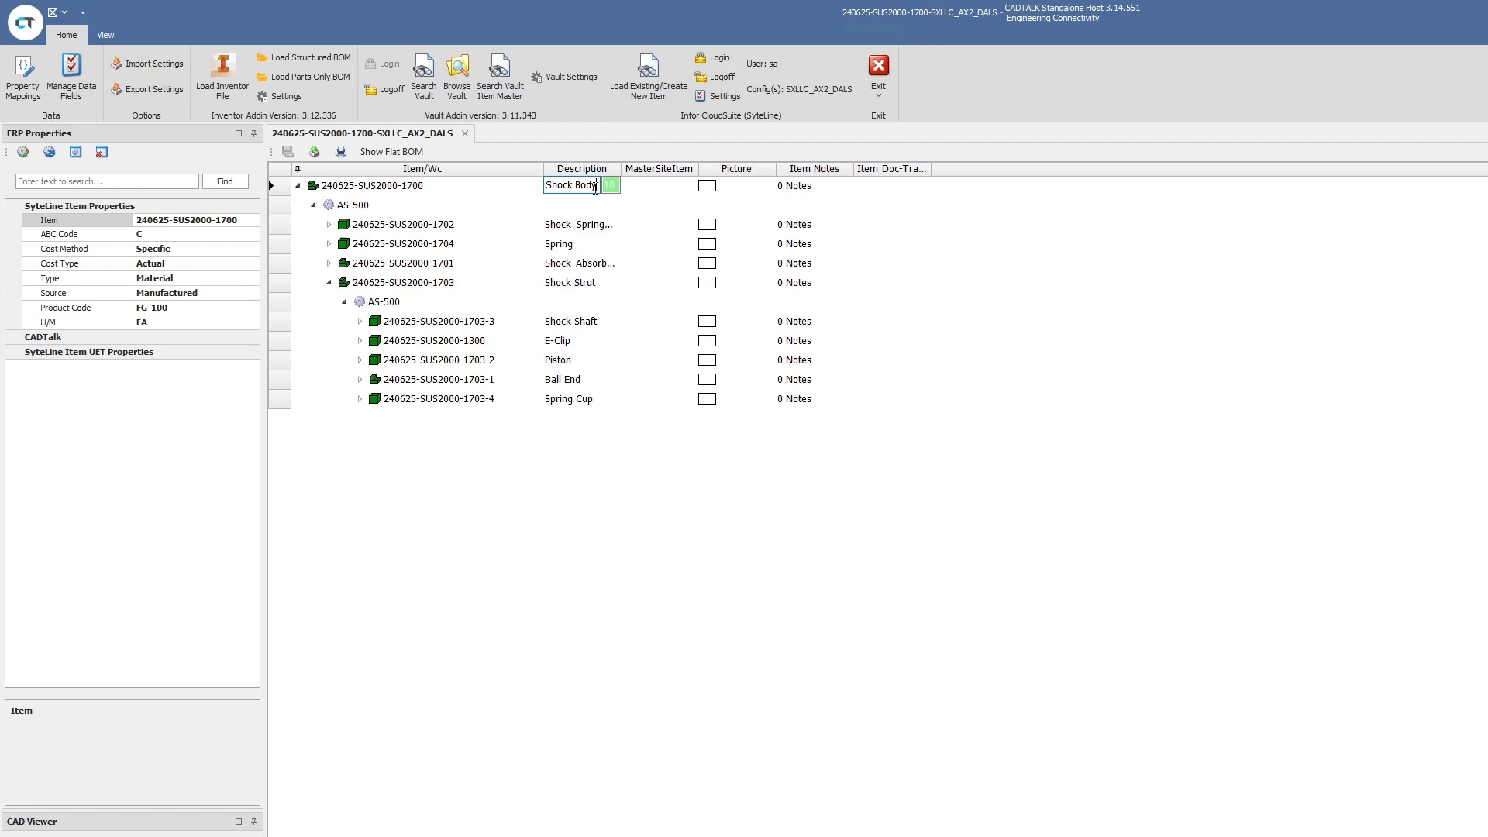
type("change me")
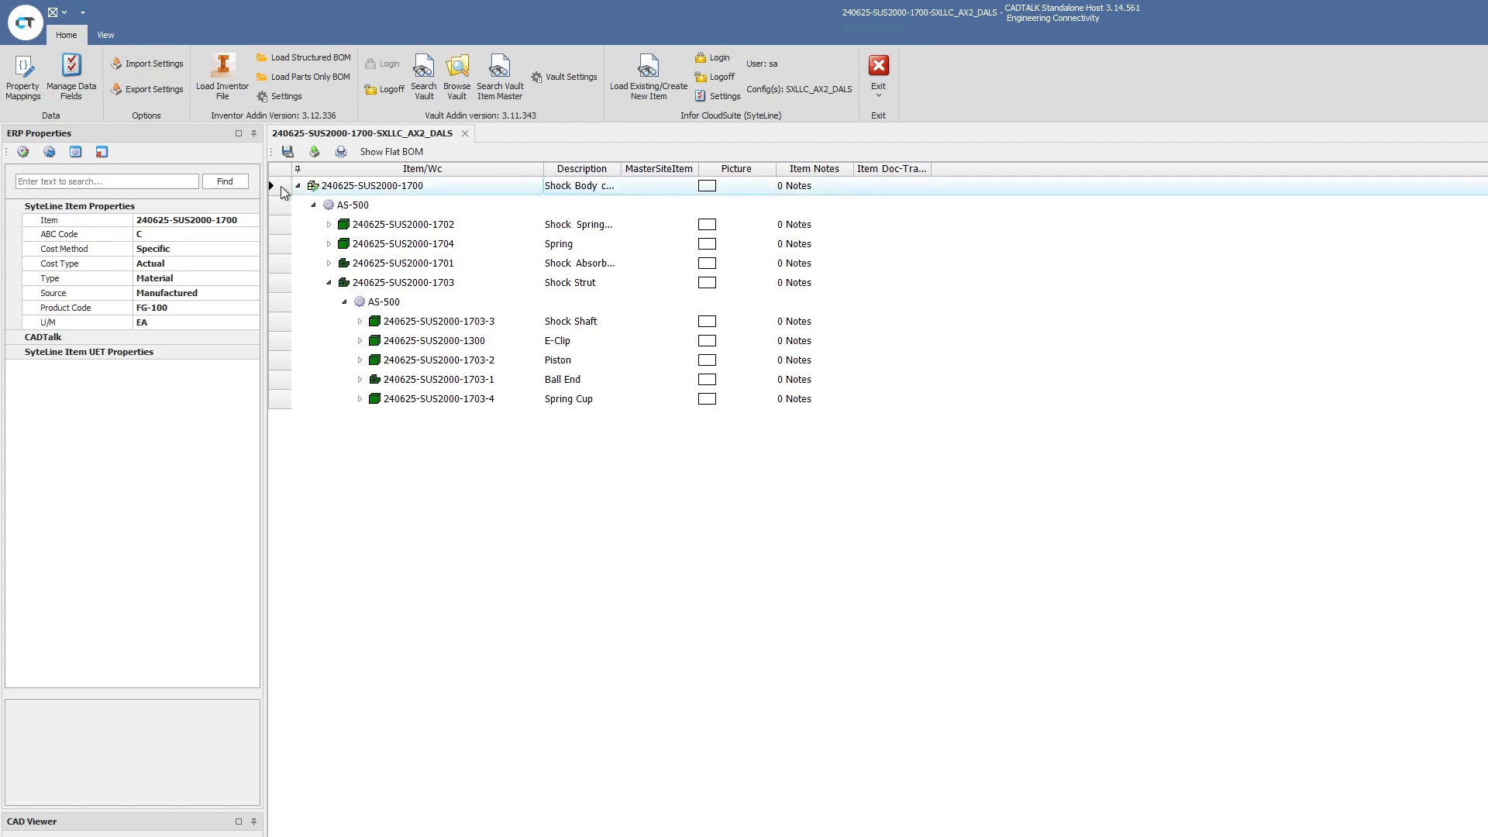
mouse_move(1038, 513)
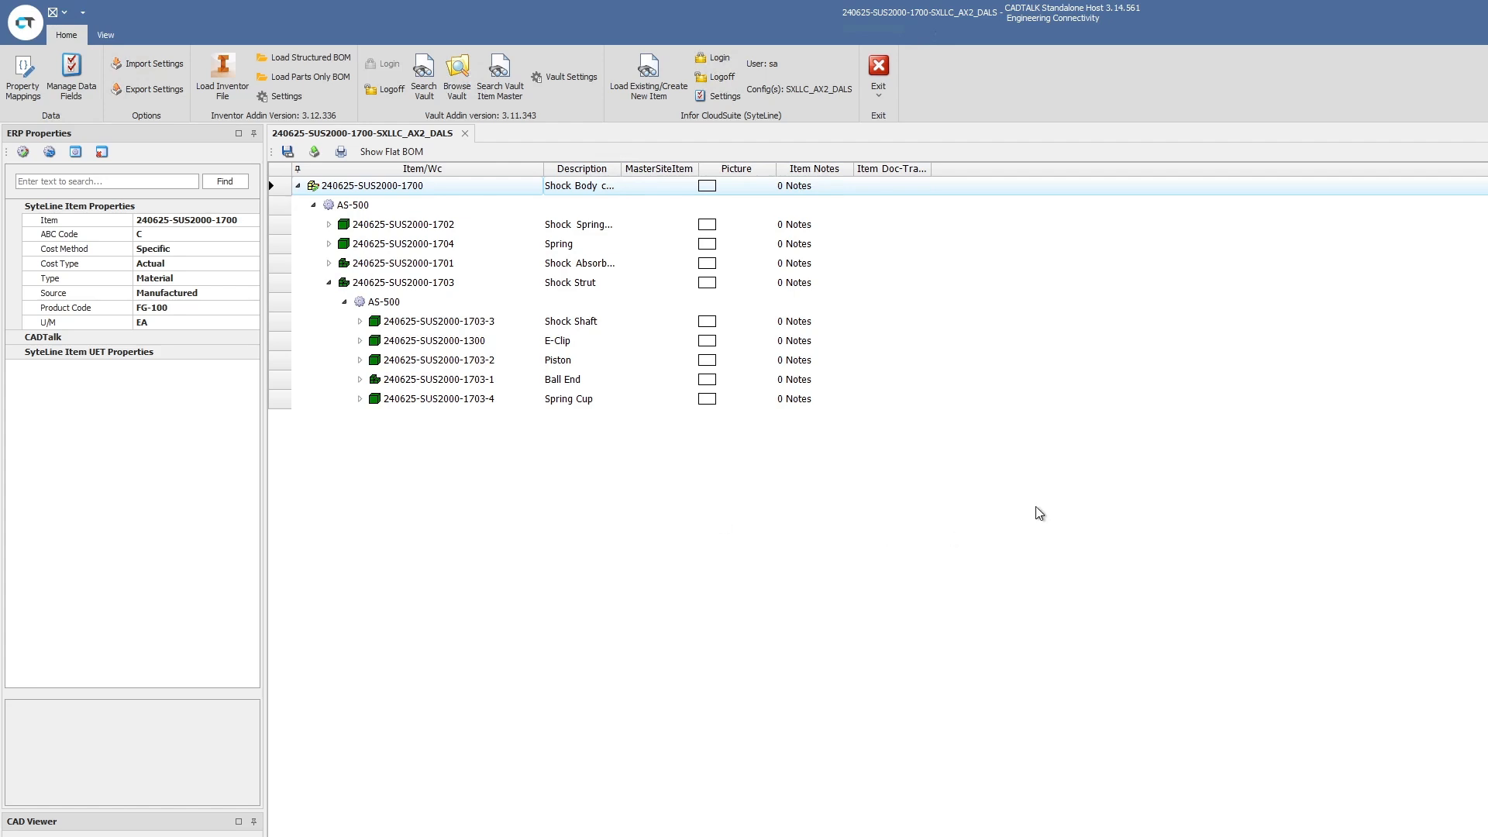
mouse_move(322, 184)
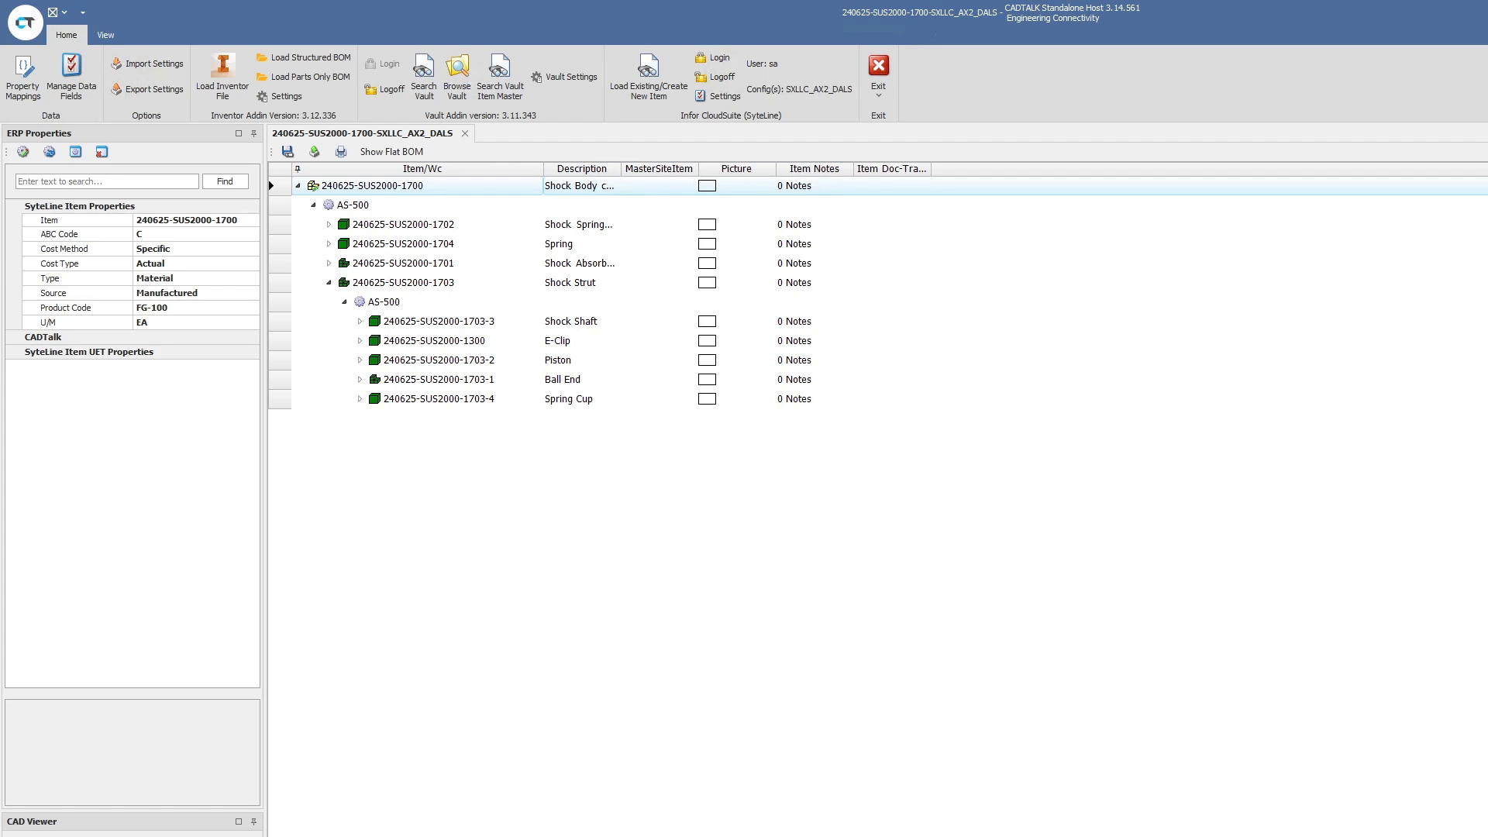
mouse_move(834, 650)
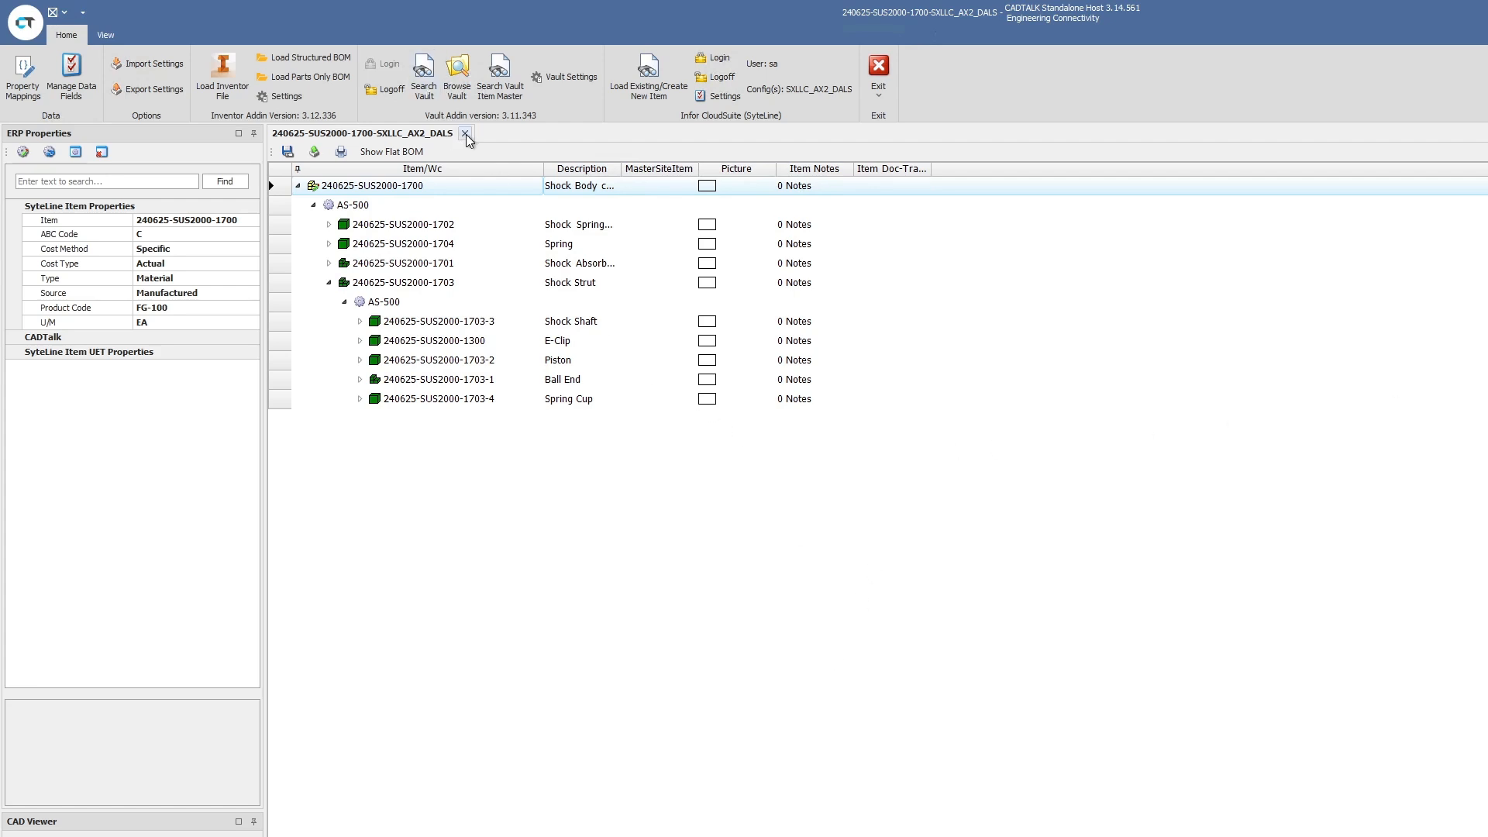
left_click(465, 133)
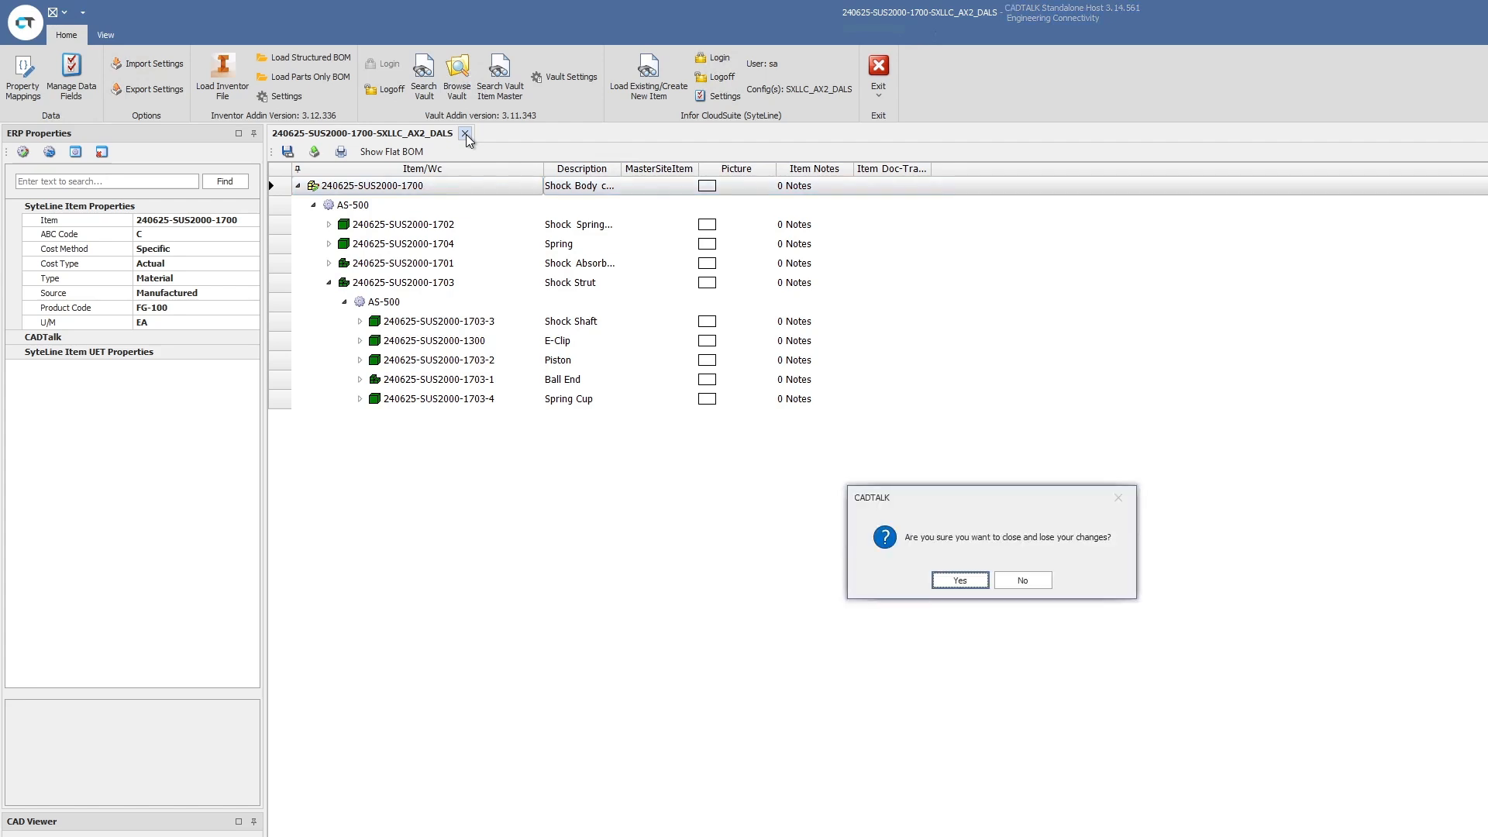
mouse_move(966, 598)
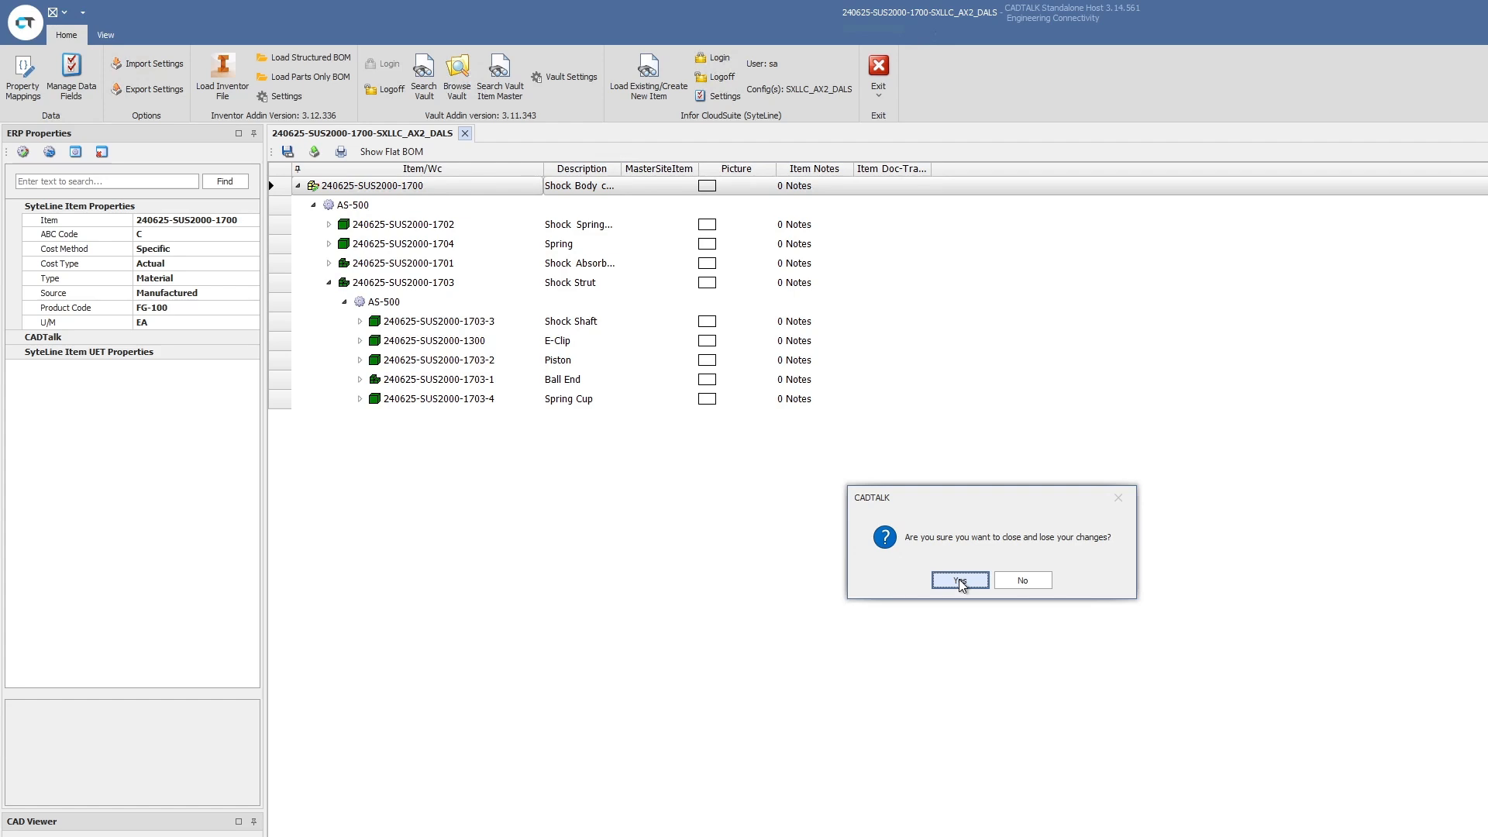
- Confirm Yes to discard unsaved changes and close the shock absorber BOM
left_click(958, 580)
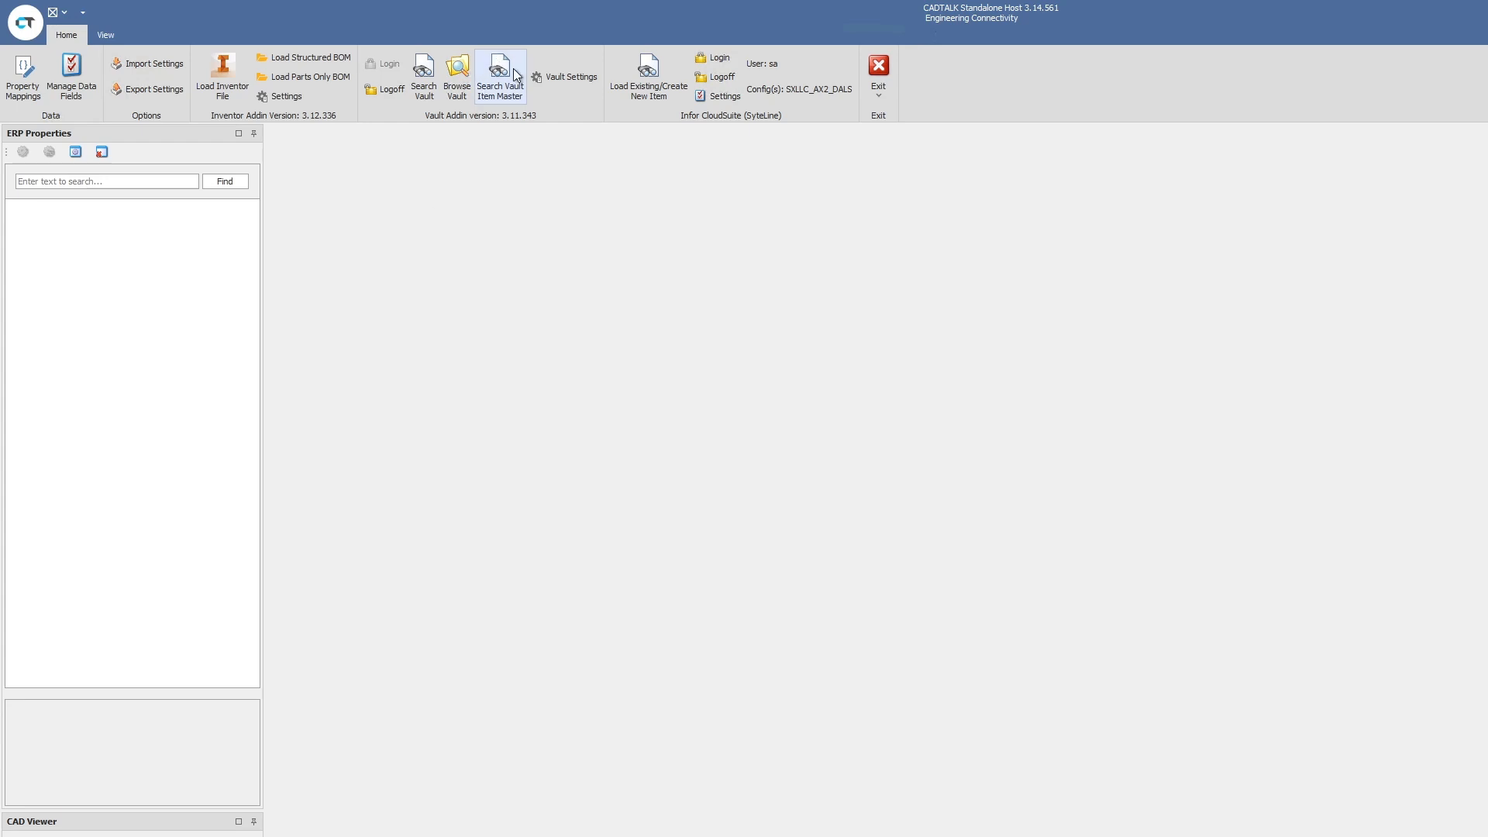
mouse_move(467, 200)
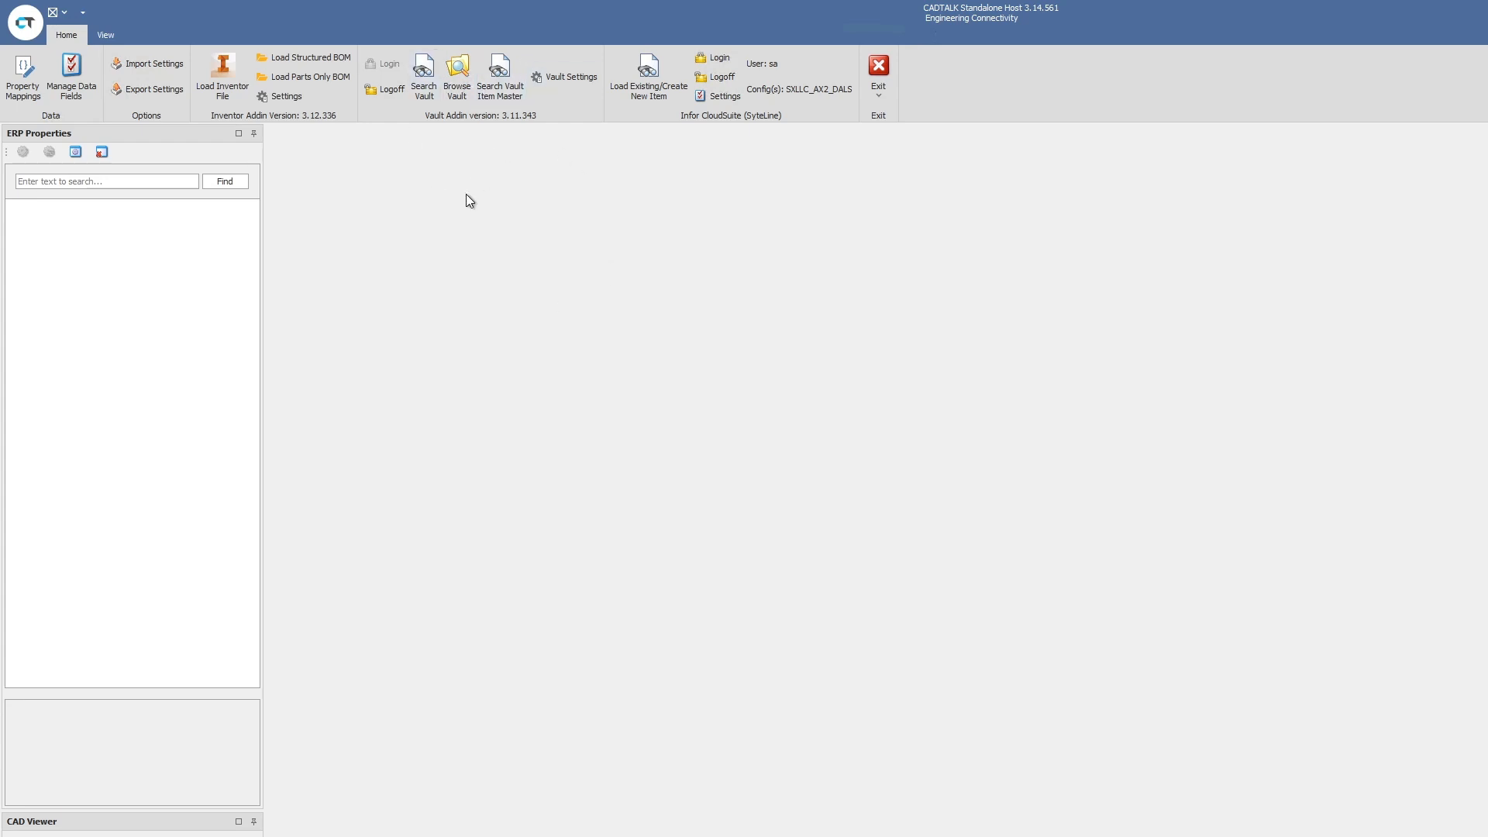
mouse_move(340, 224)
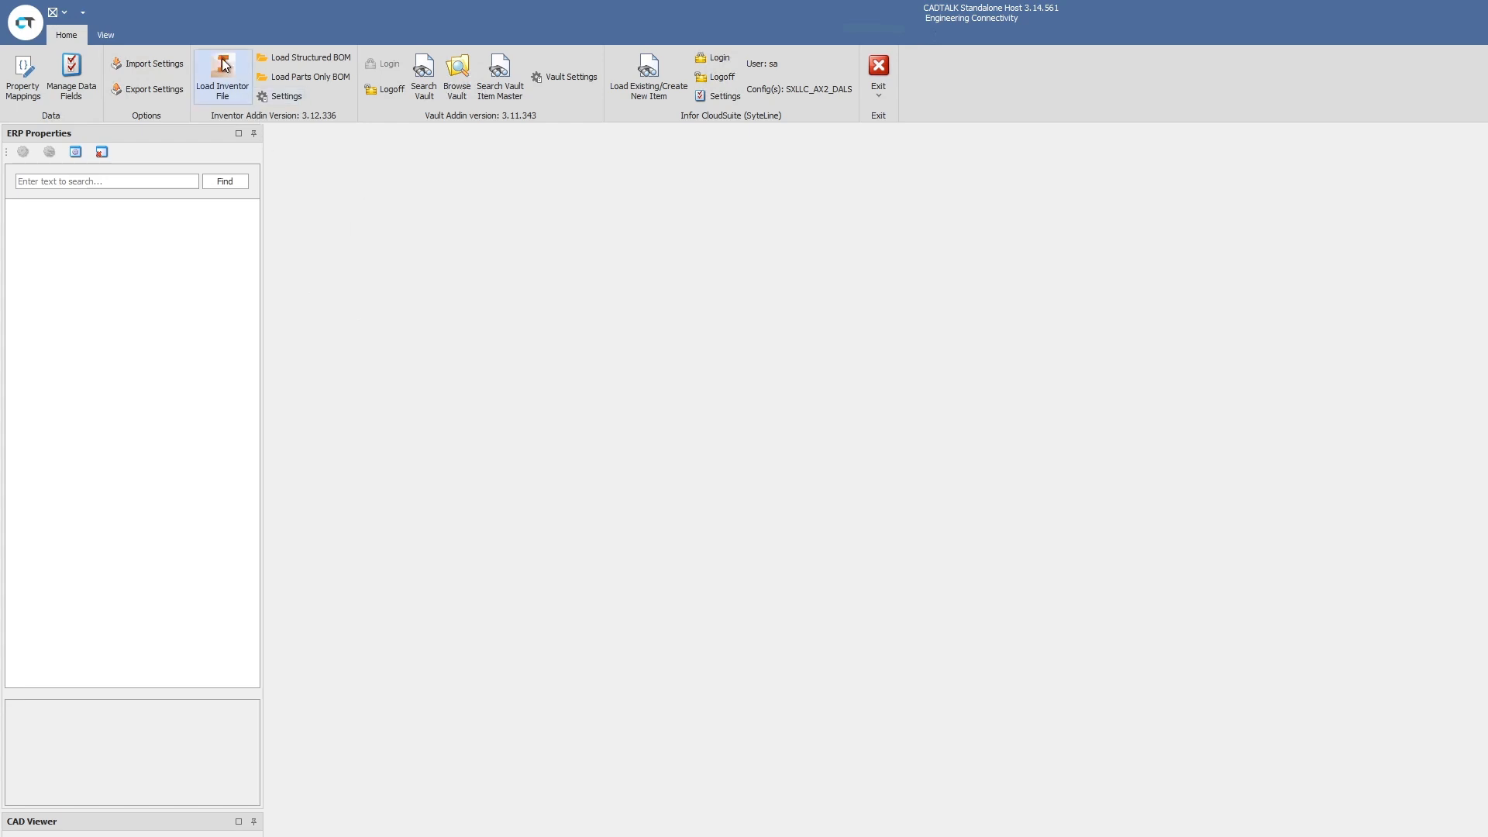
- Load the T1 assembly from CADTALK\Turbine with the Primary model state as a new BOM
left_click(221, 71)
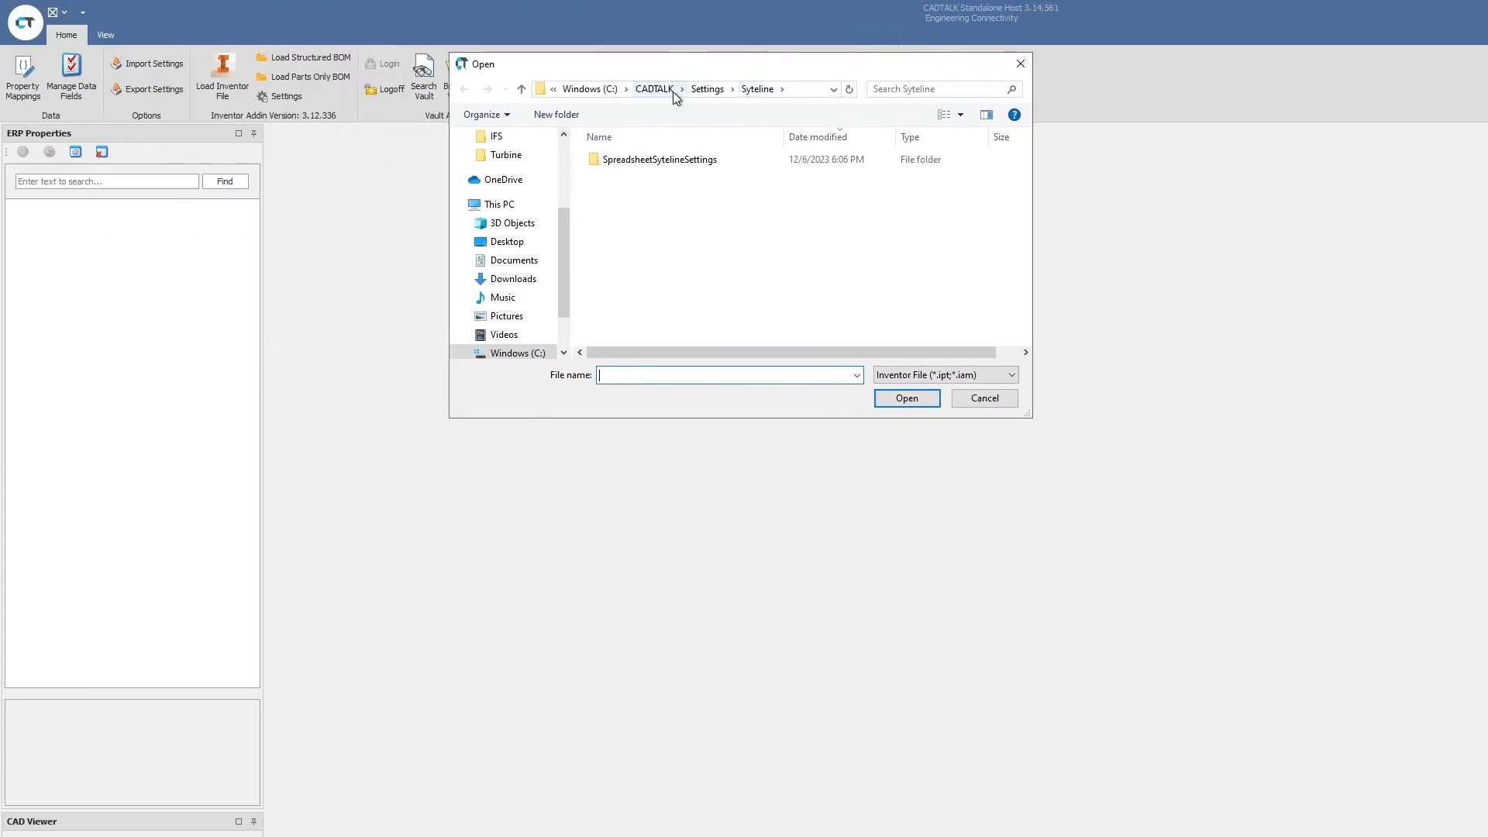
left_click(654, 88)
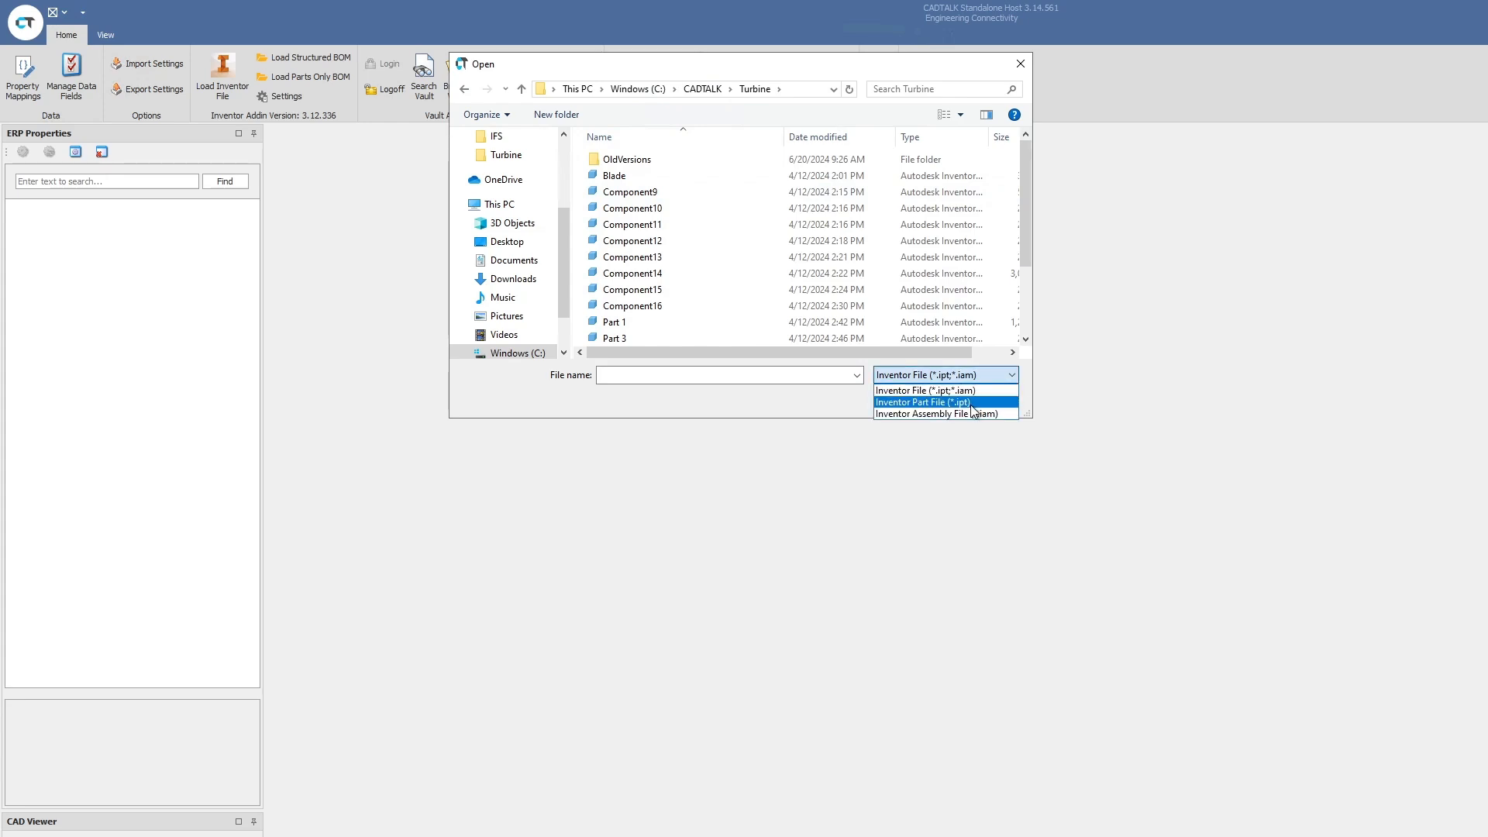
left_click(938, 414)
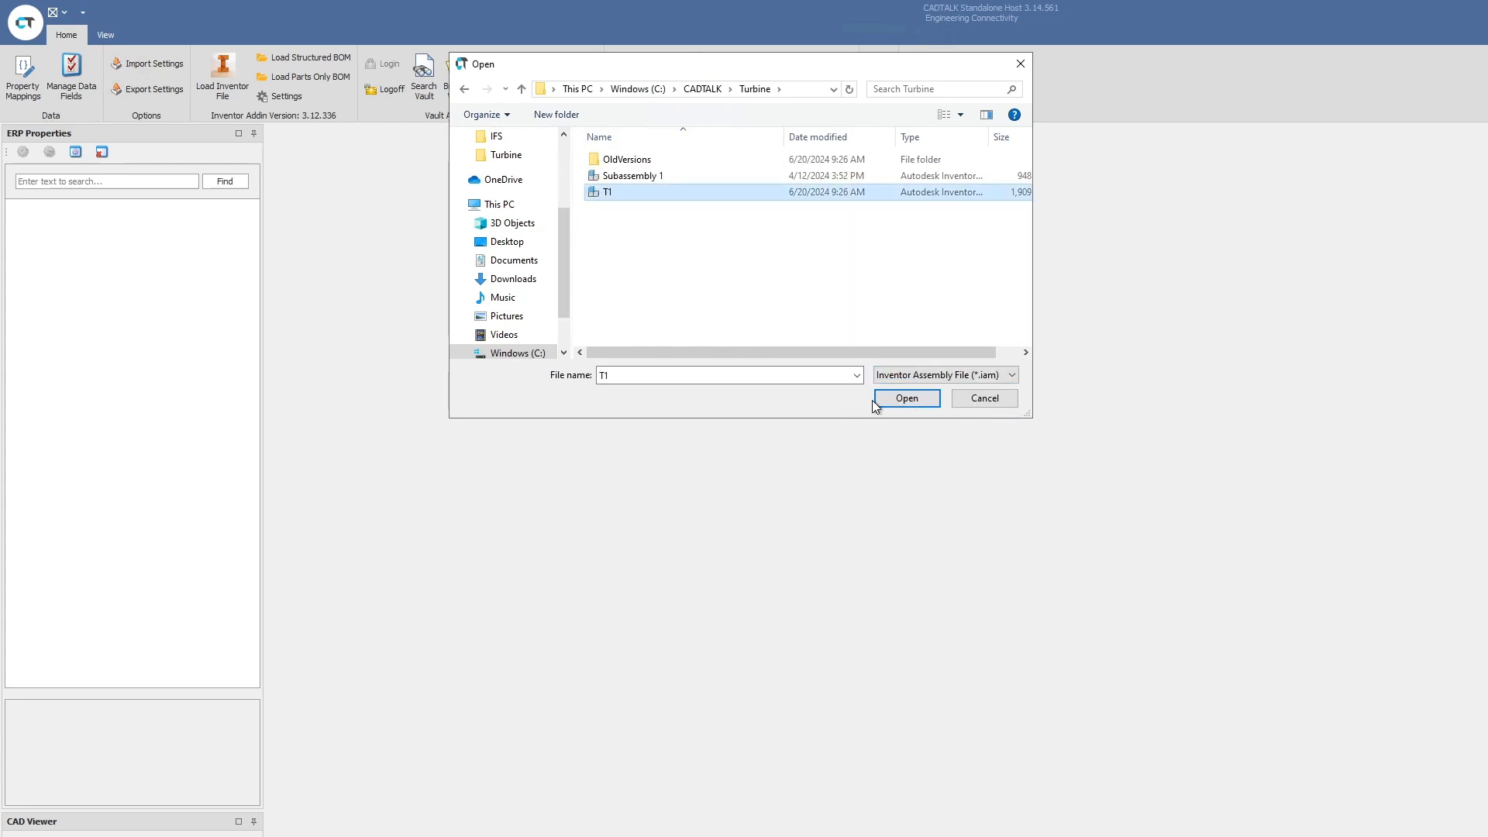
left_click(903, 399)
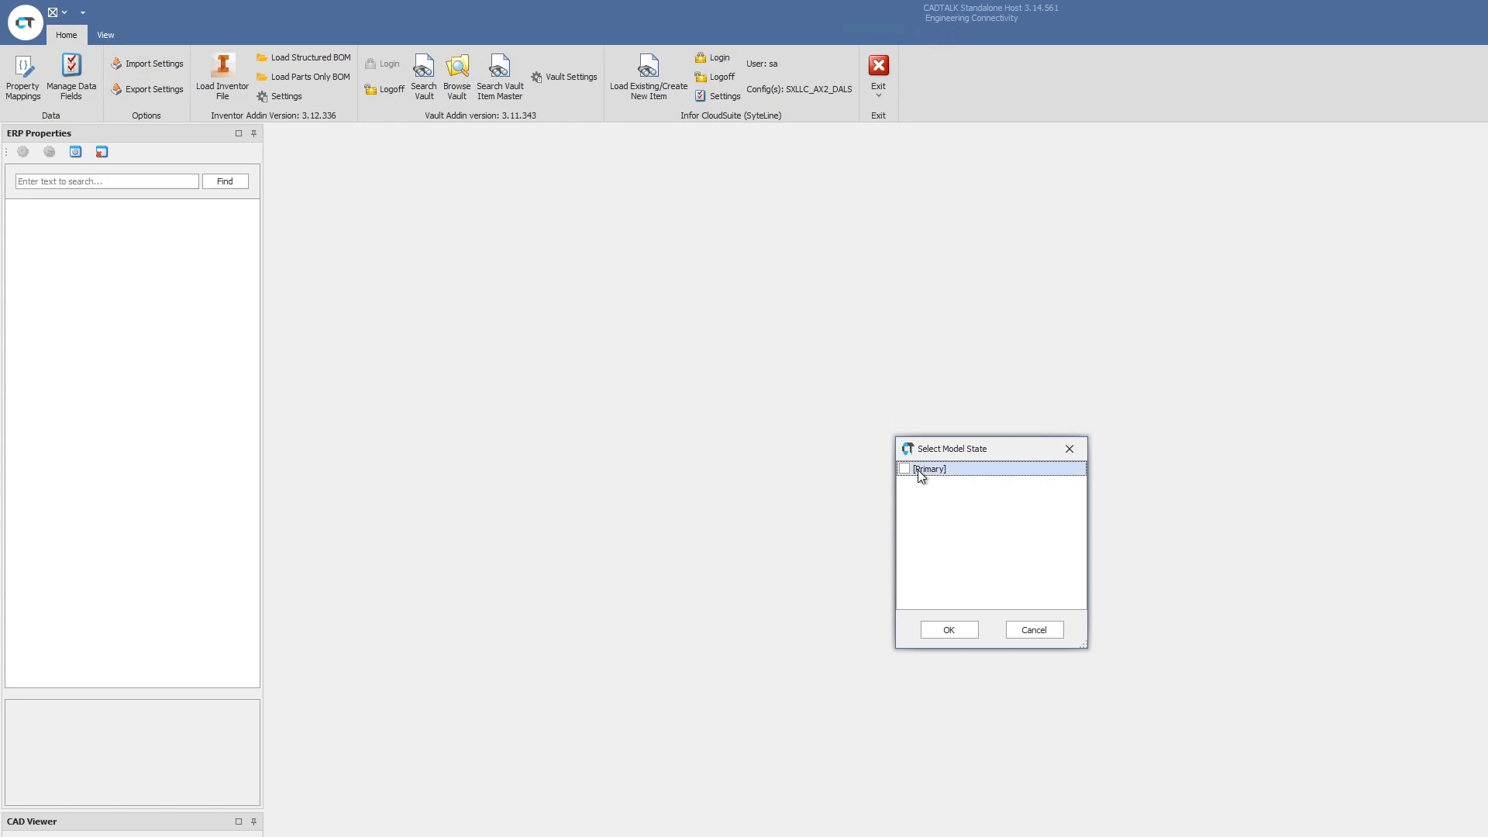
left_click(948, 629)
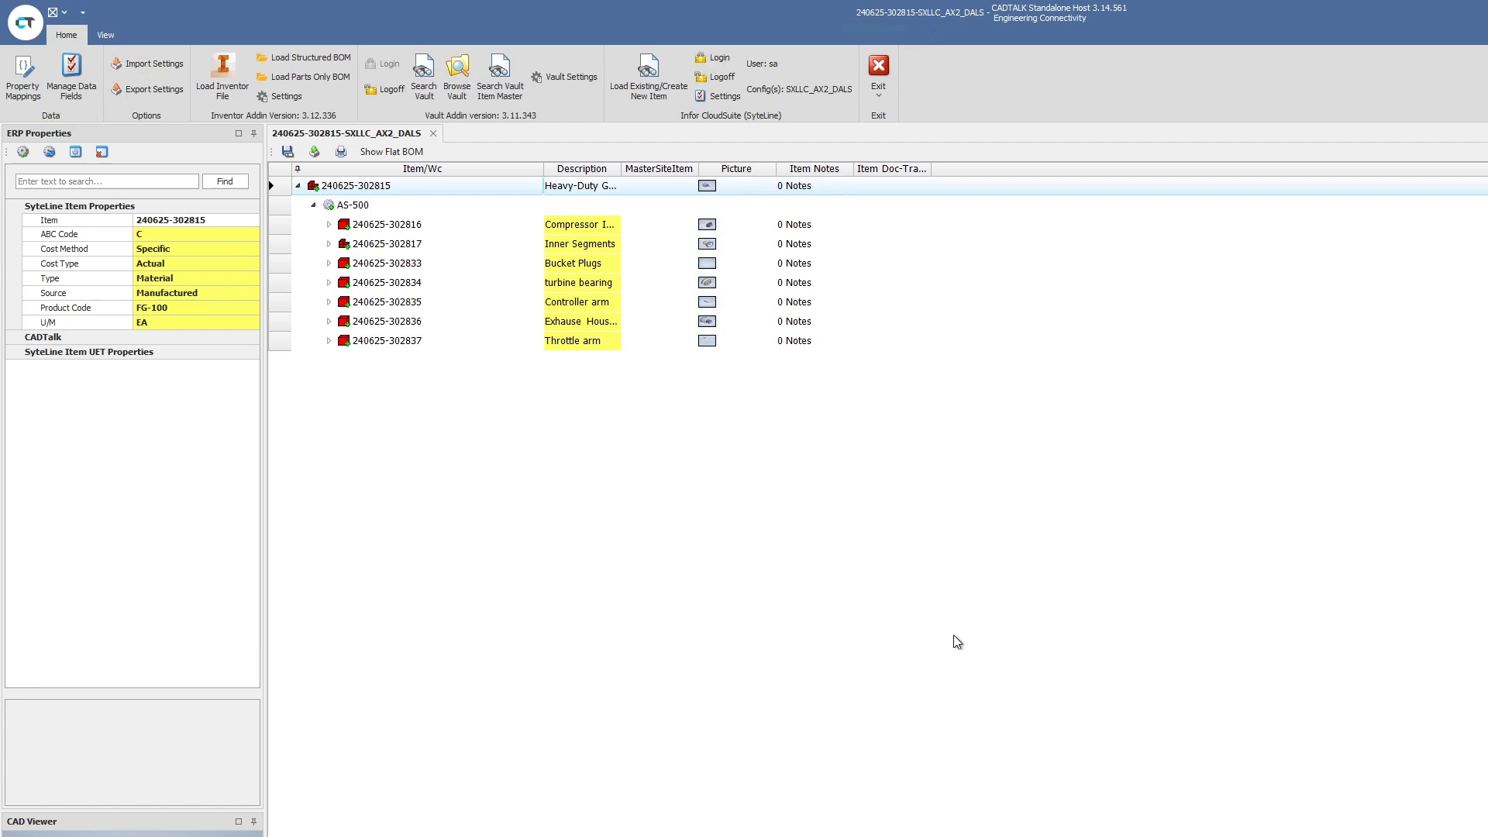
mouse_move(335, 249)
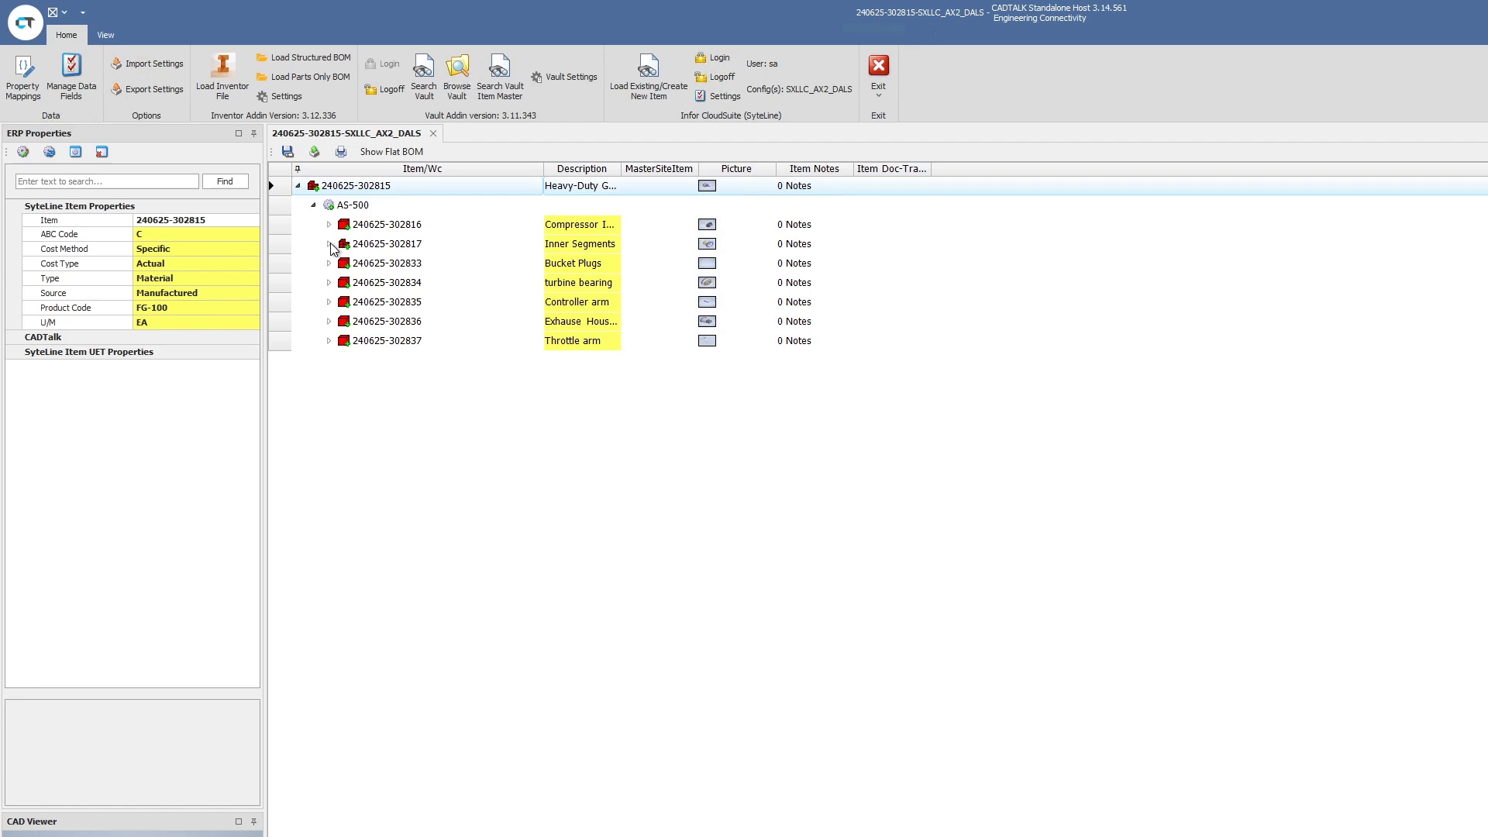
- Expand All on the turbine BOM tree and view the AS-500 operation's properties
right_click(361, 184)
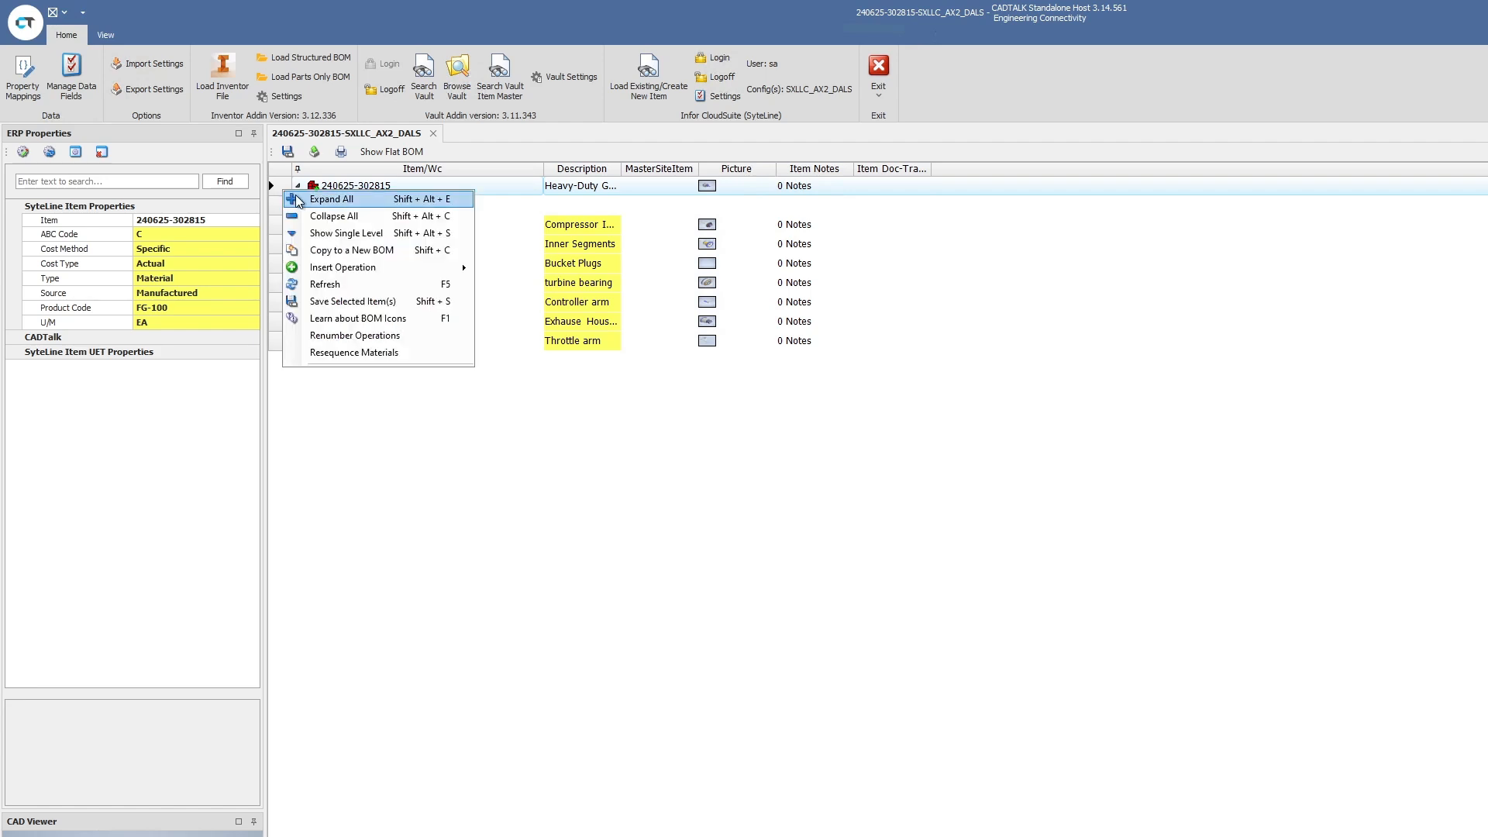
left_click(331, 199)
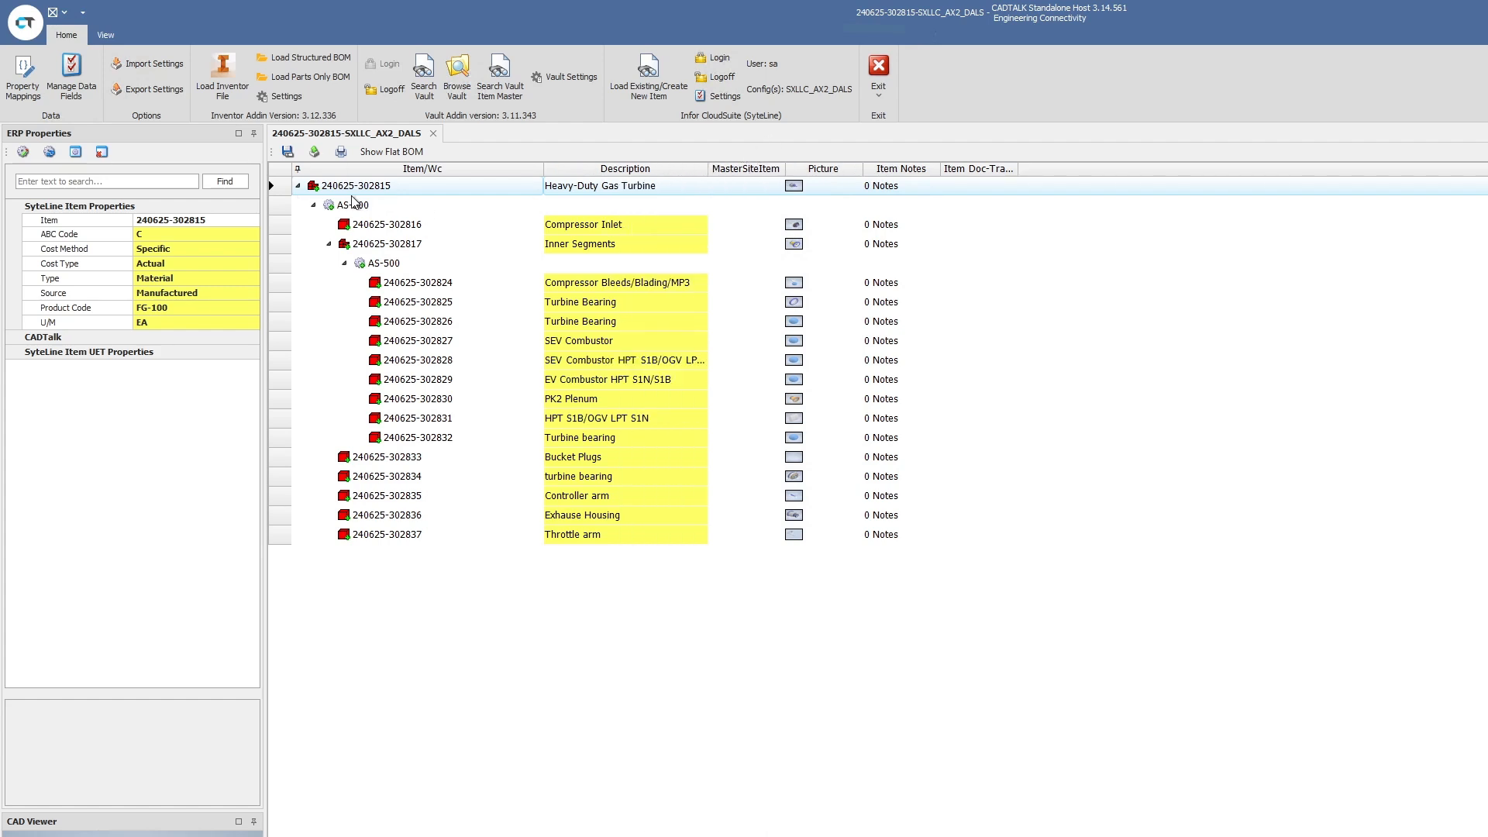
left_click(352, 205)
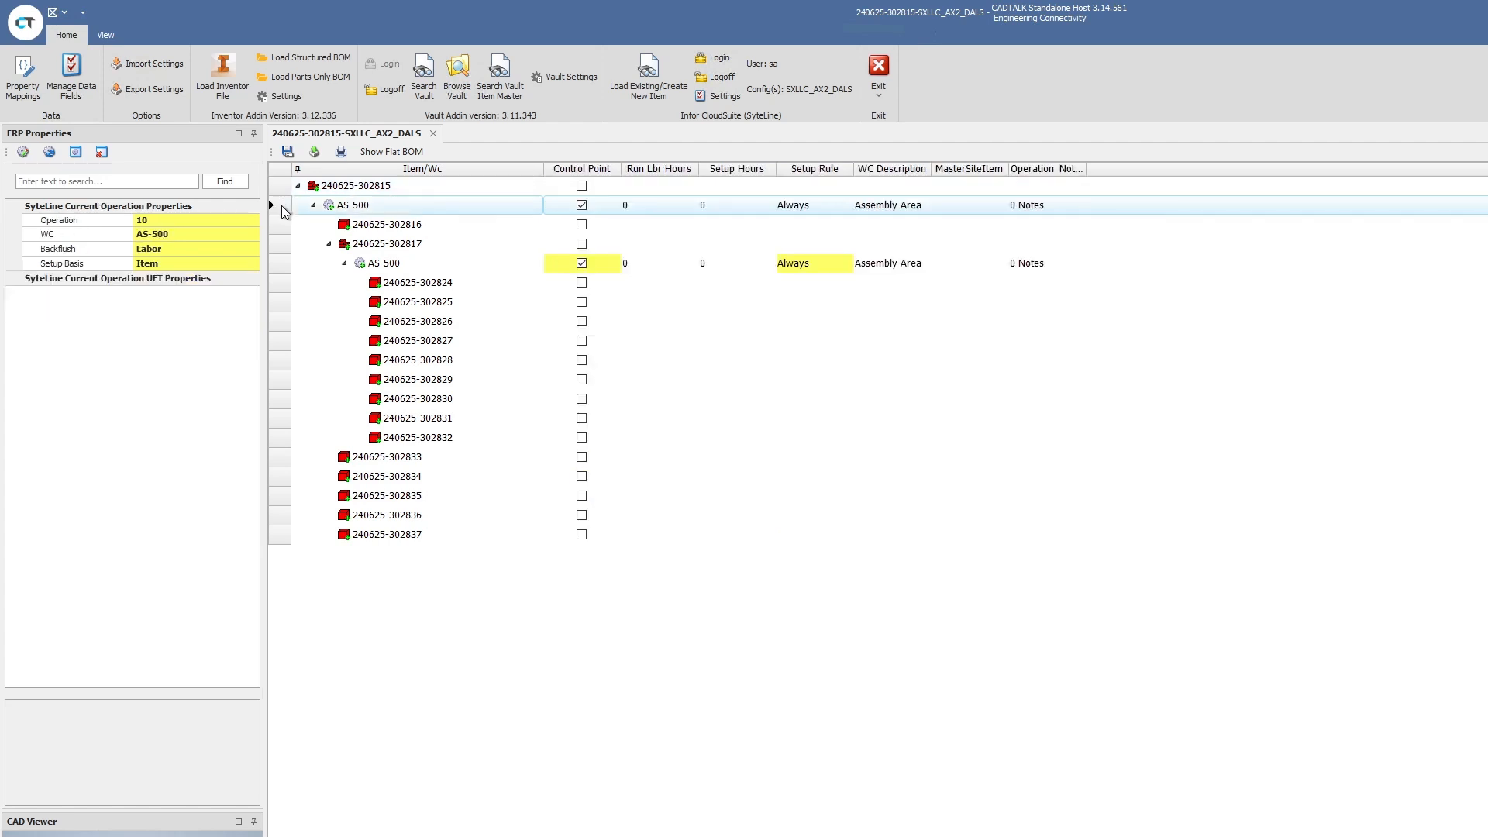
mouse_move(664, 217)
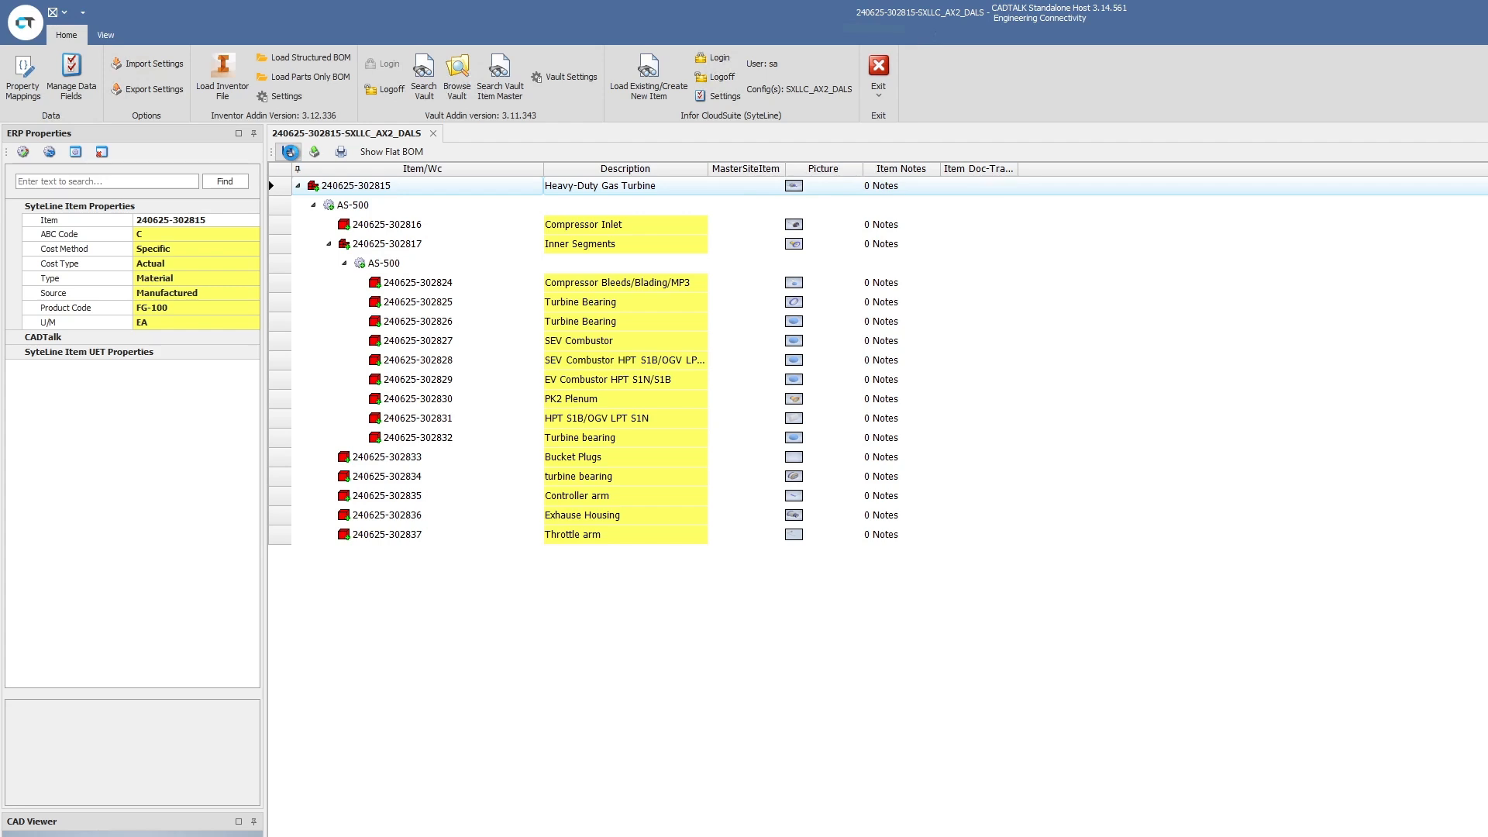
- Save the gas turbine BOM to CloudSuite so it reloads with all seven components saved
left_click(290, 152)
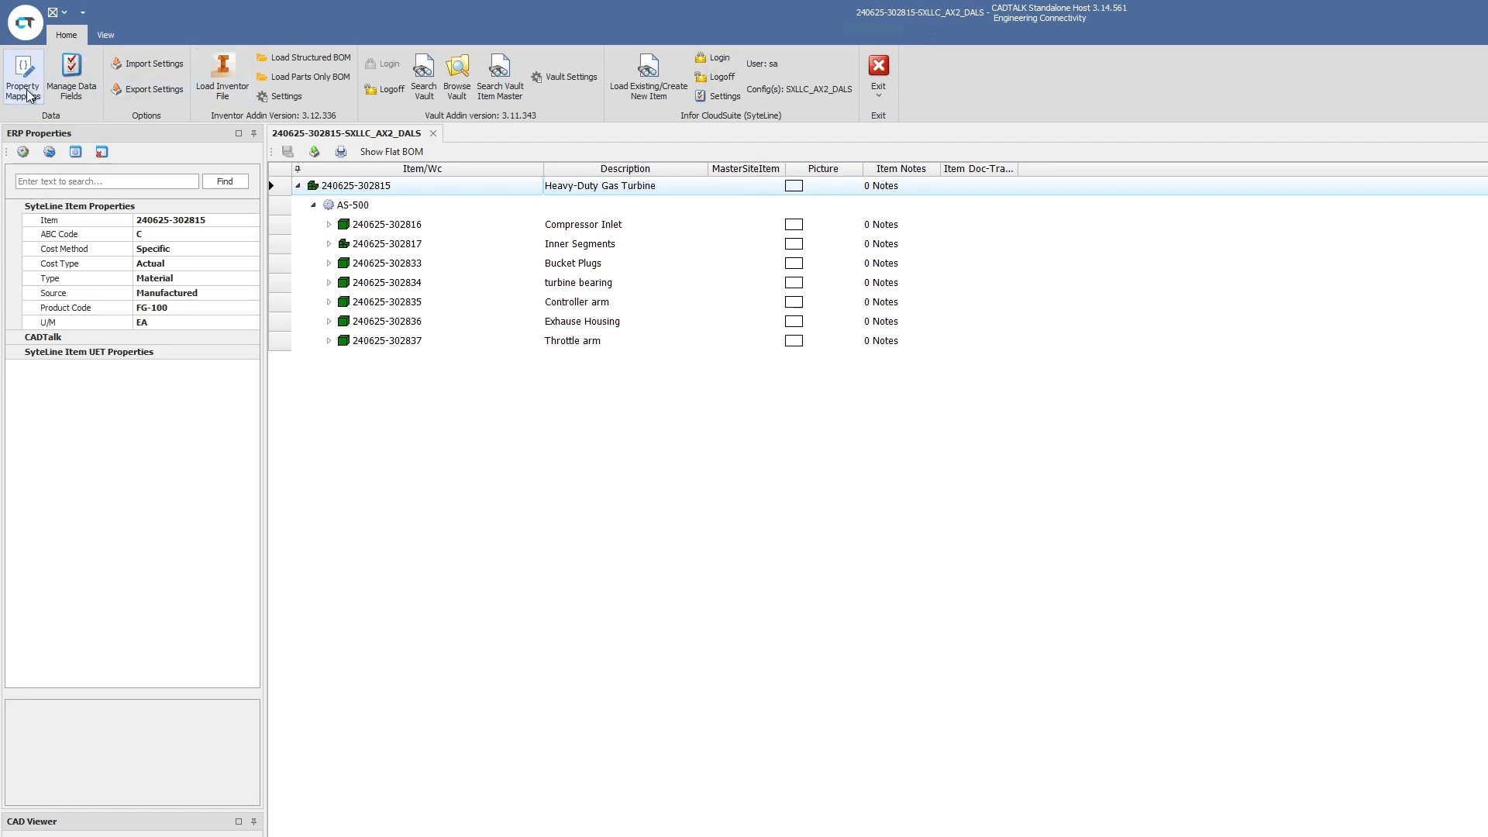
- Show the InventorItem-to-SytelineItem mapping with Description, ProductCode, PictureImage and TemplateItem expressions
left_click(24, 77)
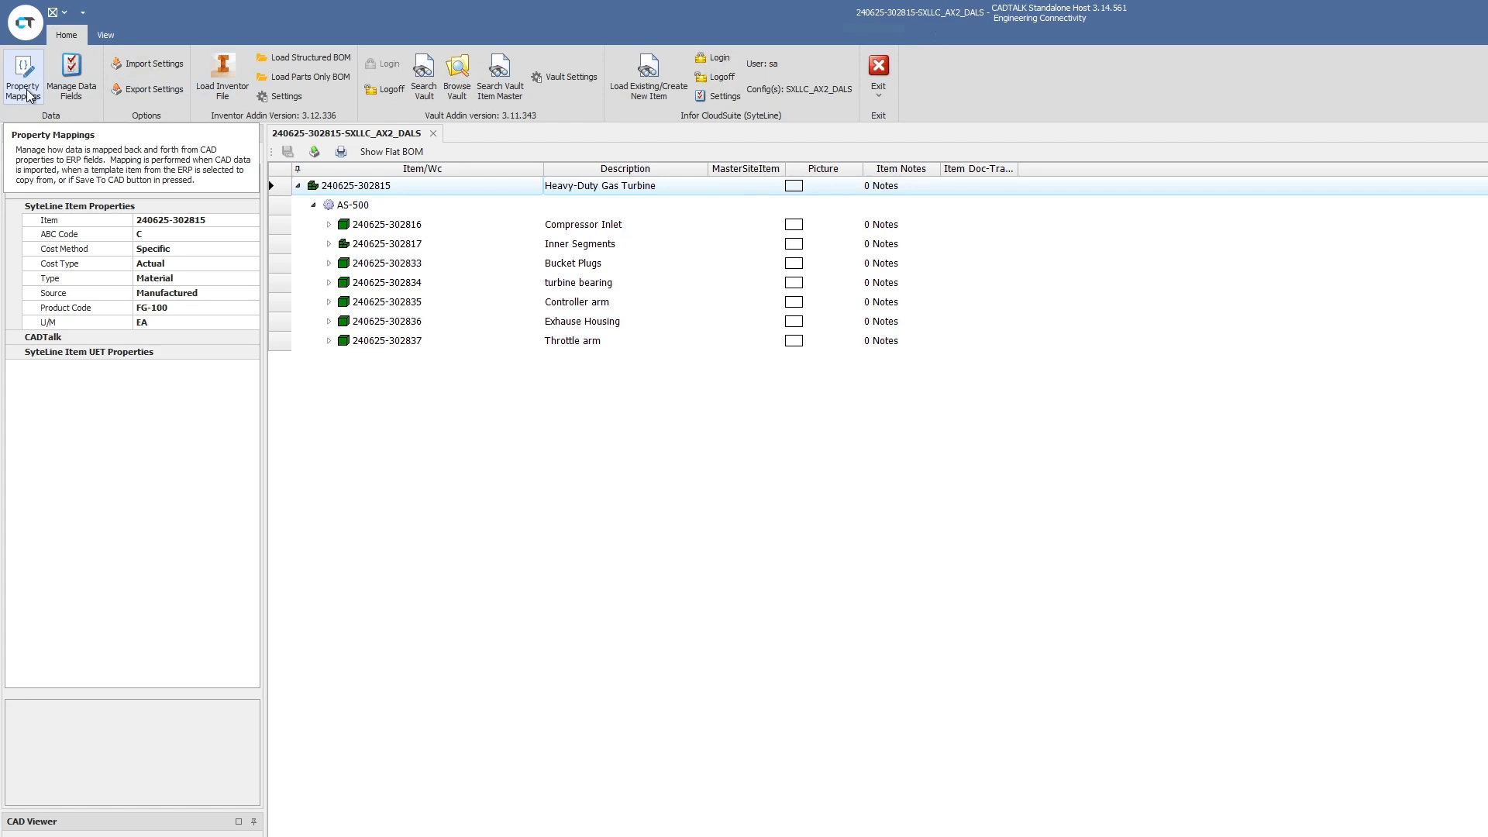
left_click(23, 76)
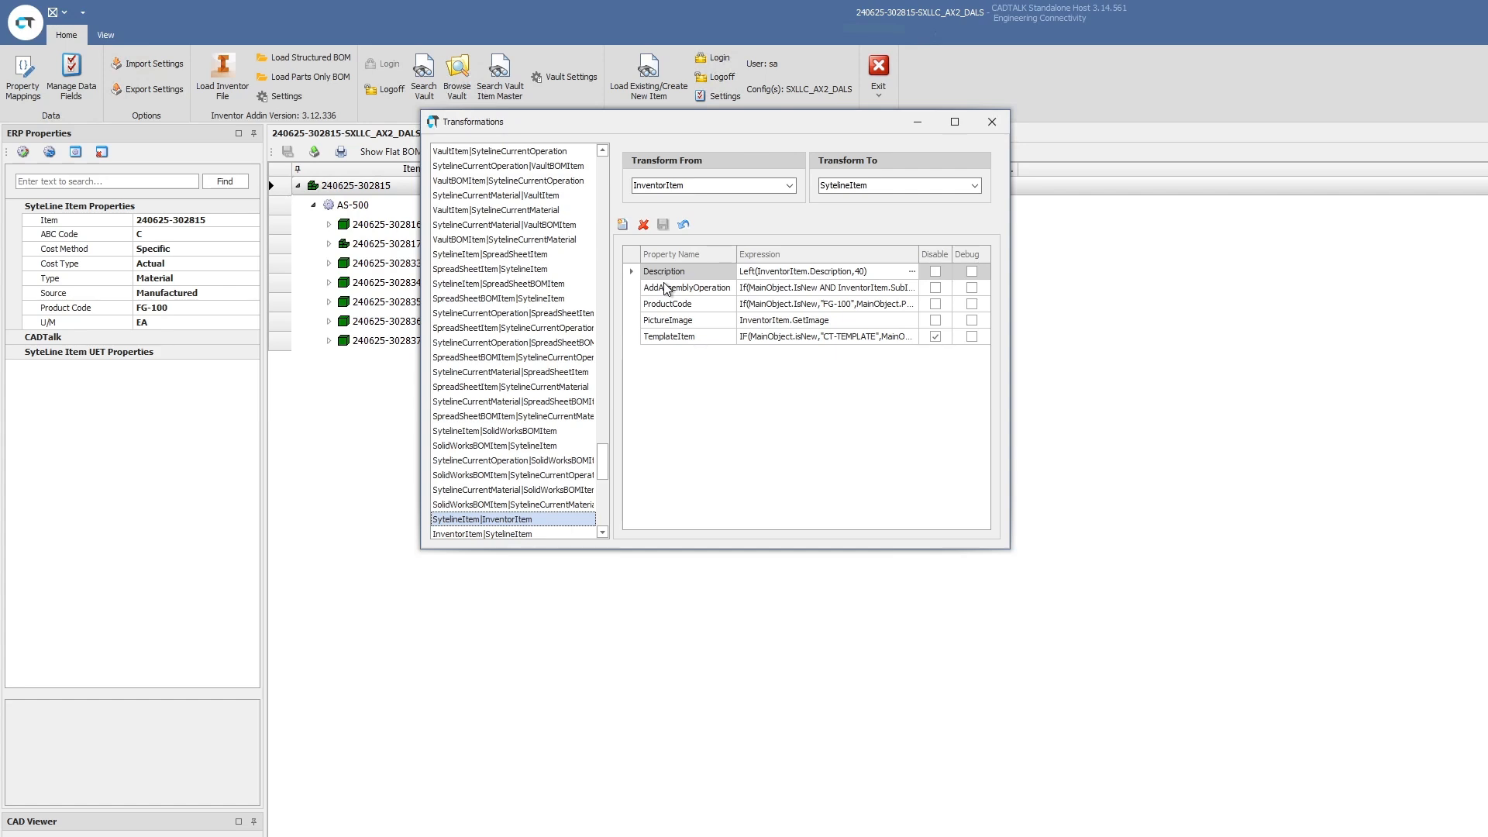
- Inspect the AddAssemblyOperation rule adding AS-500, then return to the Heavy-Duty Gas Turbine BOM
left_click(686, 288)
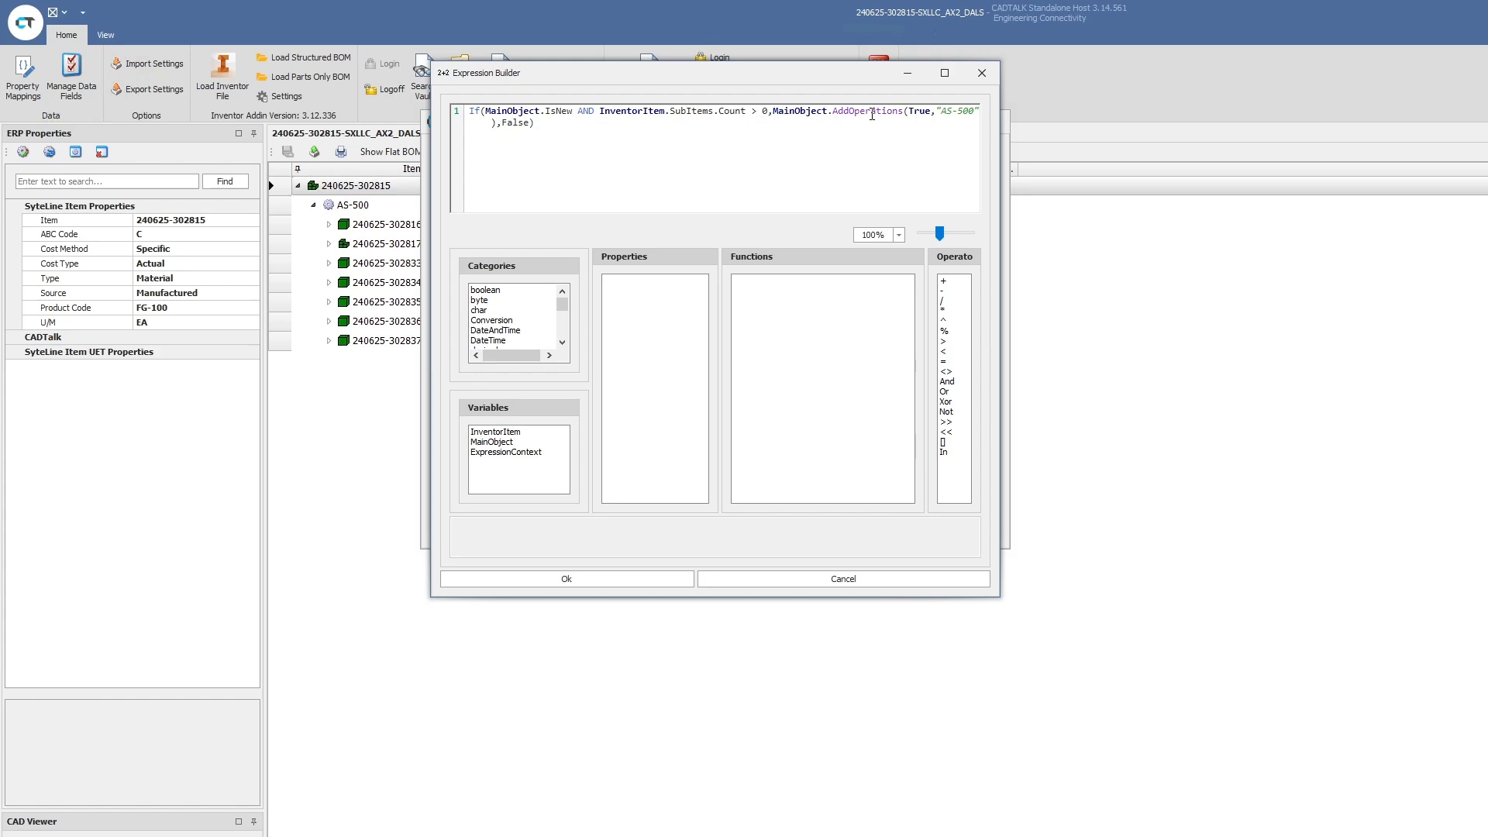
mouse_move(1191, 407)
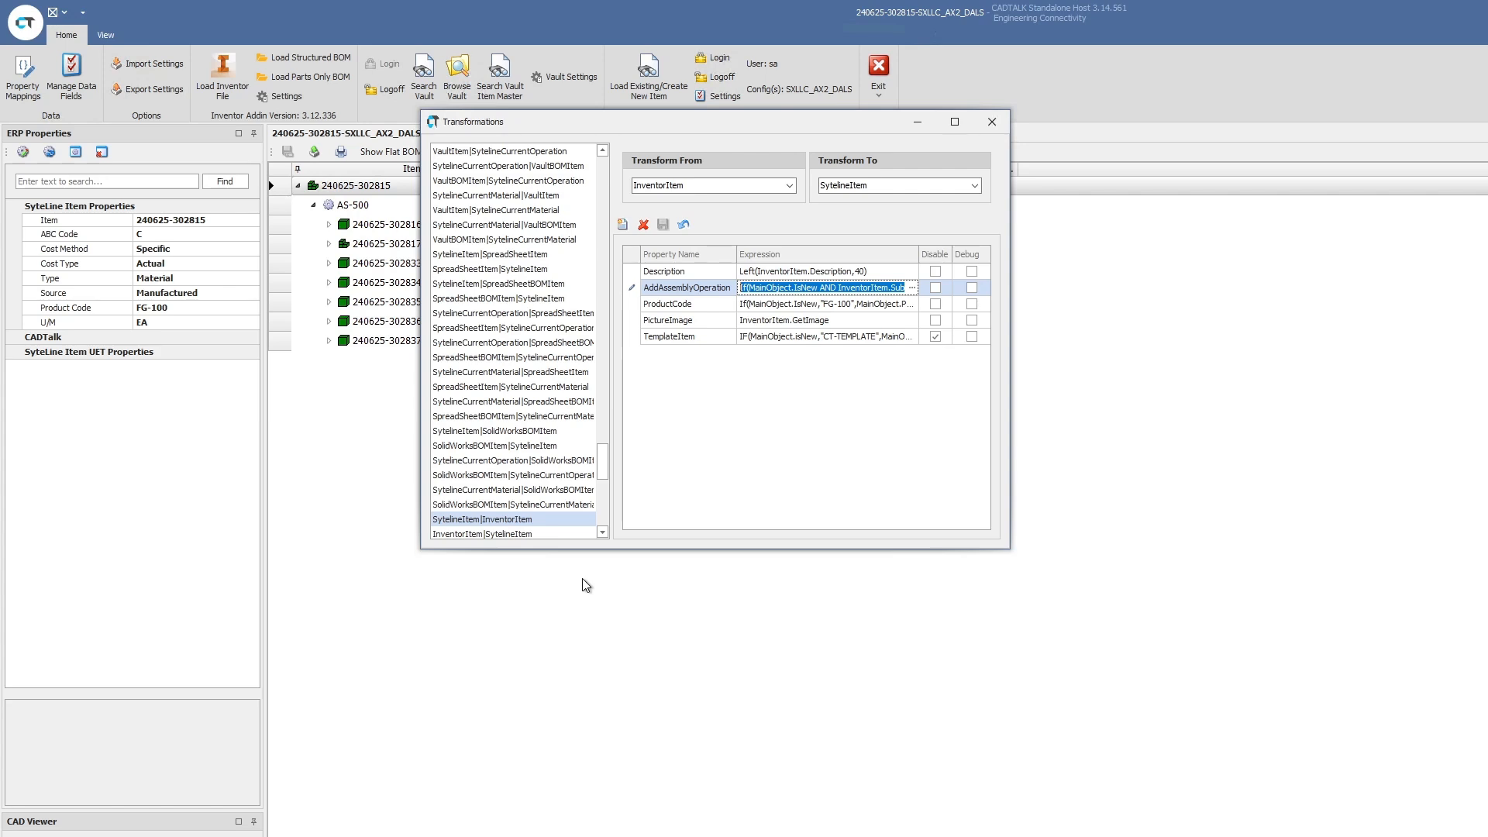
mouse_move(997, 124)
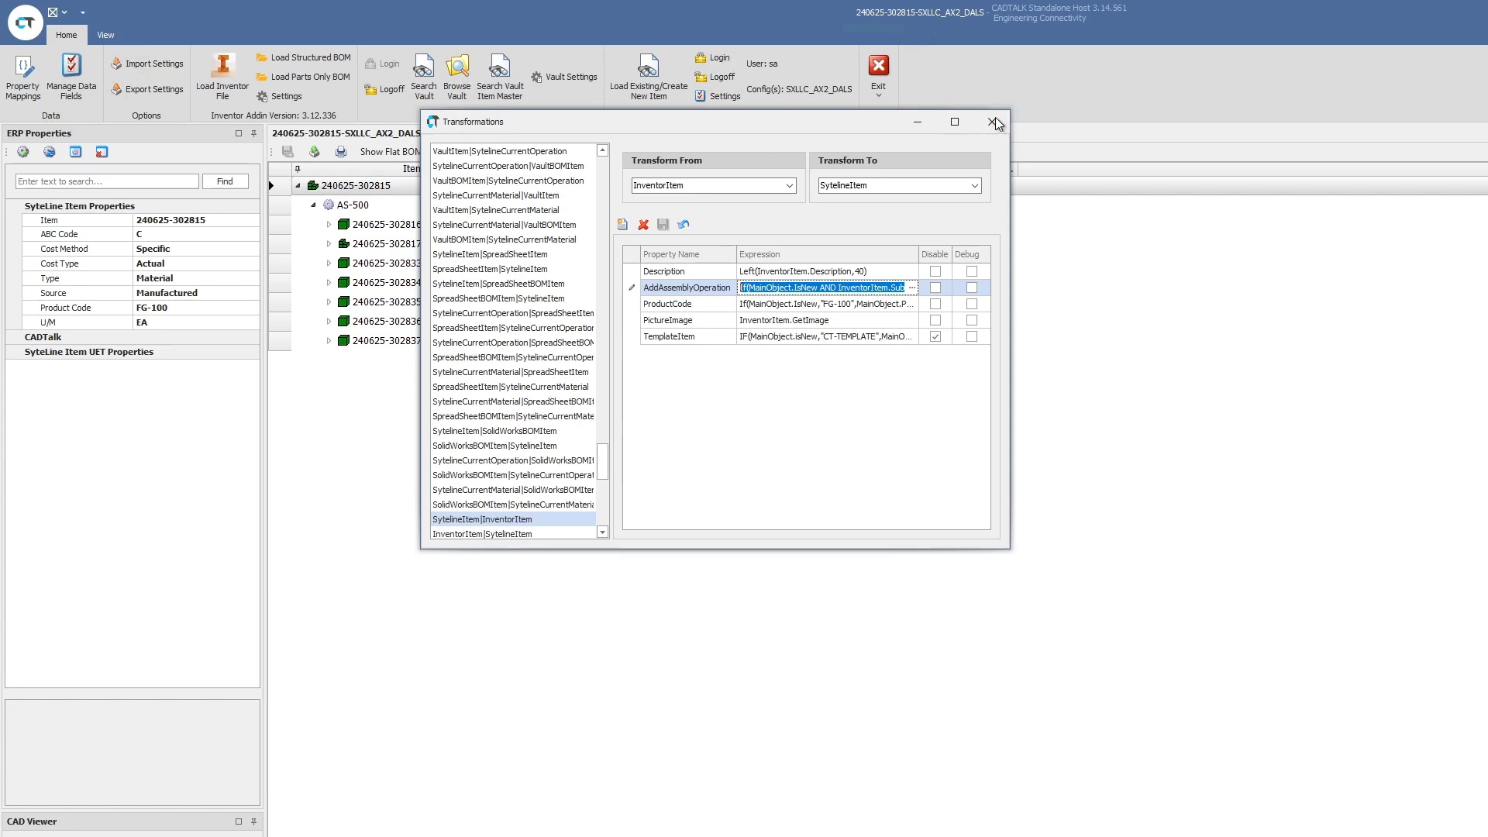
left_click(993, 121)
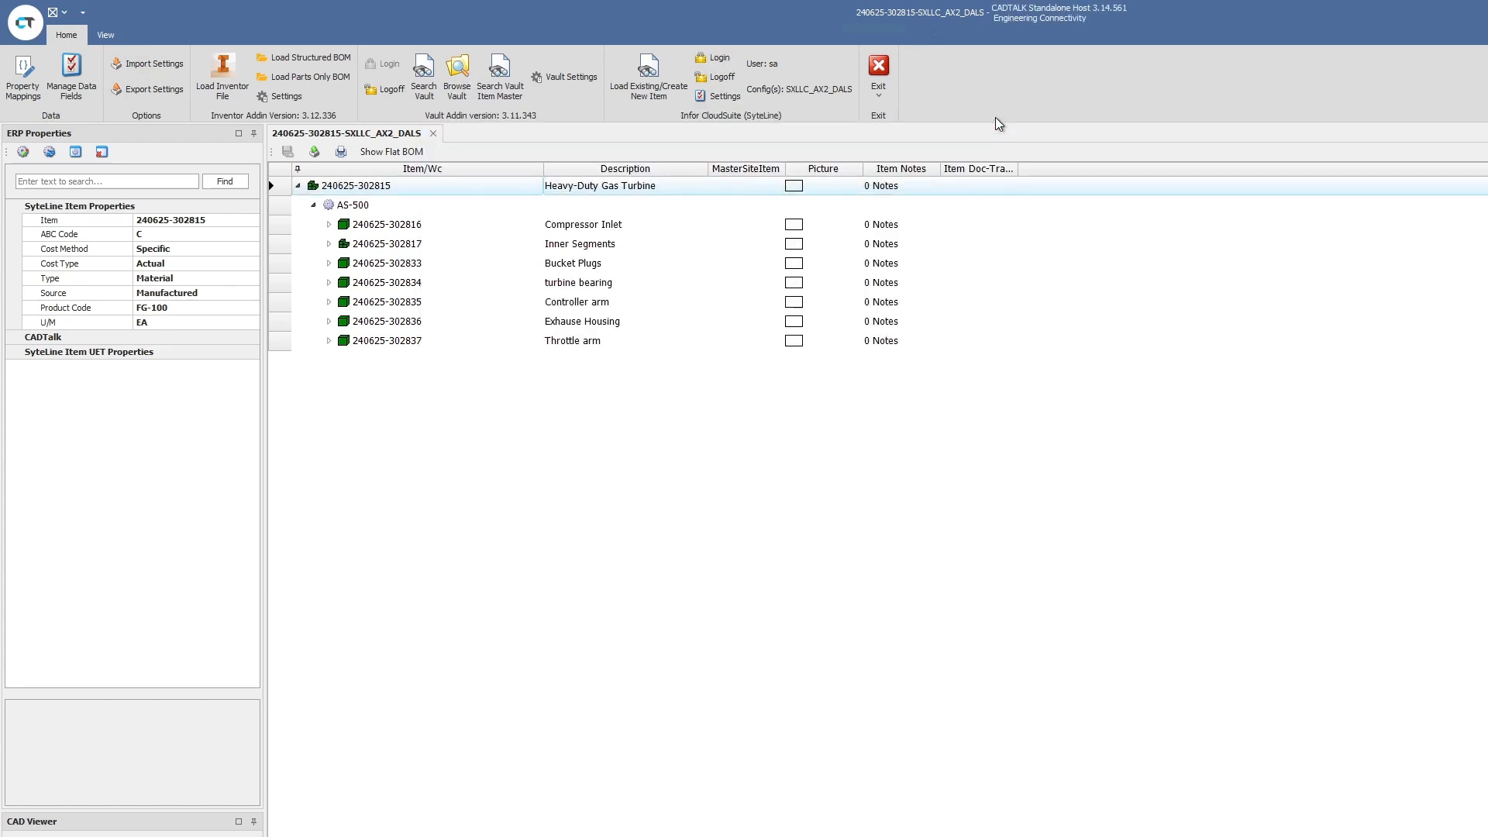